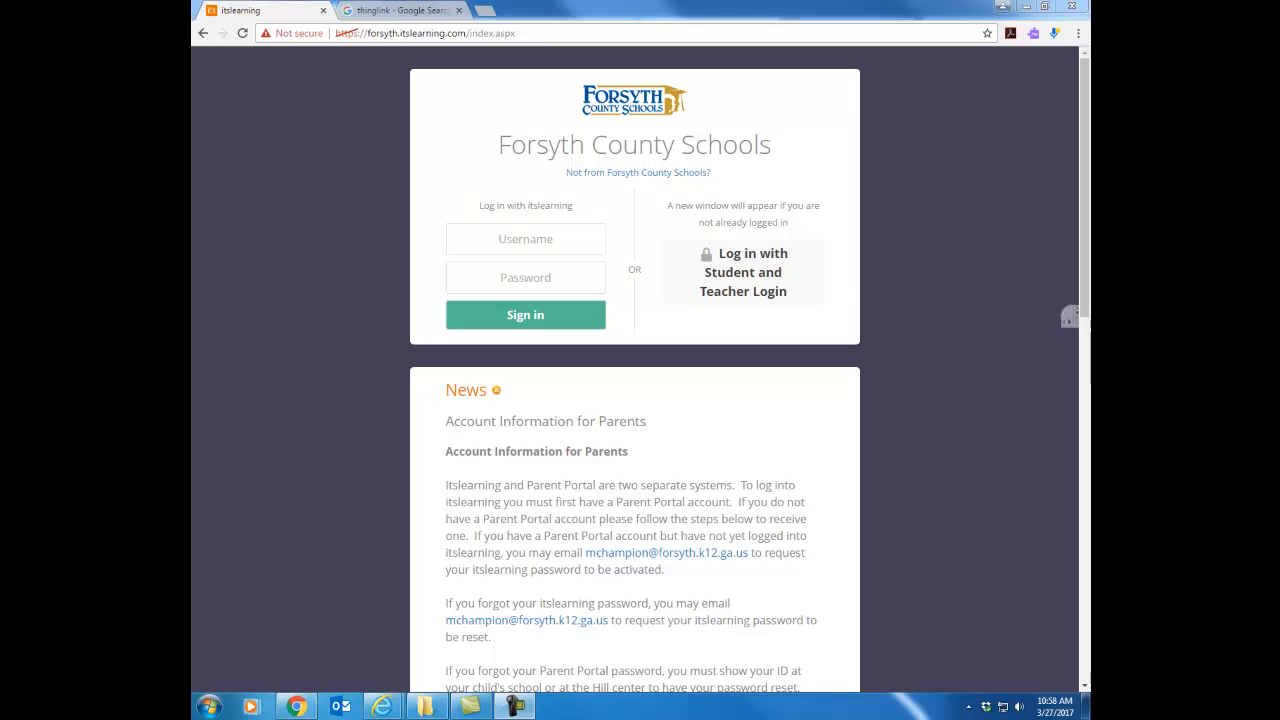
mouse_move(548, 187)
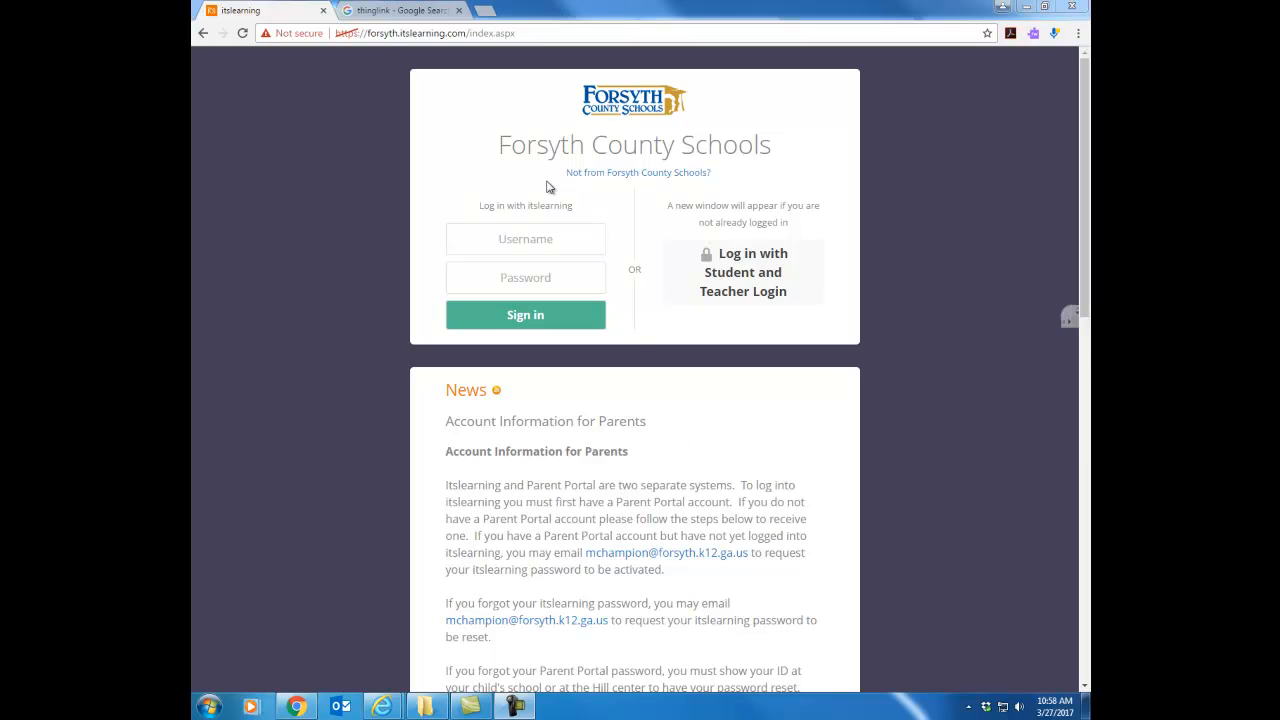
mouse_move(435, 262)
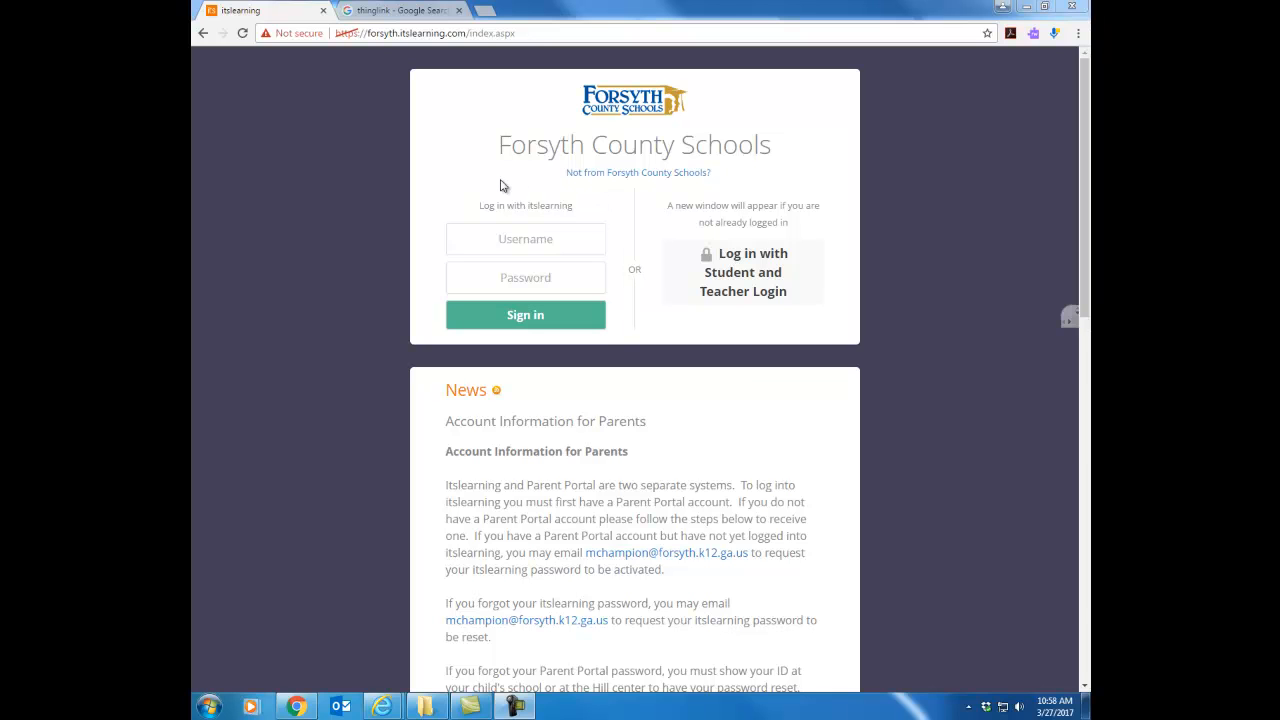
mouse_move(827, 232)
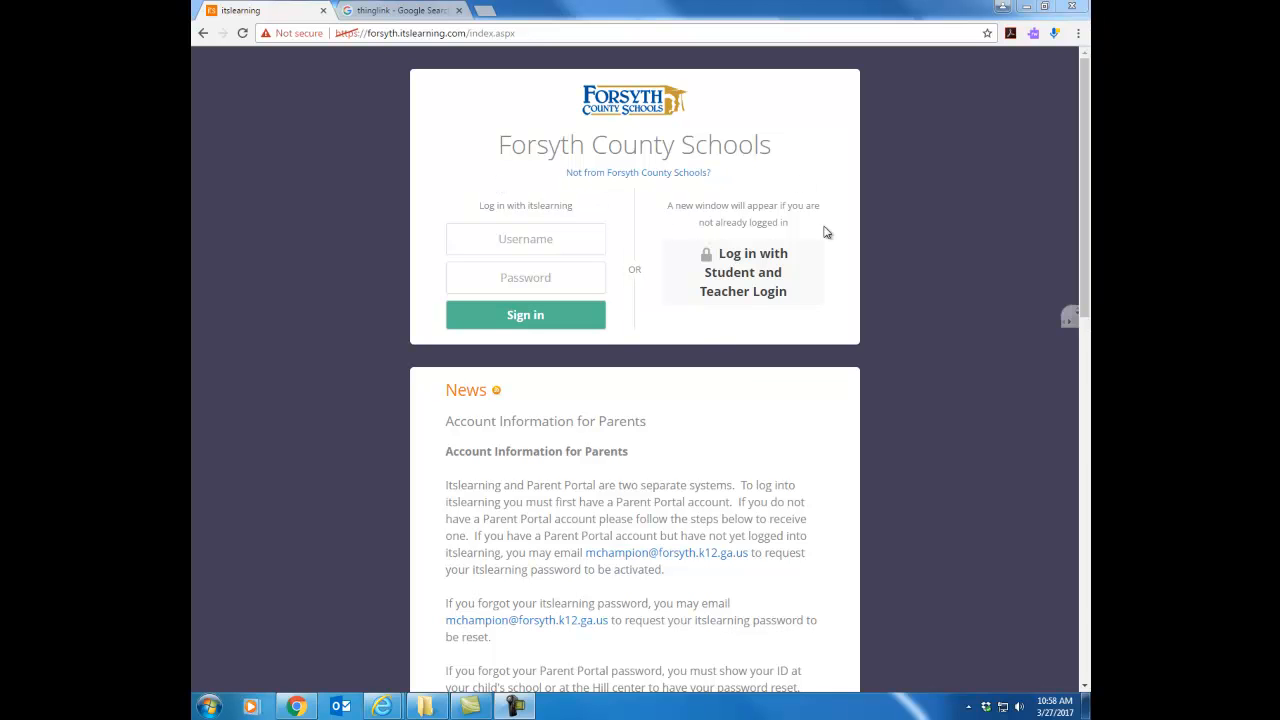
mouse_move(727, 300)
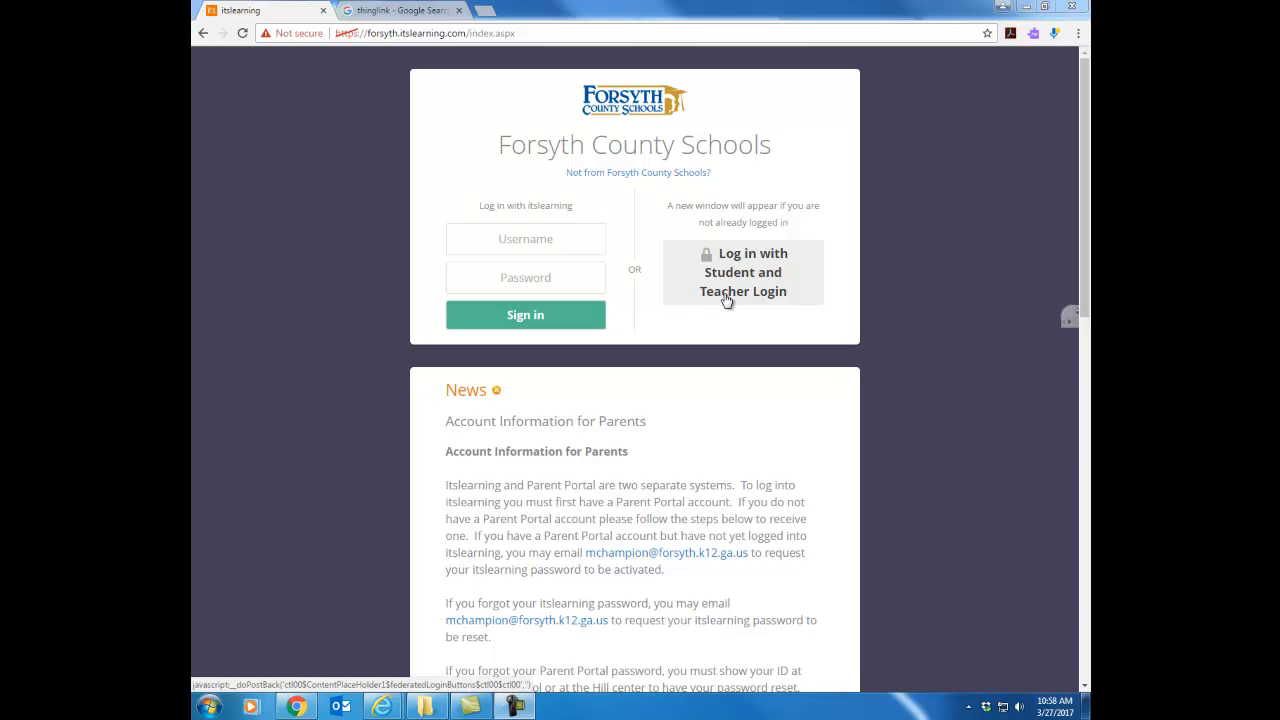
mouse_move(453, 289)
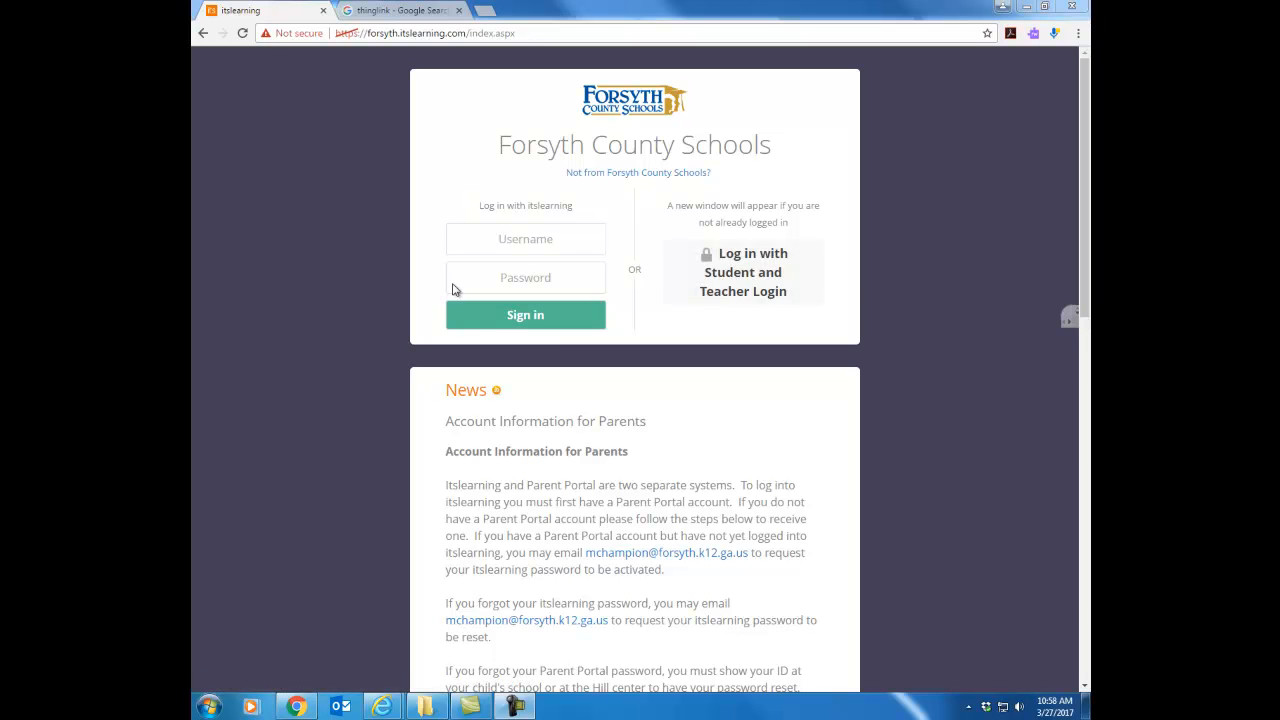
mouse_move(480, 315)
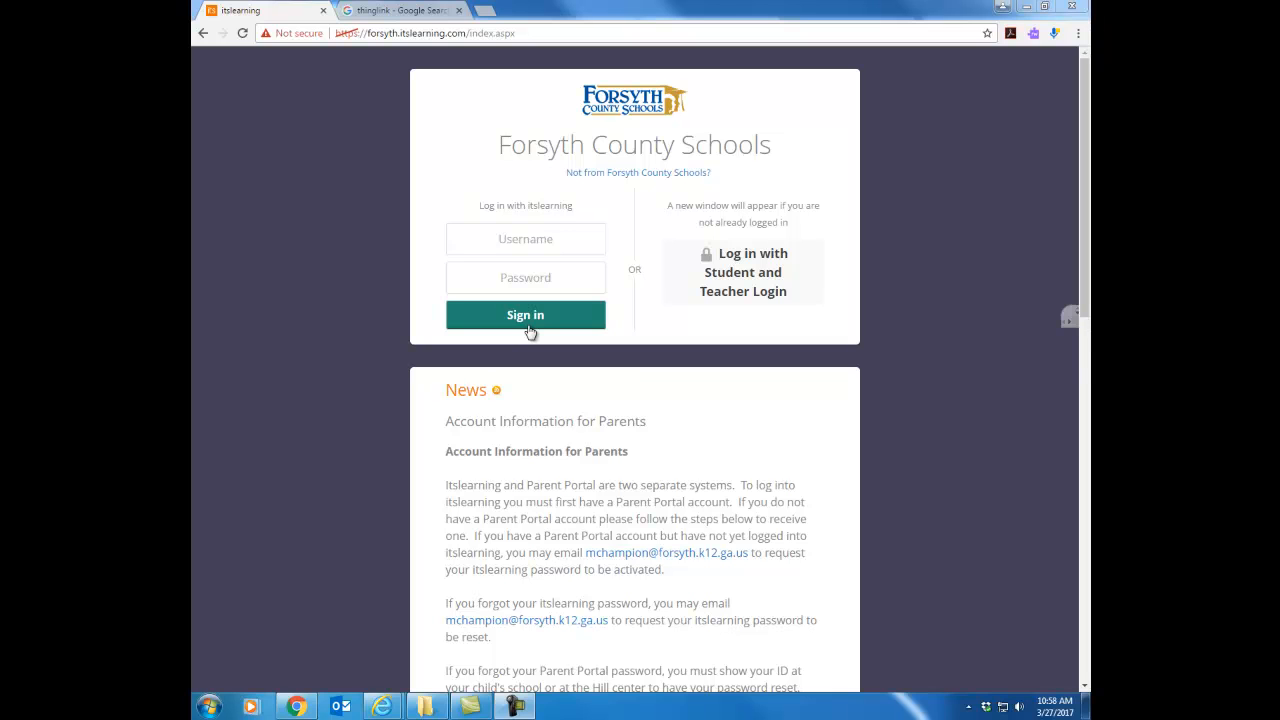
mouse_move(744, 272)
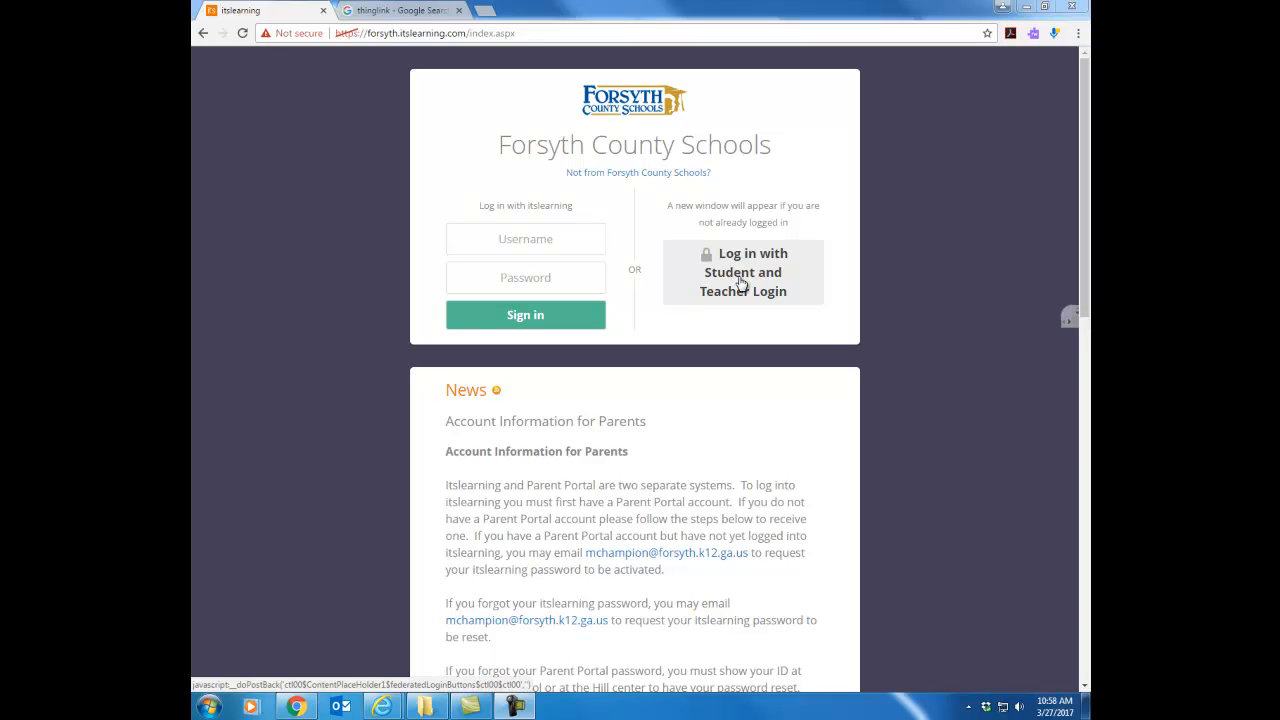
Sign in to the Forsyth County Schools itslearning site with username 'astudi' and password
click(525, 238)
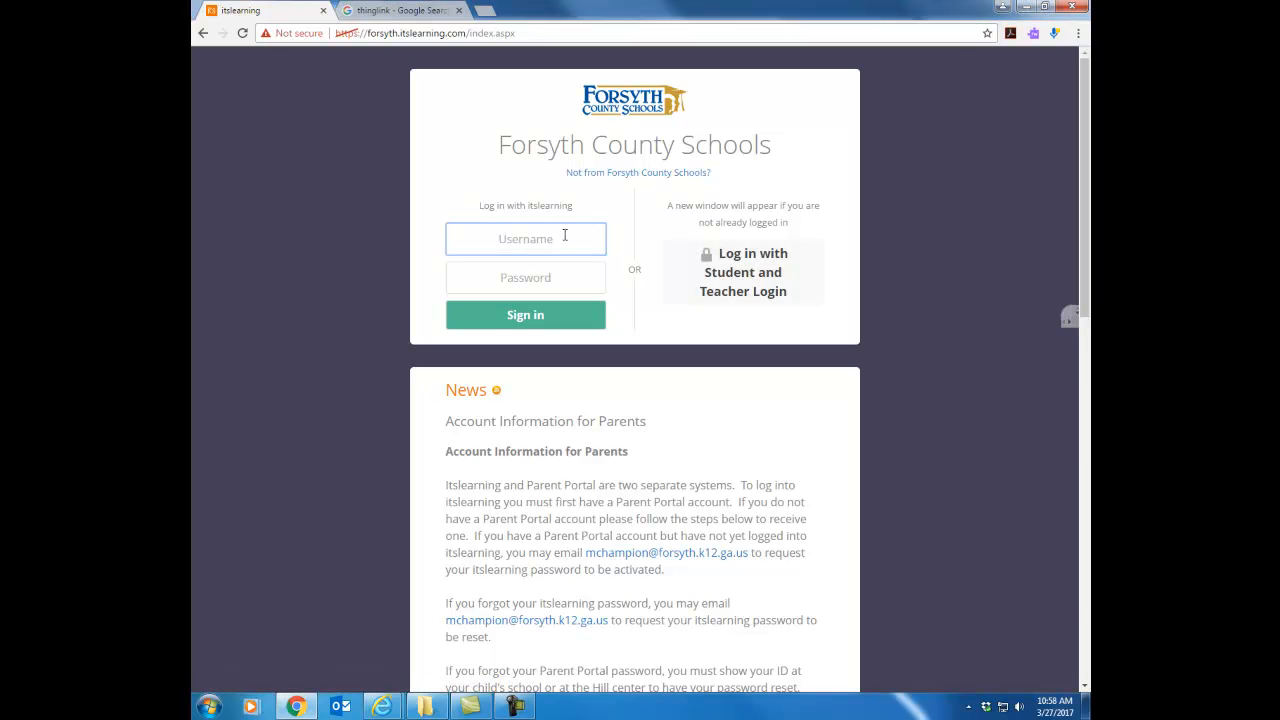
text(astudier)
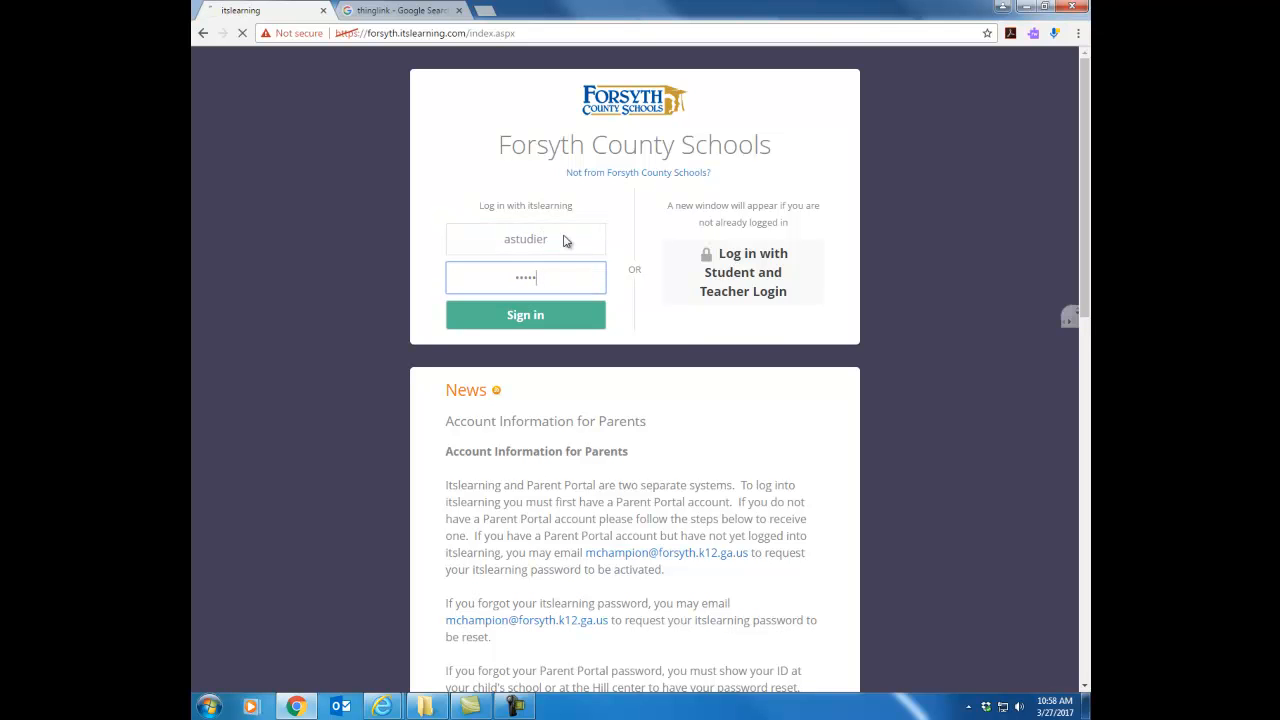
click(524, 315)
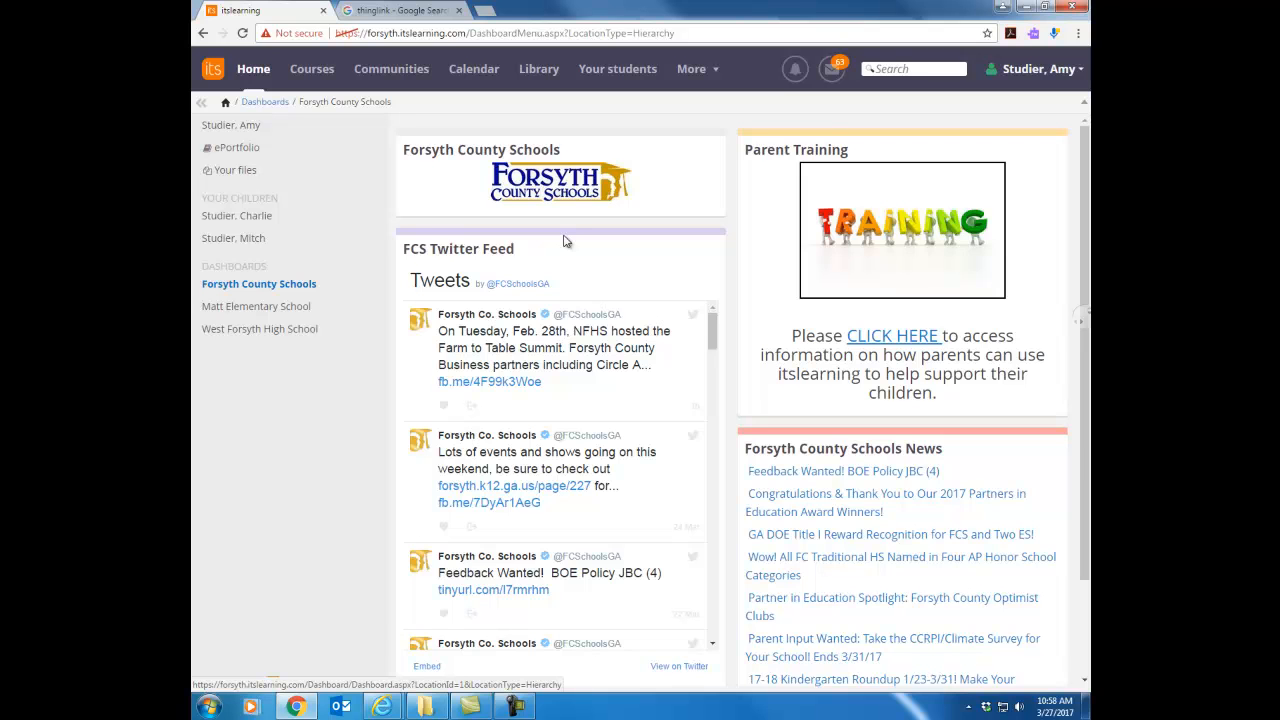
mouse_move(278, 352)
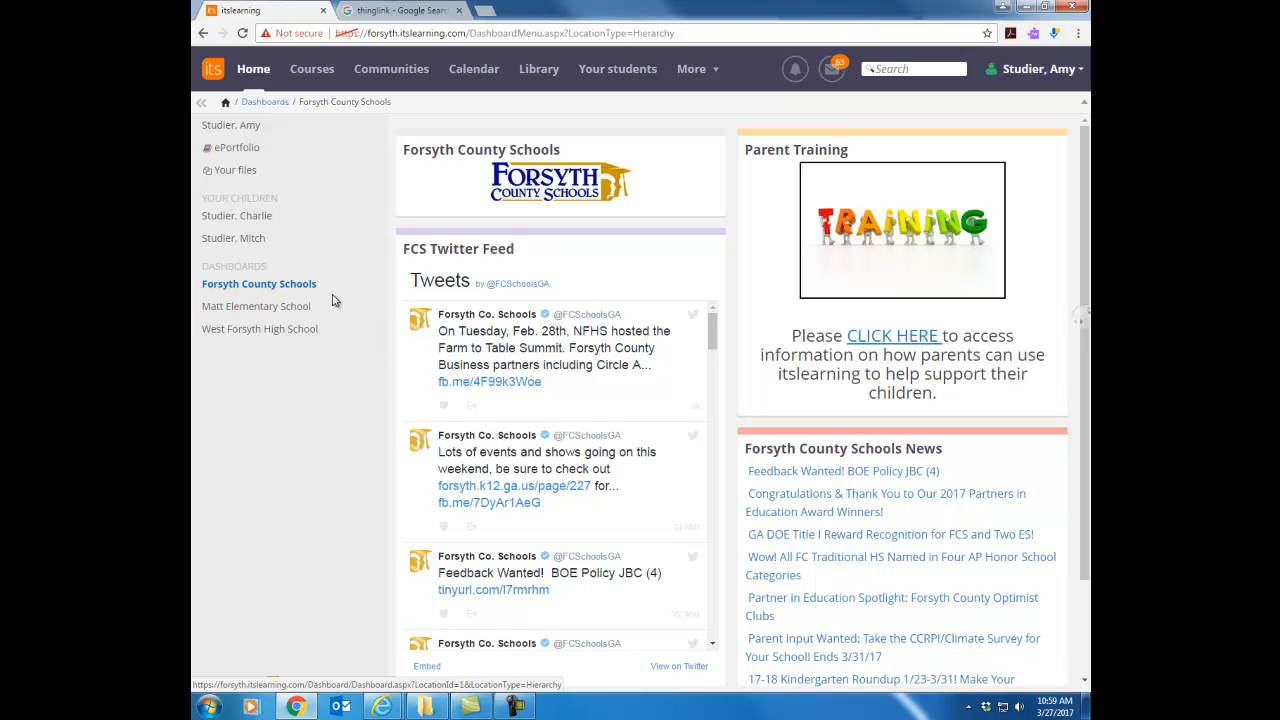
mouse_move(330, 287)
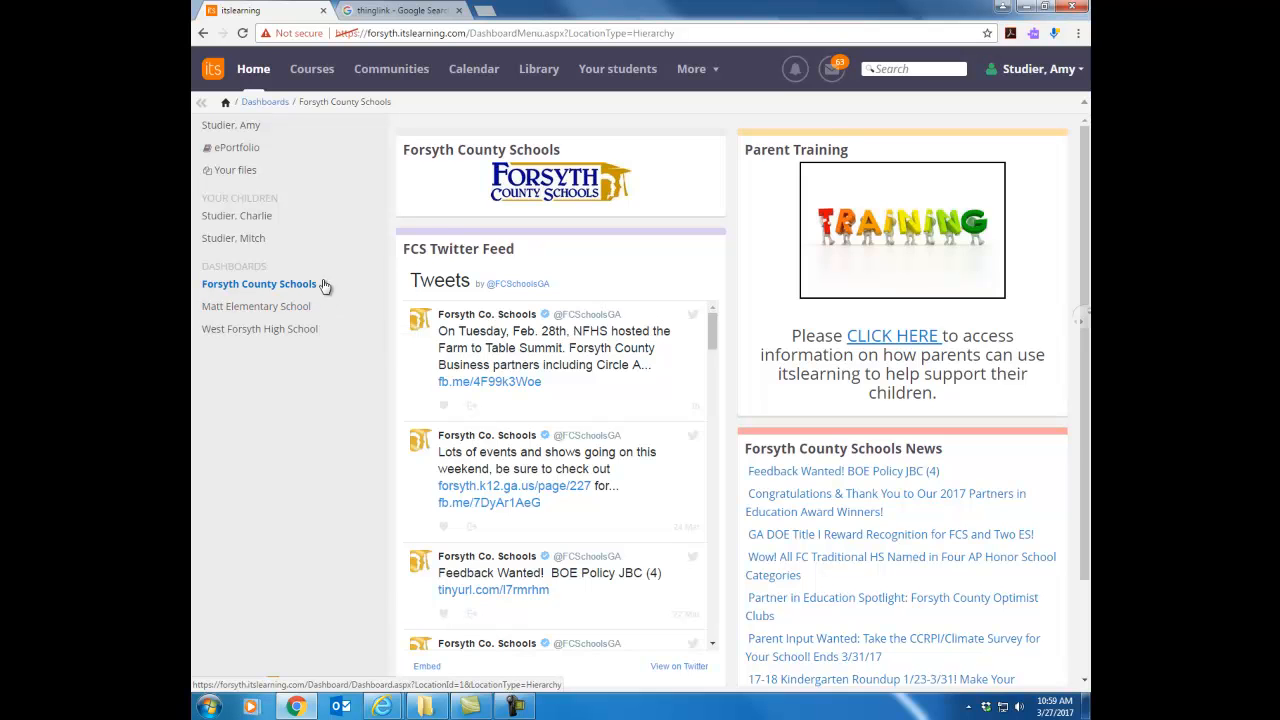
mouse_move(318, 303)
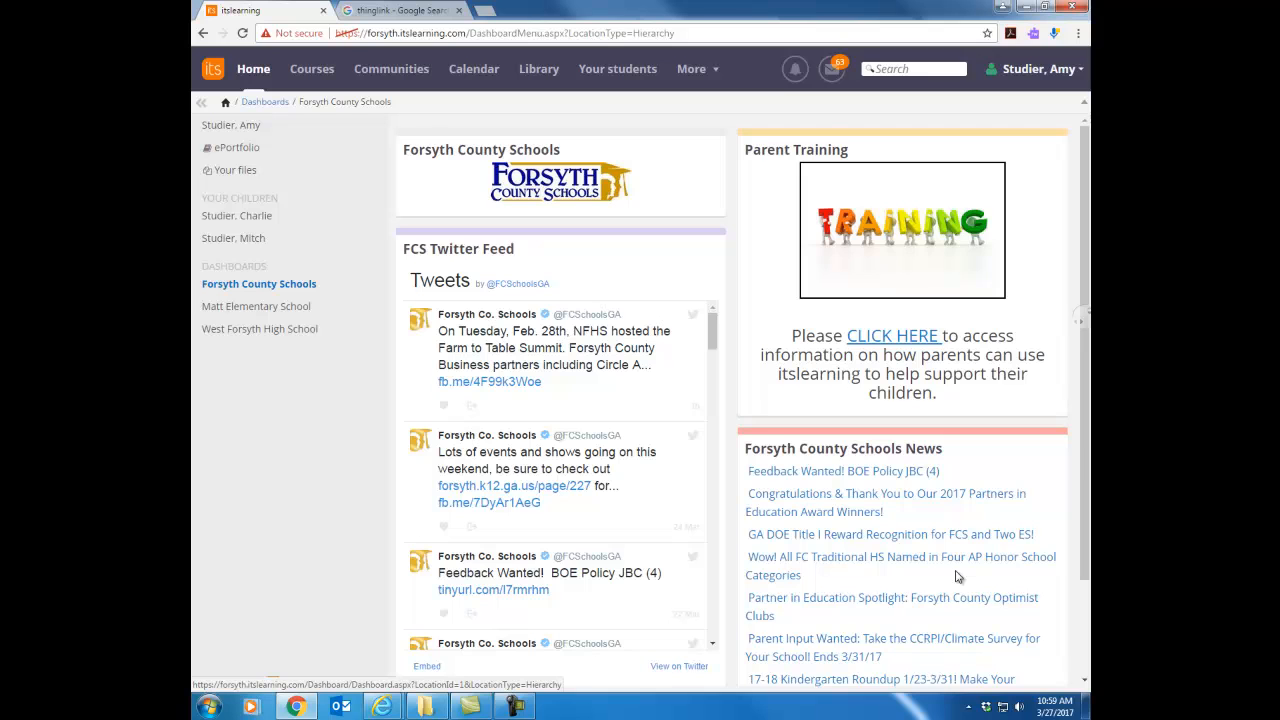
mouse_move(907, 148)
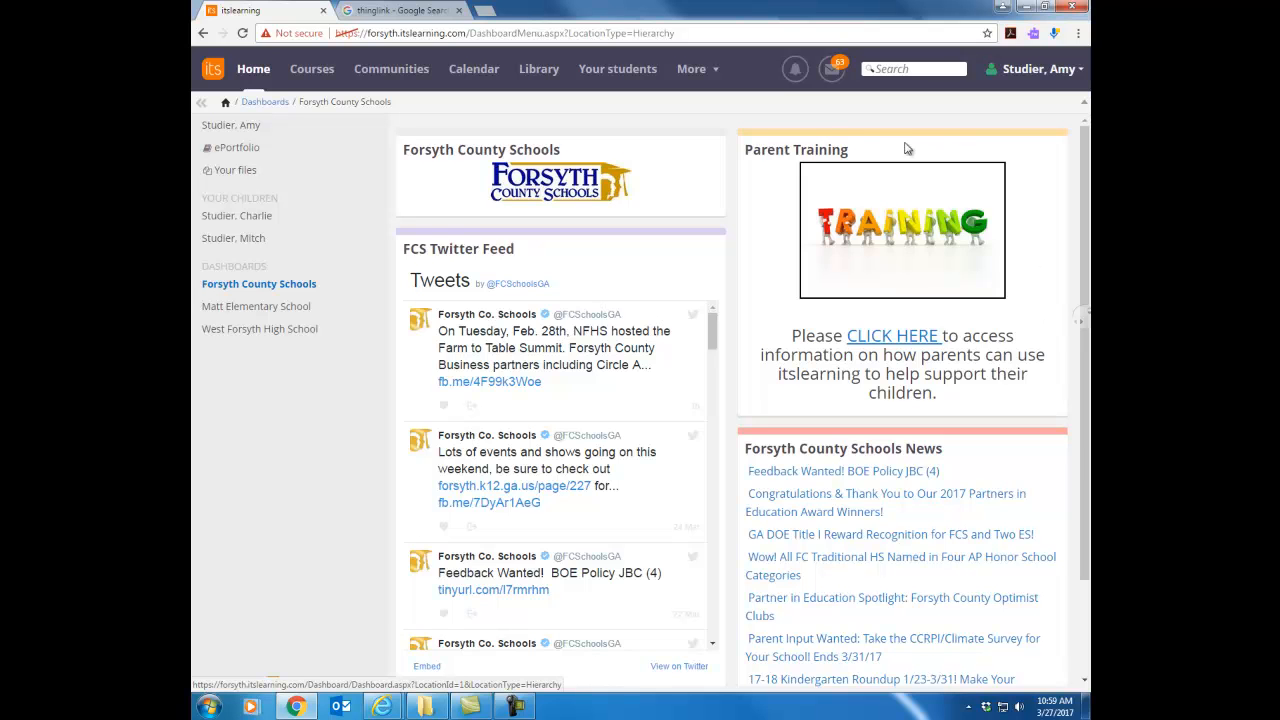
mouse_move(956, 148)
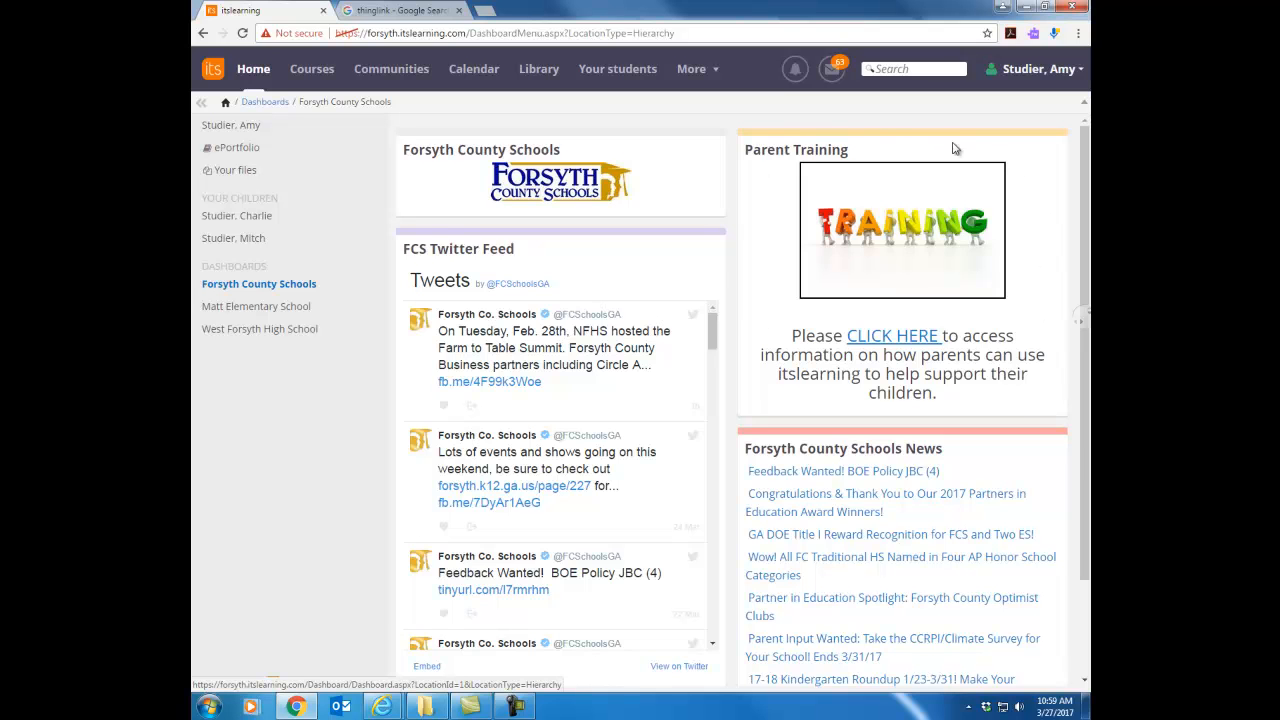
mouse_move(803, 195)
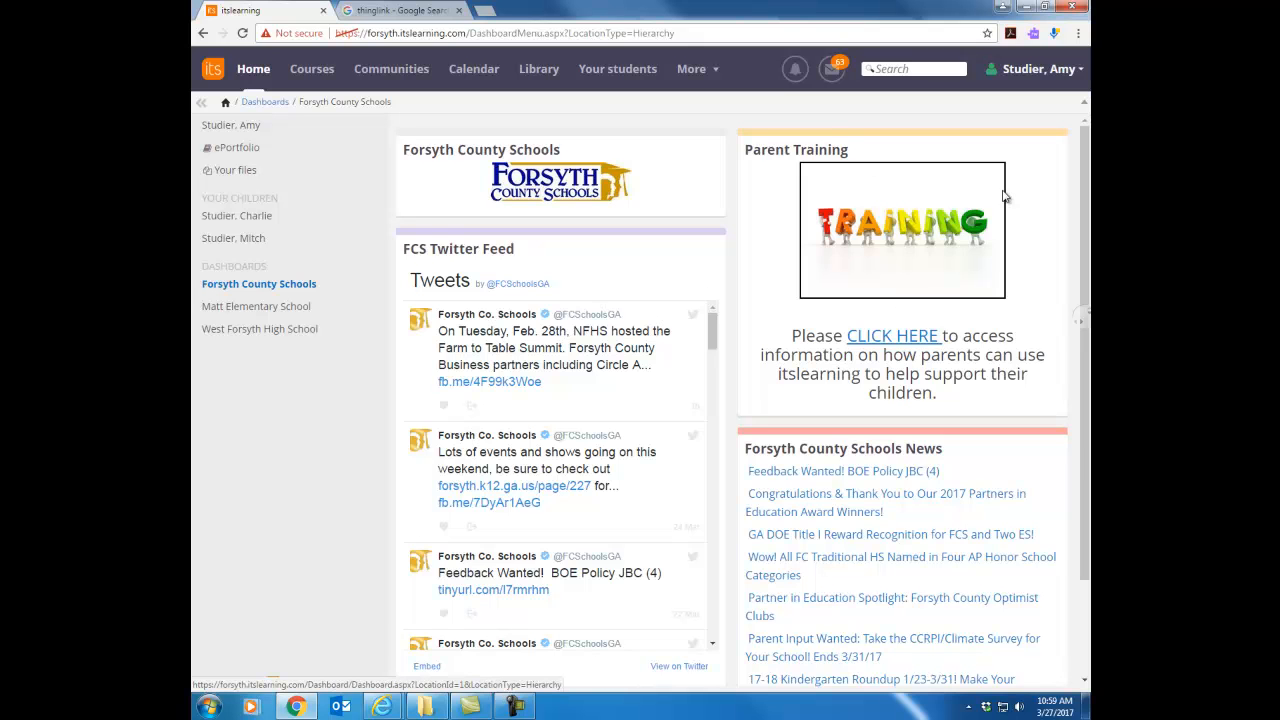
mouse_move(946, 285)
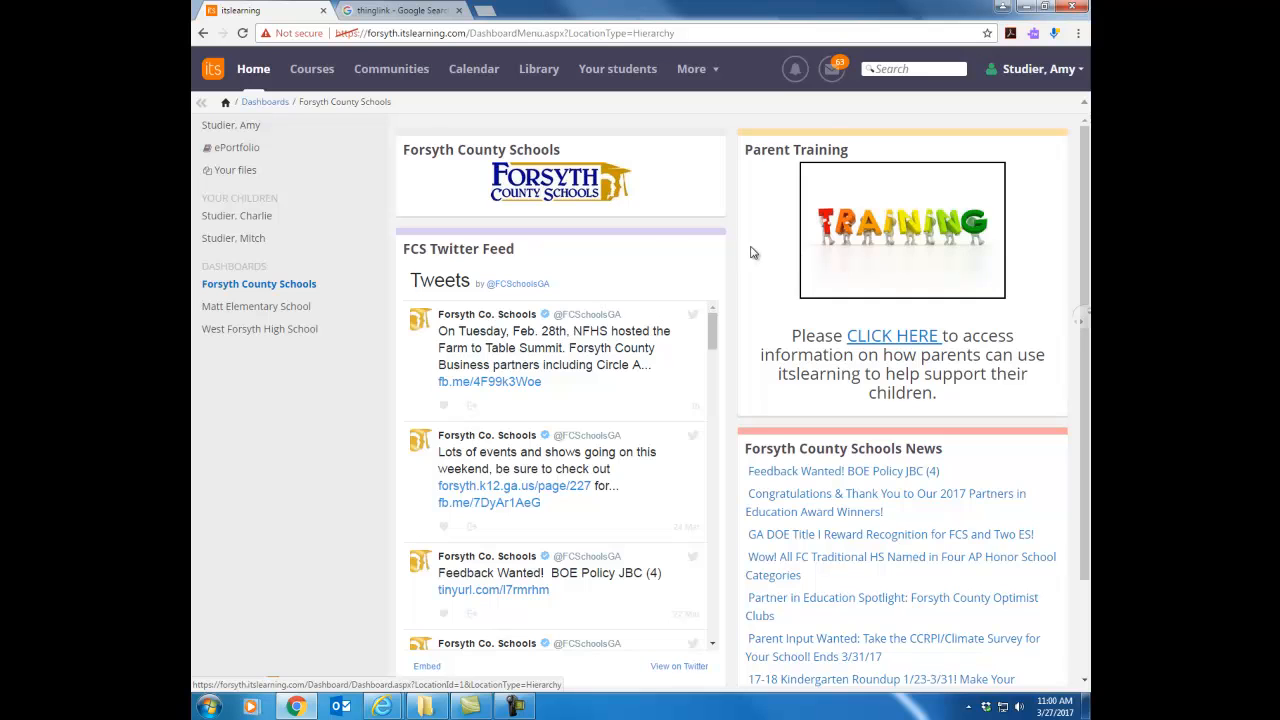
mouse_move(222, 288)
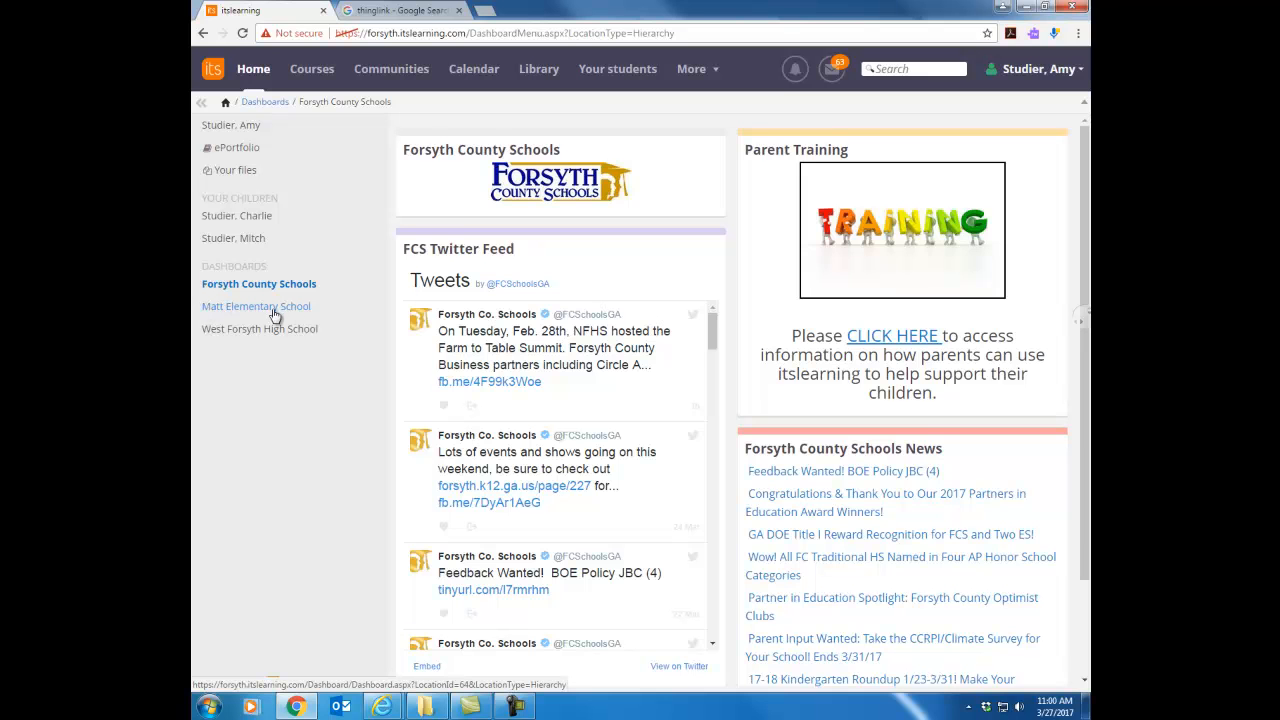
View the Matt Elementary School dashboard, then switch to West Forsyth High School's
click(256, 306)
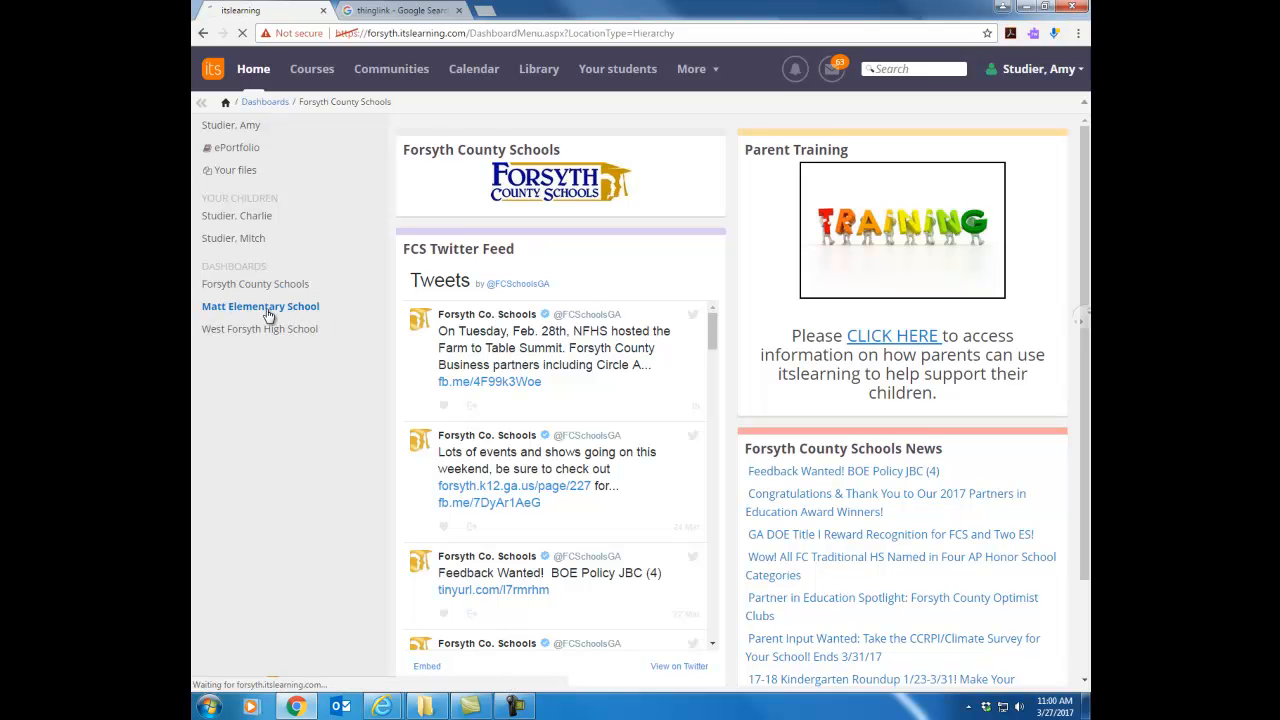
click(260, 306)
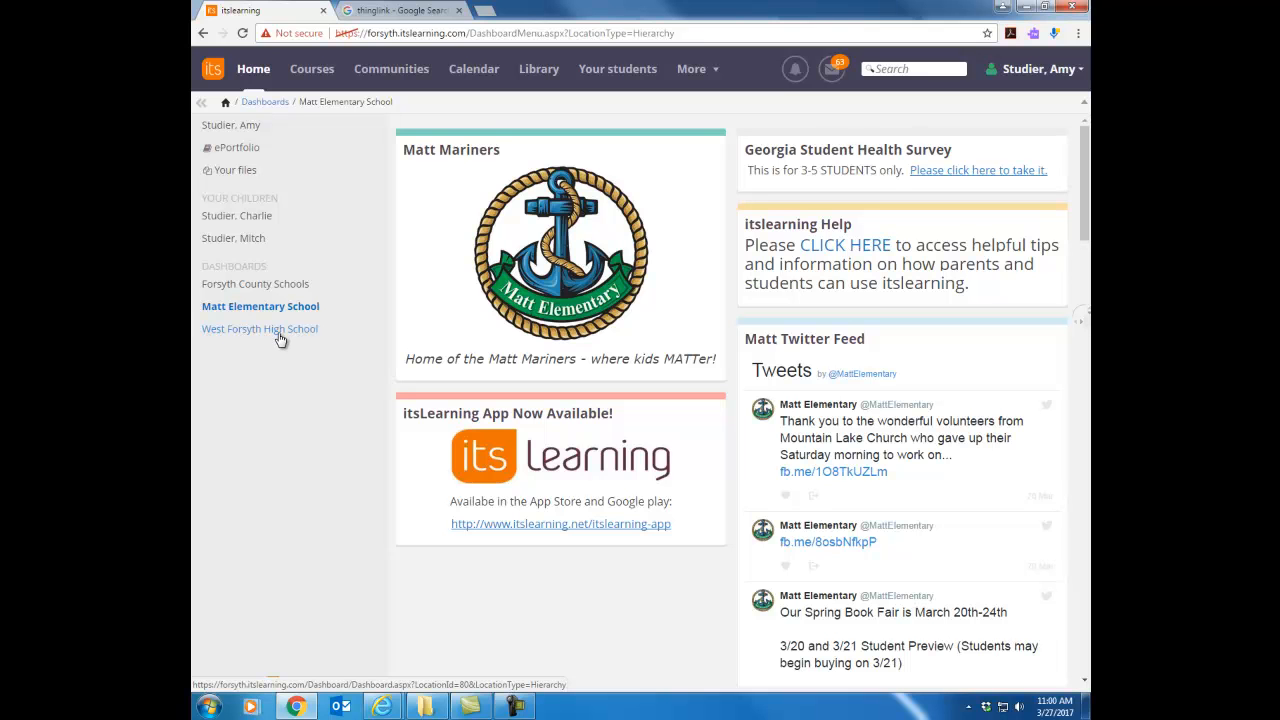
mouse_move(259, 329)
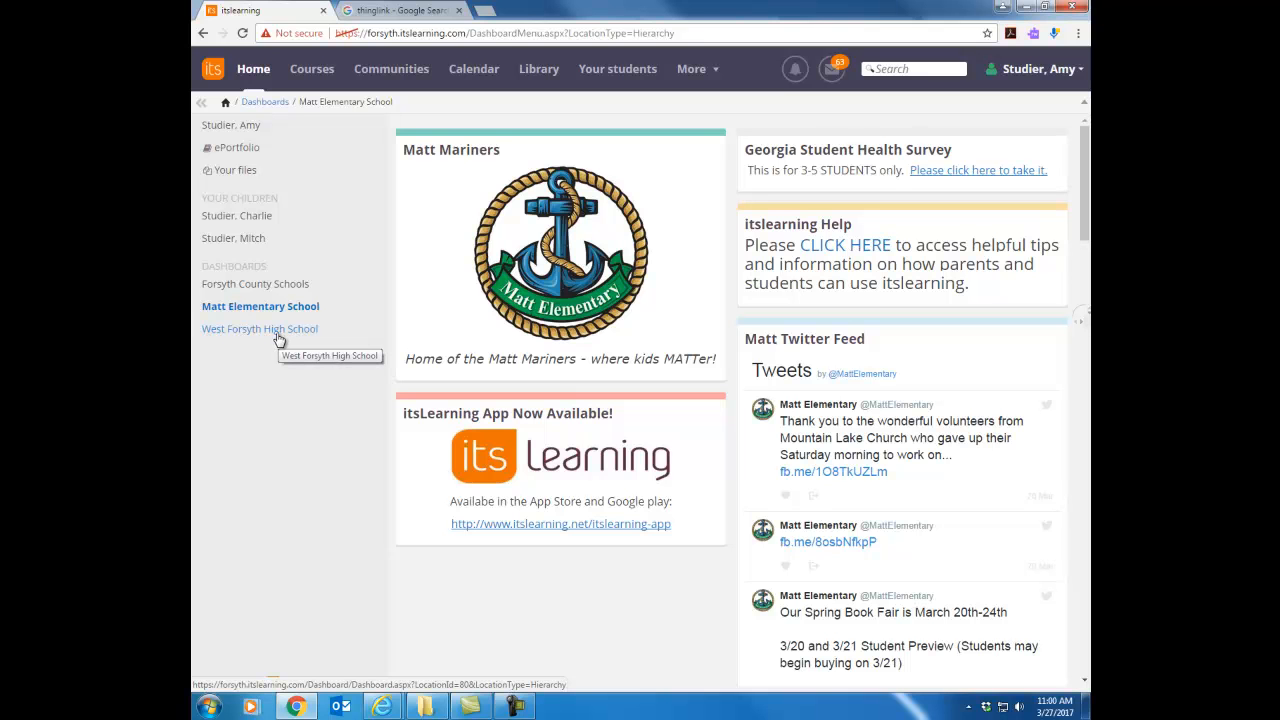
click(260, 328)
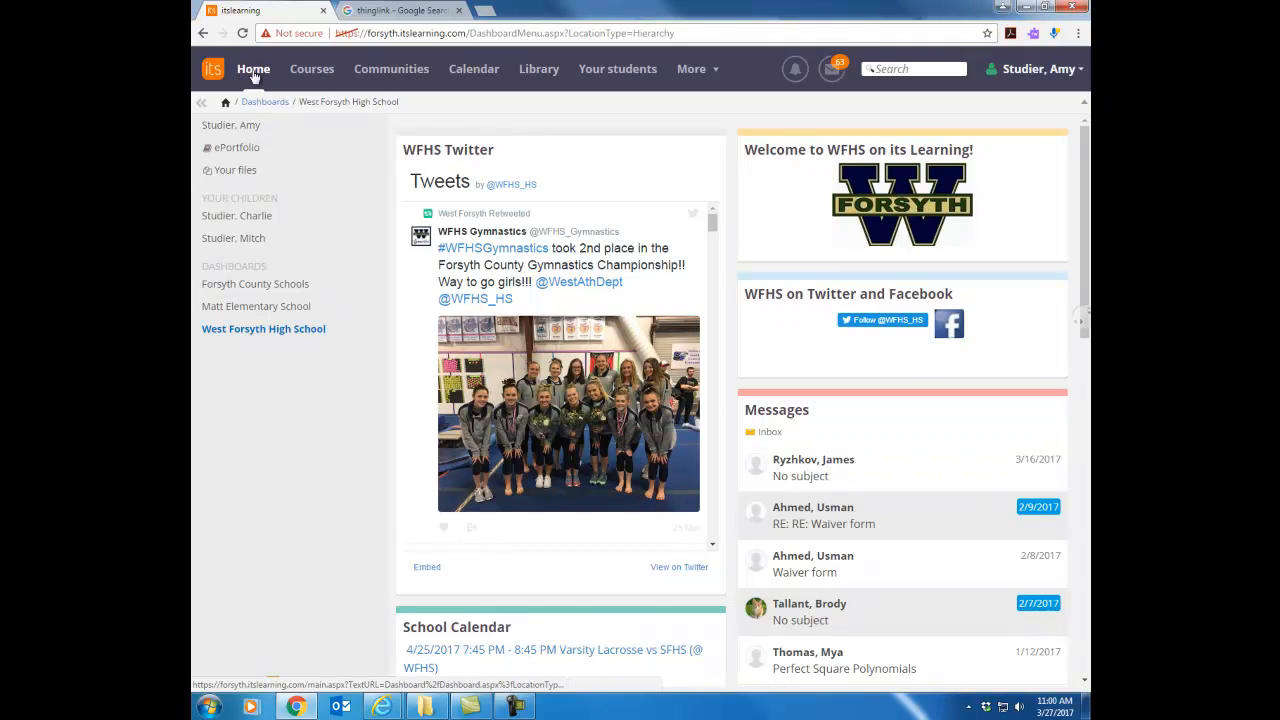
mouse_move(968, 67)
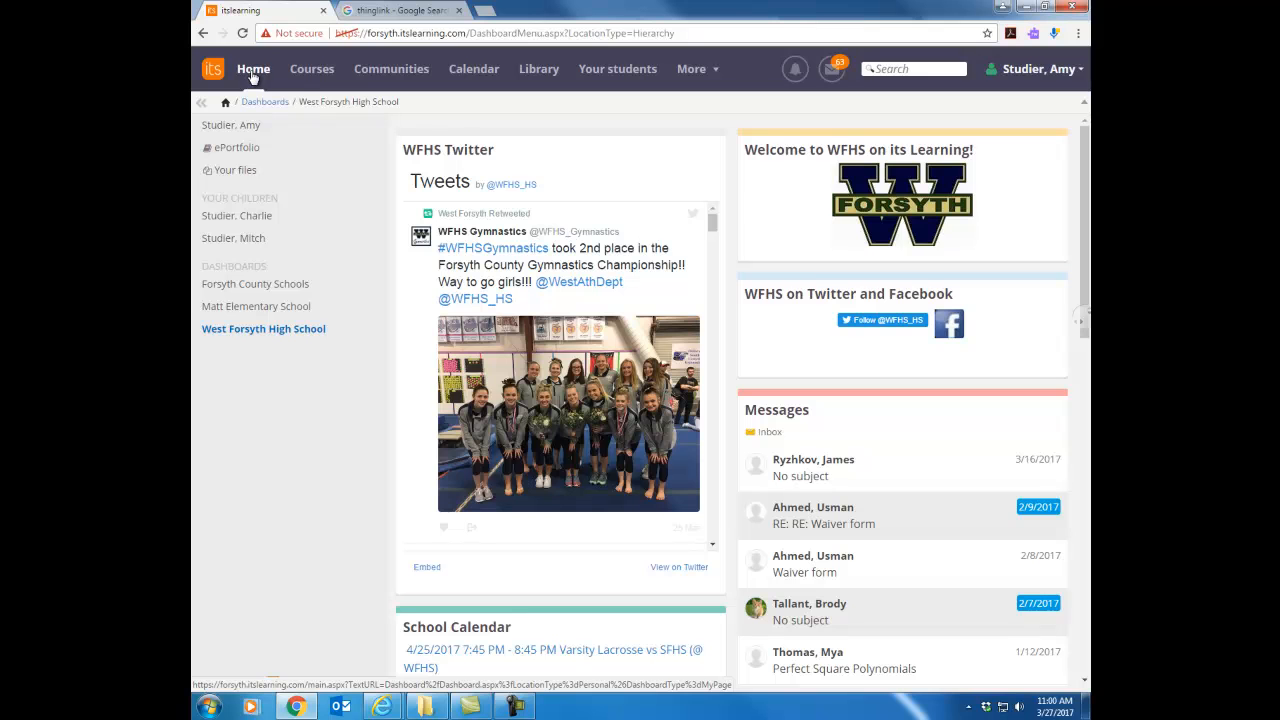
mouse_move(312, 69)
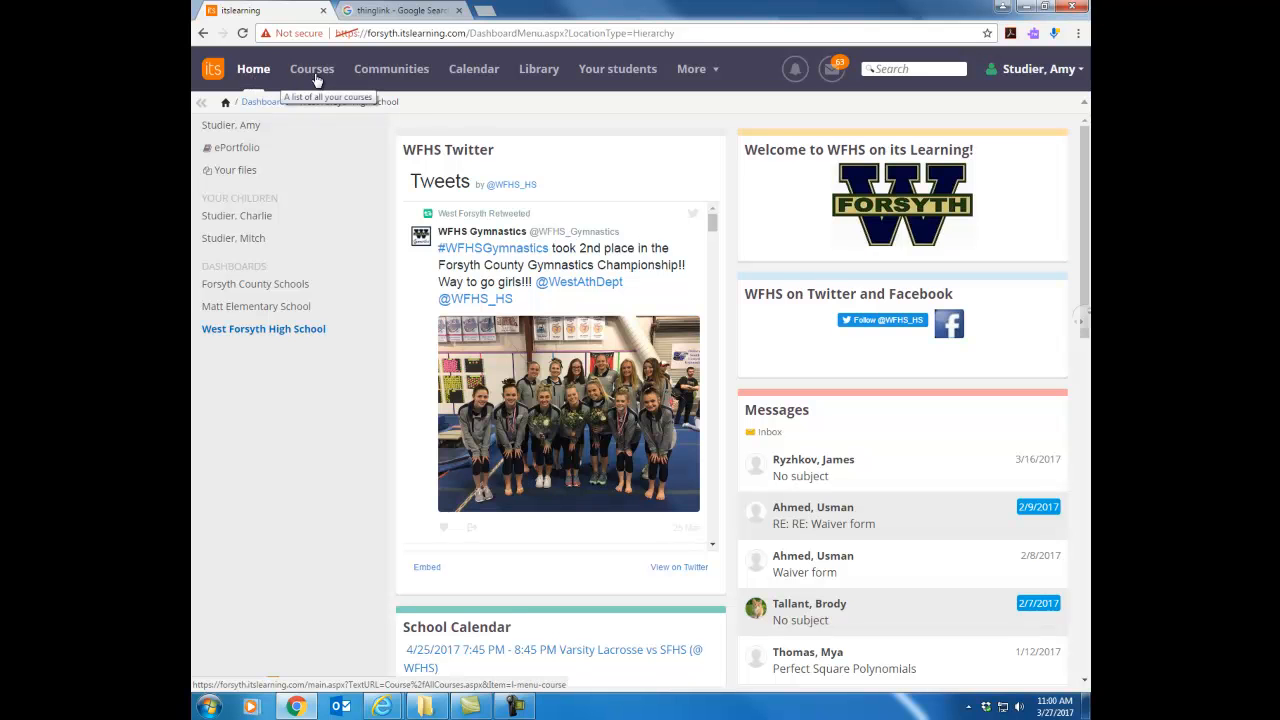
Open the Courses dropdown and scroll through recently updated courses like Algebra II
click(312, 69)
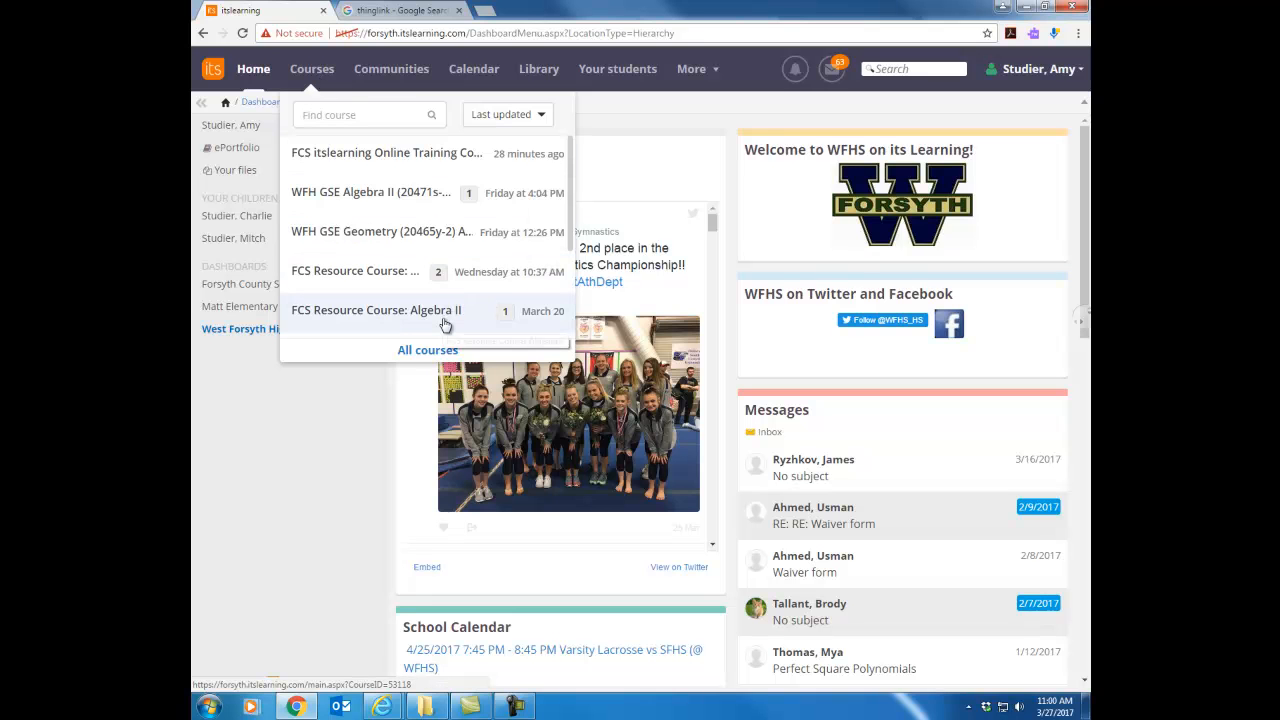
mouse_move(420, 320)
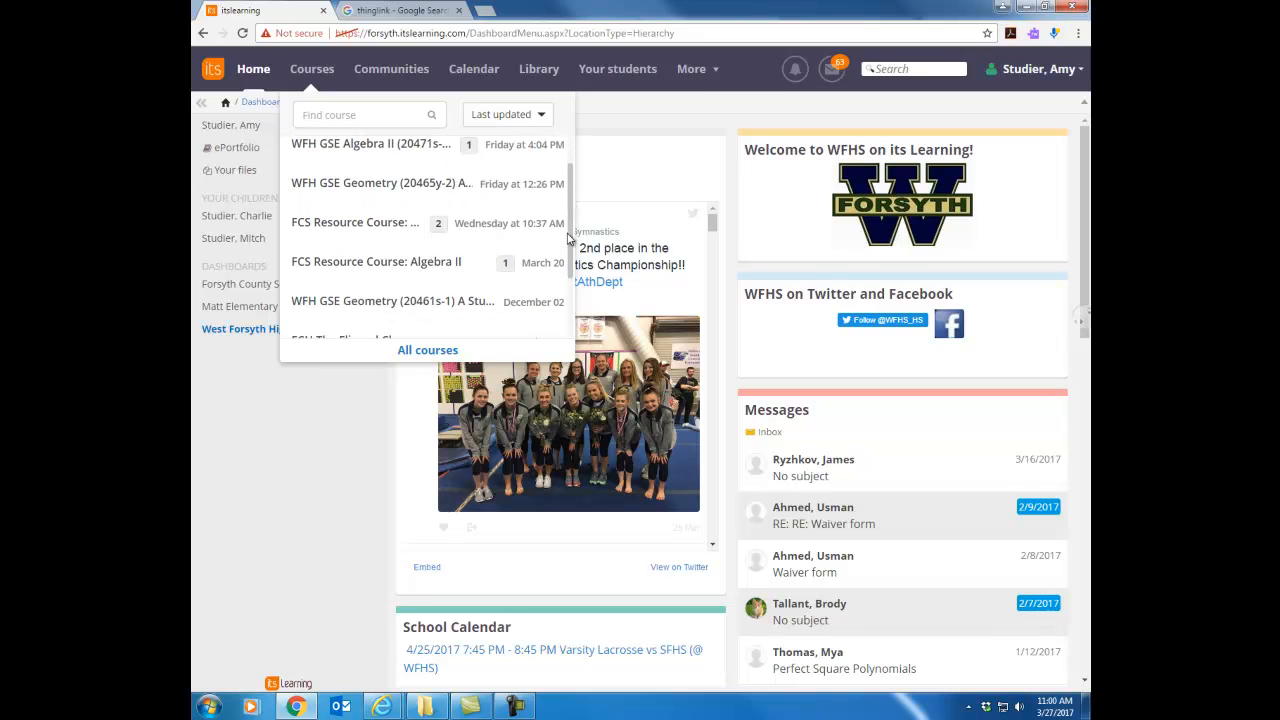
scroll(down, 3)
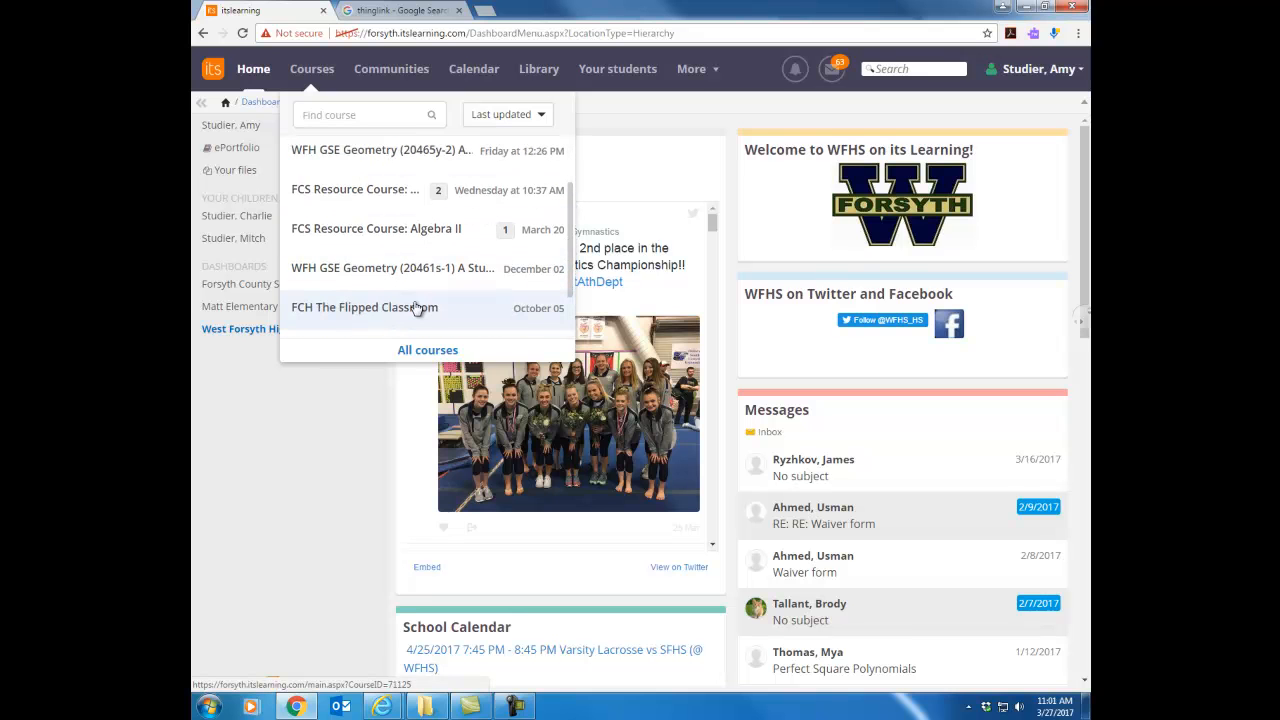
mouse_move(427, 353)
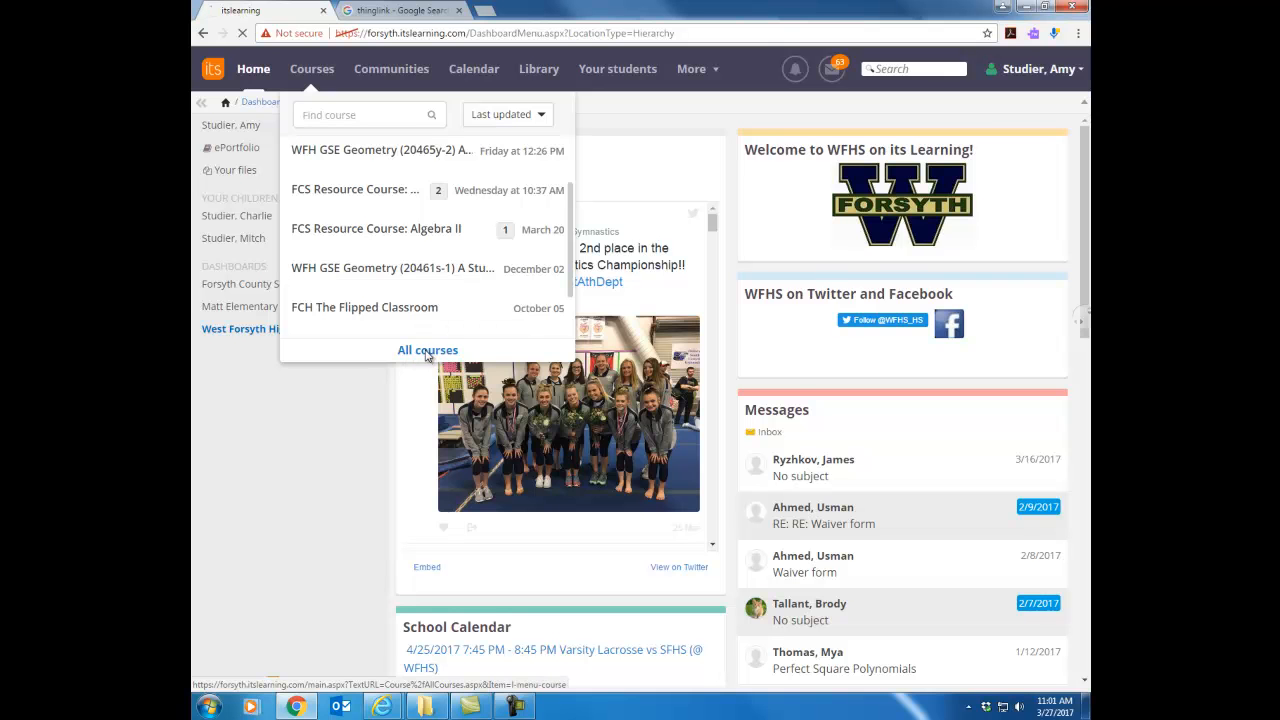
Open the All courses page and sort the list by favourite status
click(427, 350)
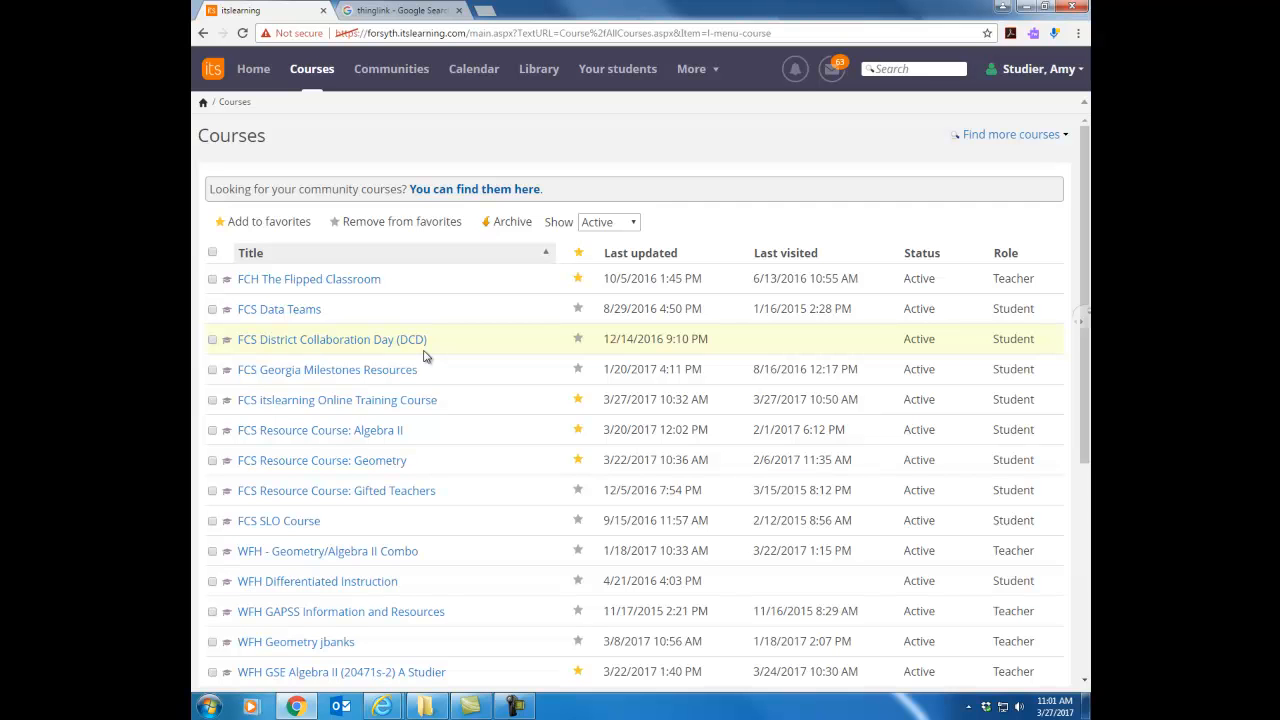
scroll(down, 3)
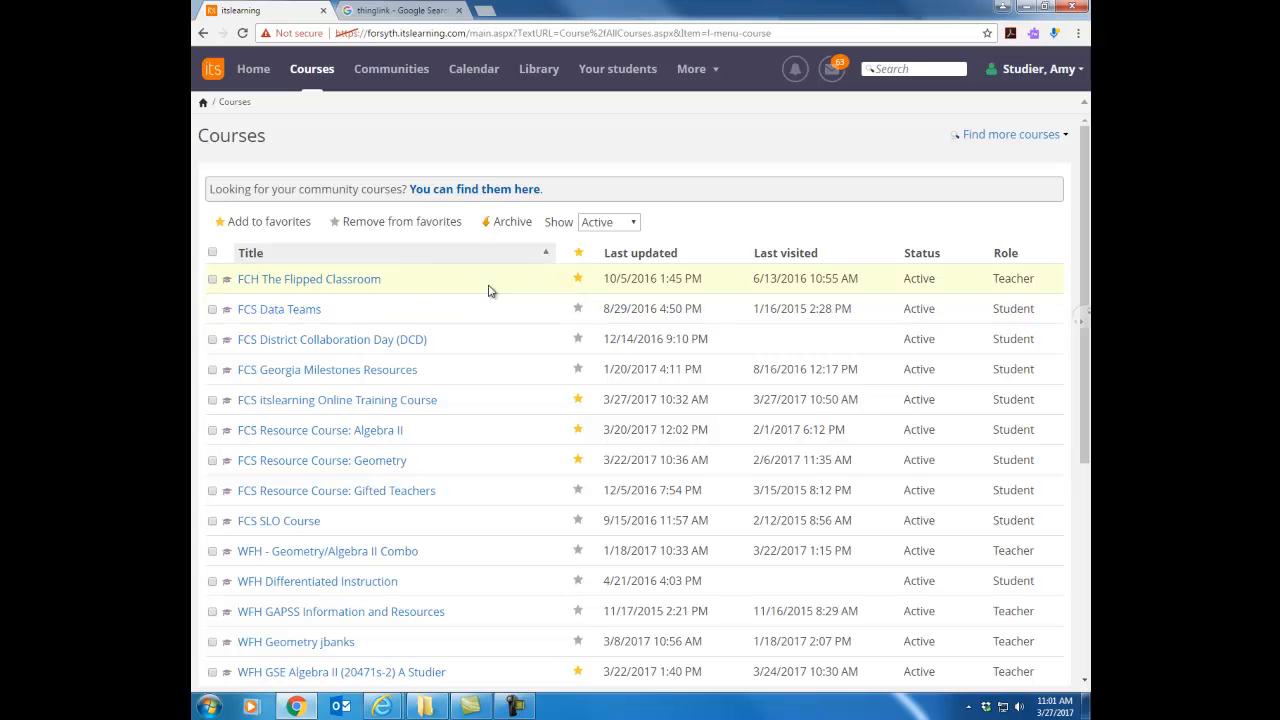
mouse_move(355, 611)
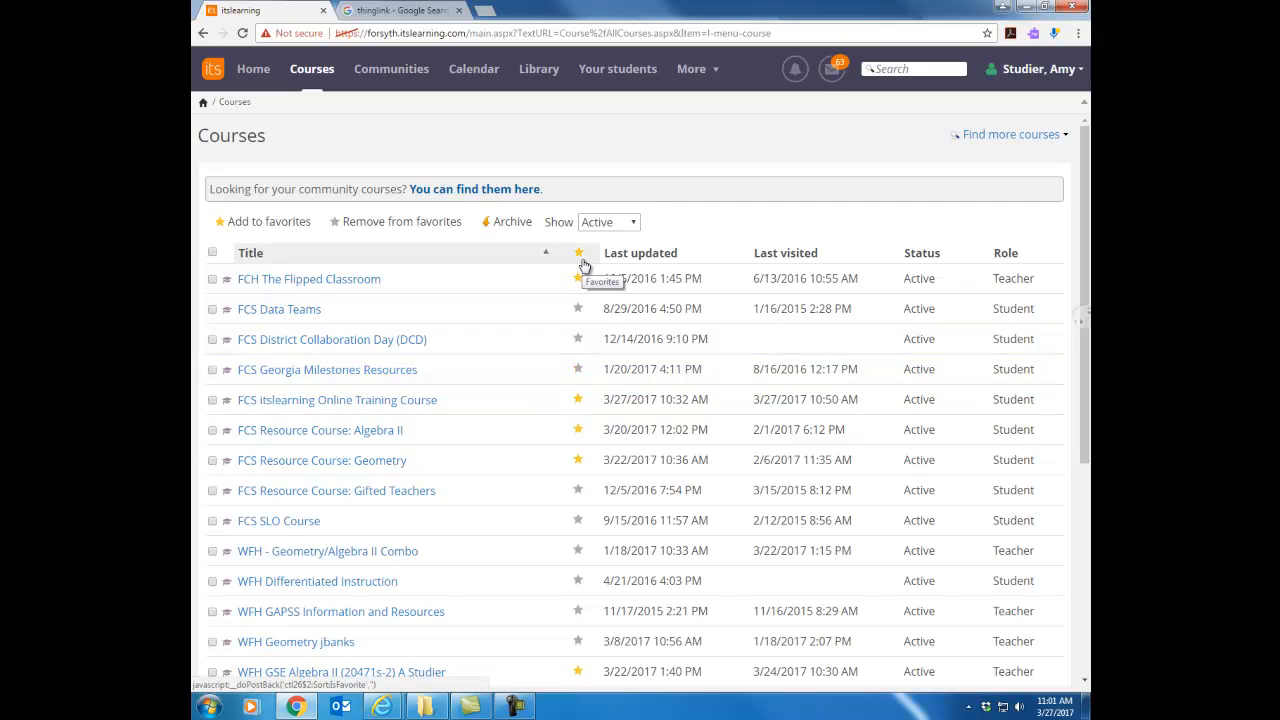
click(578, 252)
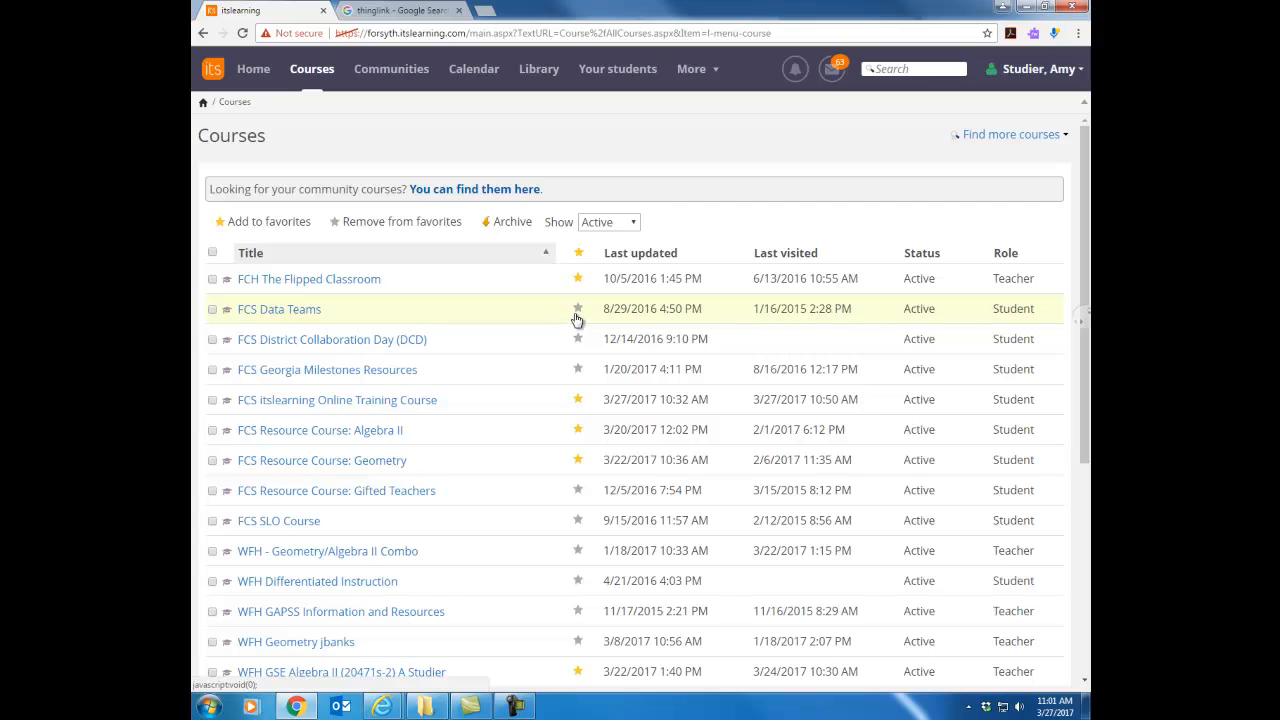
mouse_move(578, 308)
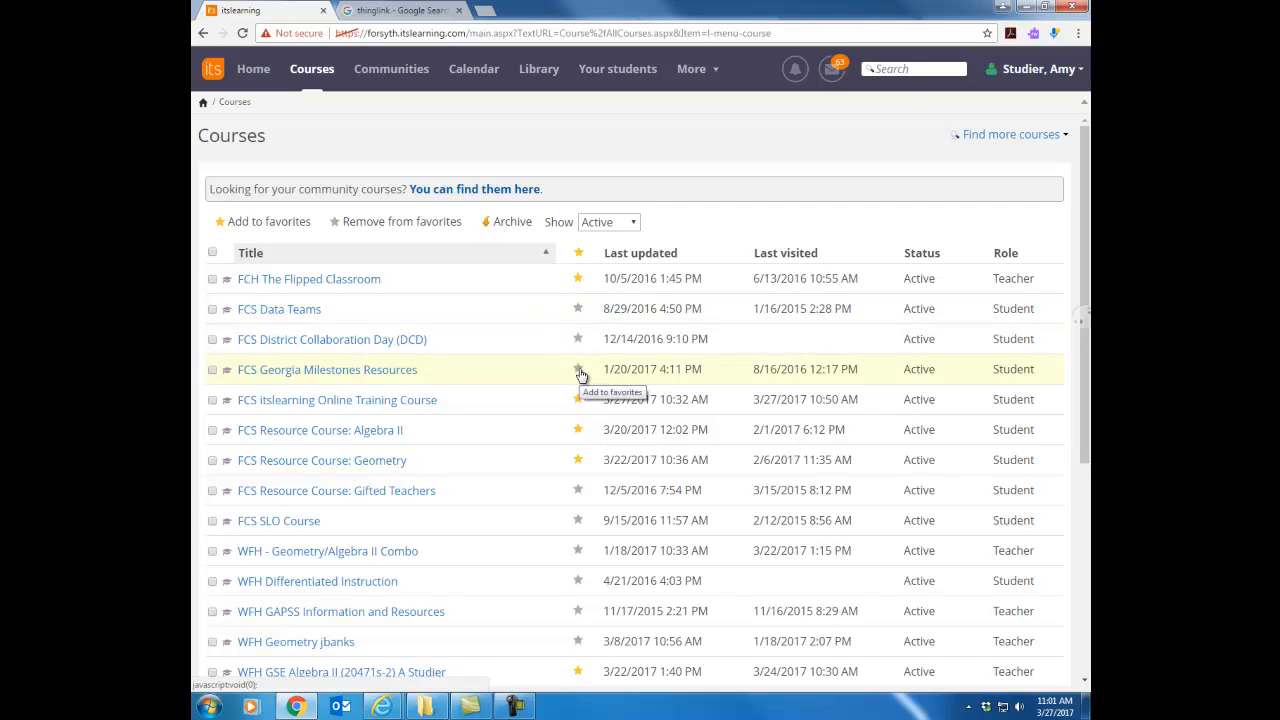
mouse_move(311, 69)
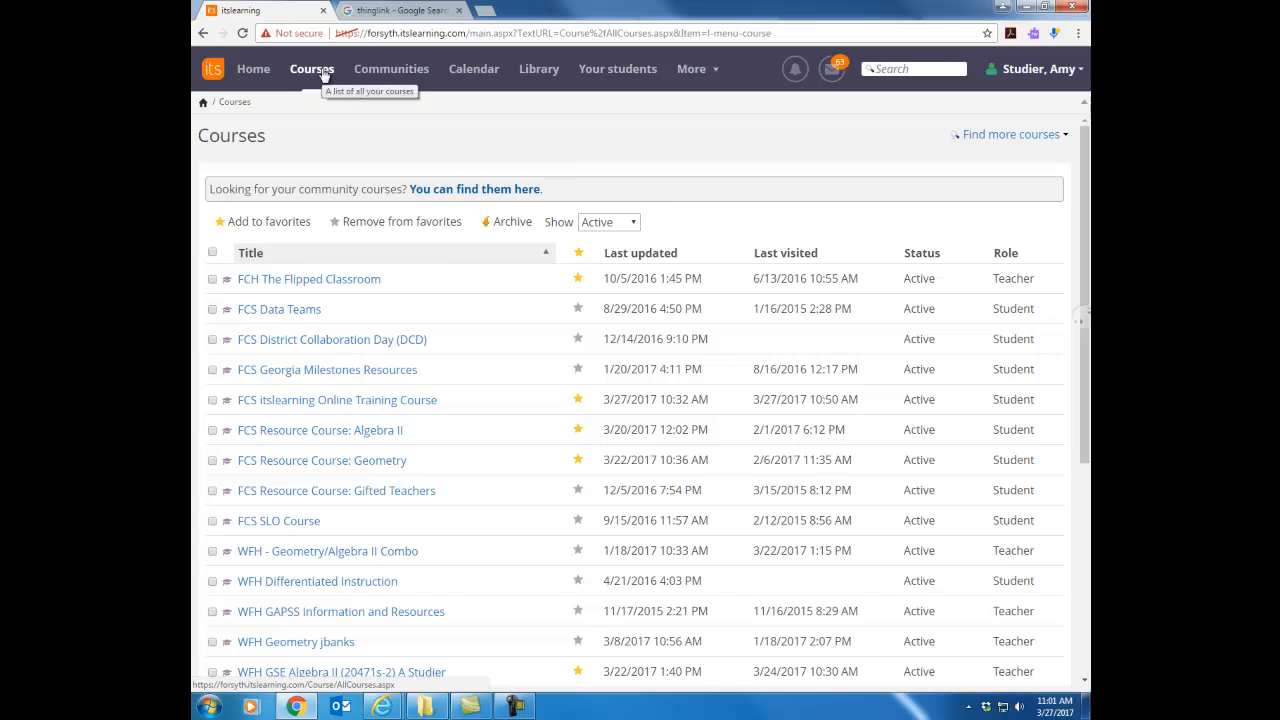
Return to the All courses list from the Courses dropdown, then open Your students
click(311, 69)
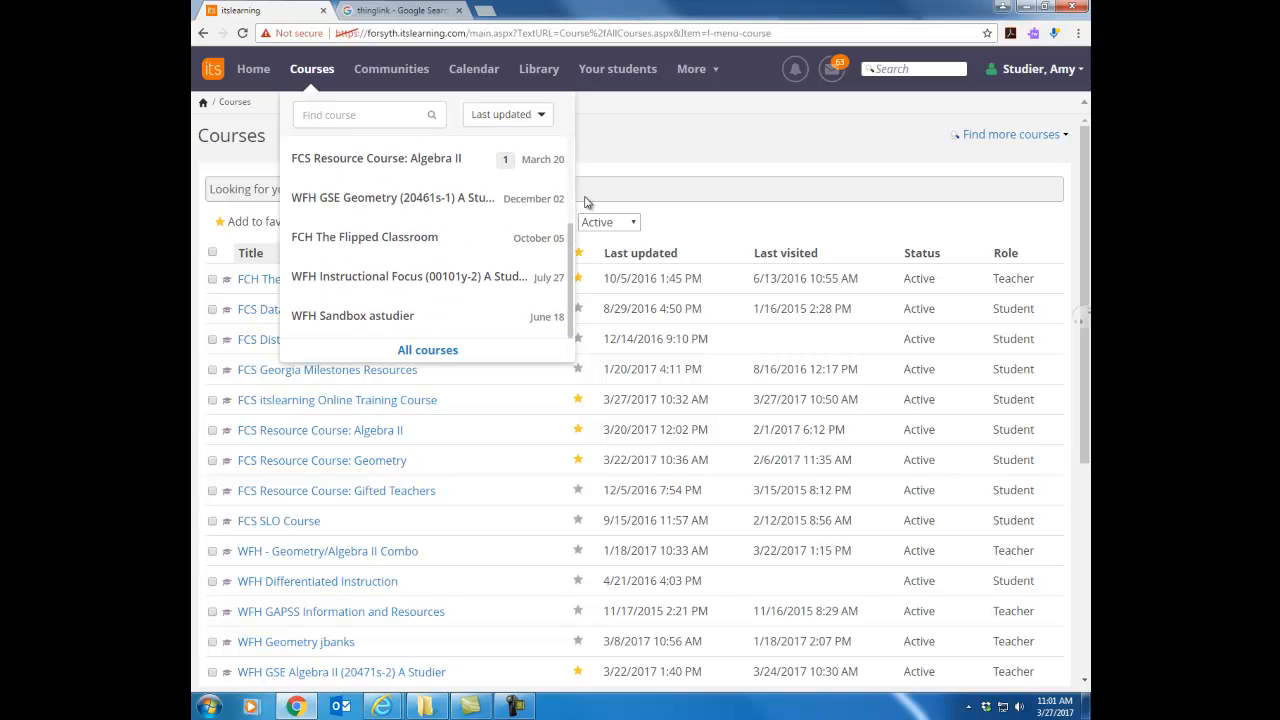
mouse_move(428, 356)
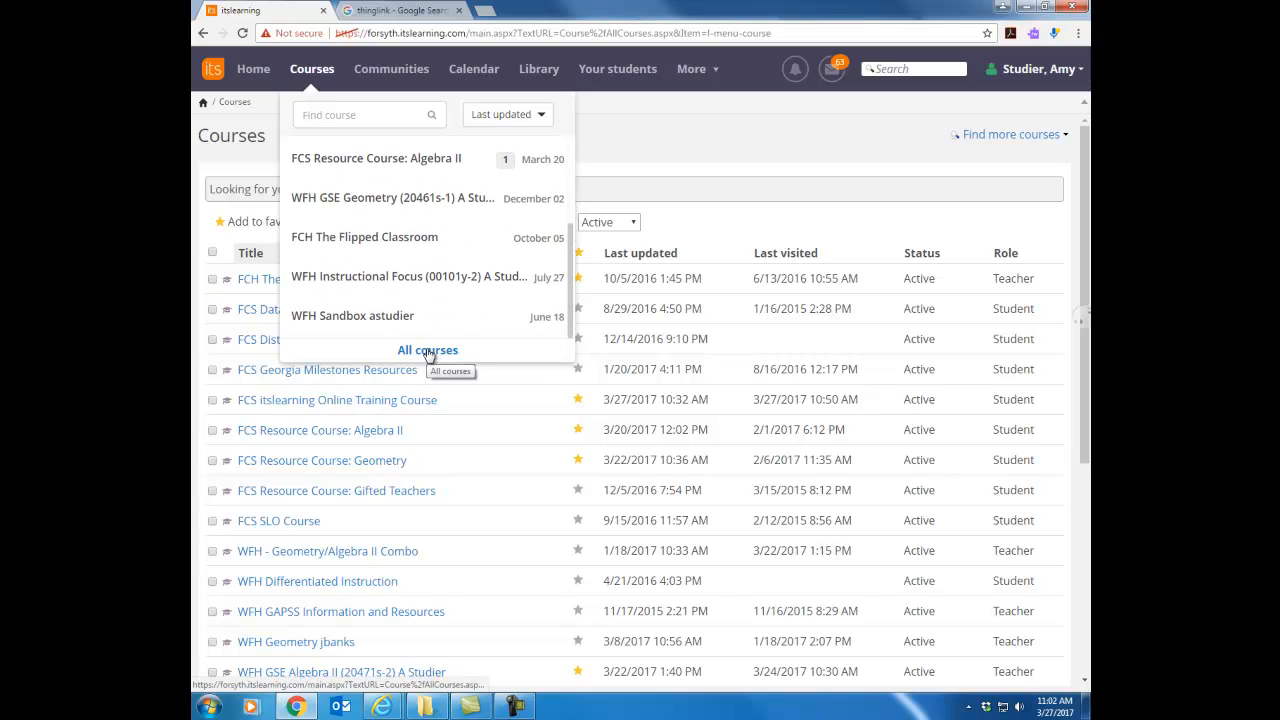
click(428, 350)
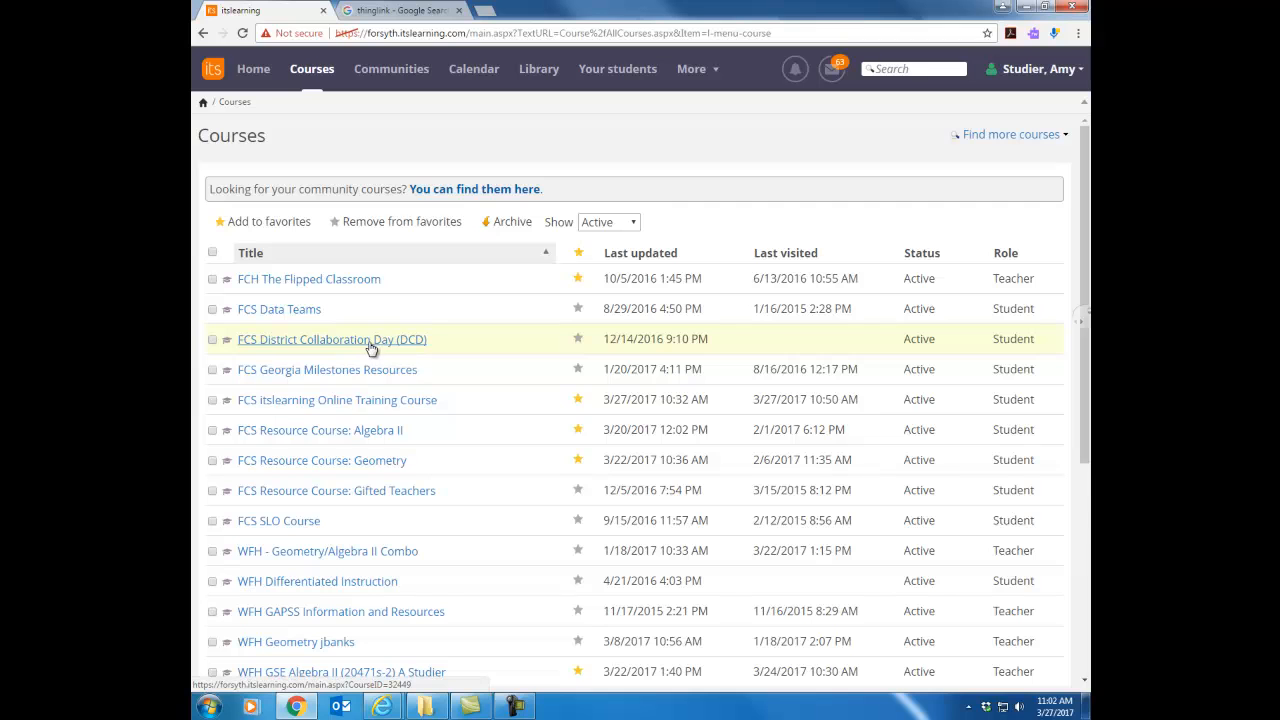
mouse_move(380, 69)
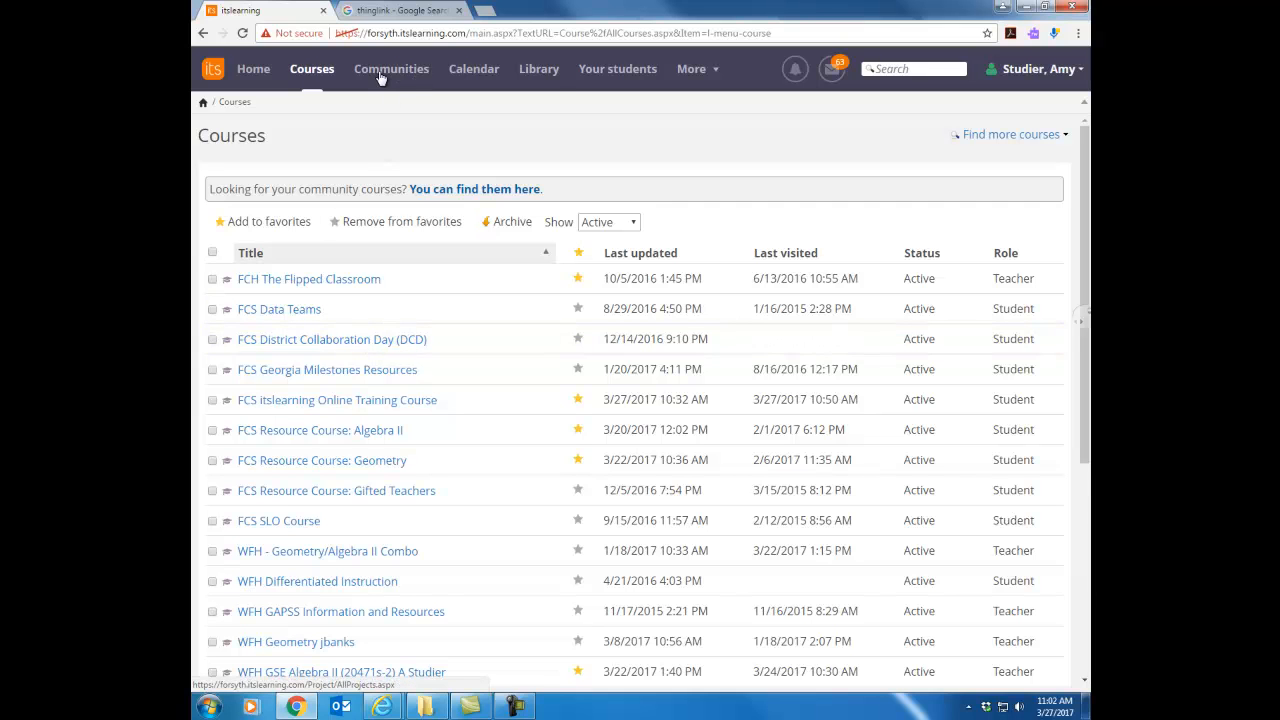
mouse_move(617, 69)
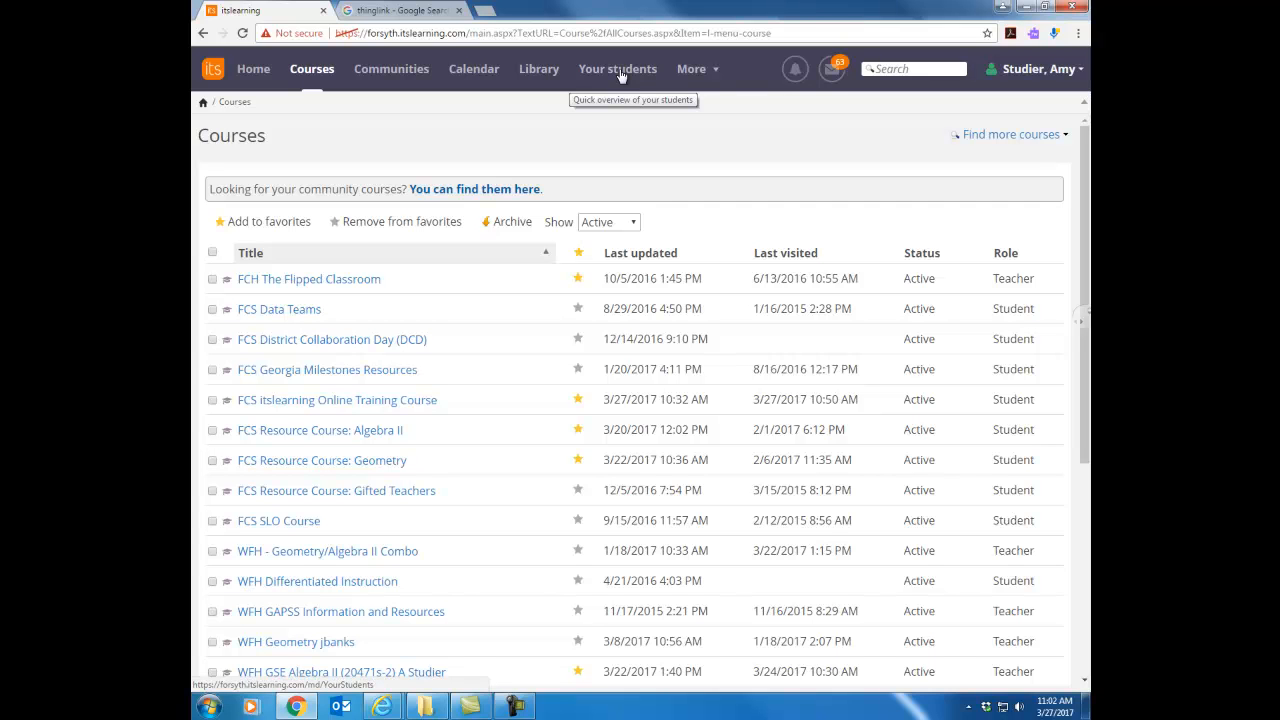
mouse_move(613, 78)
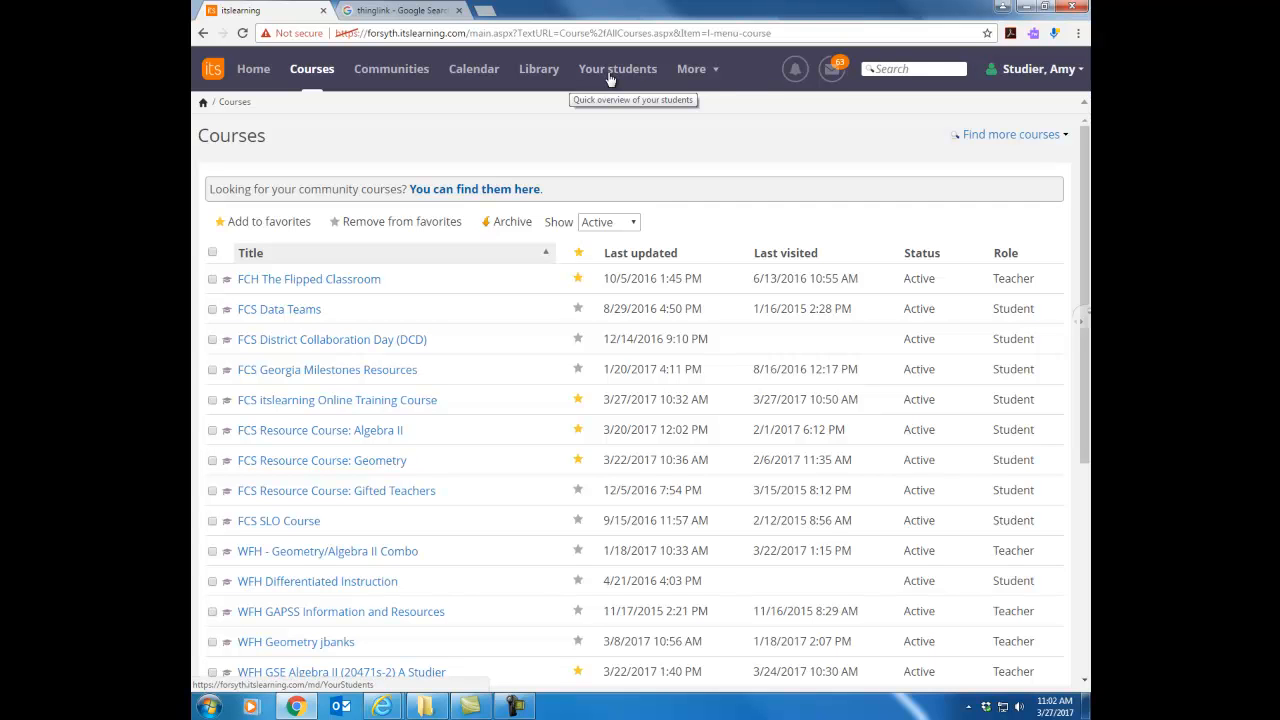
mouse_move(610, 78)
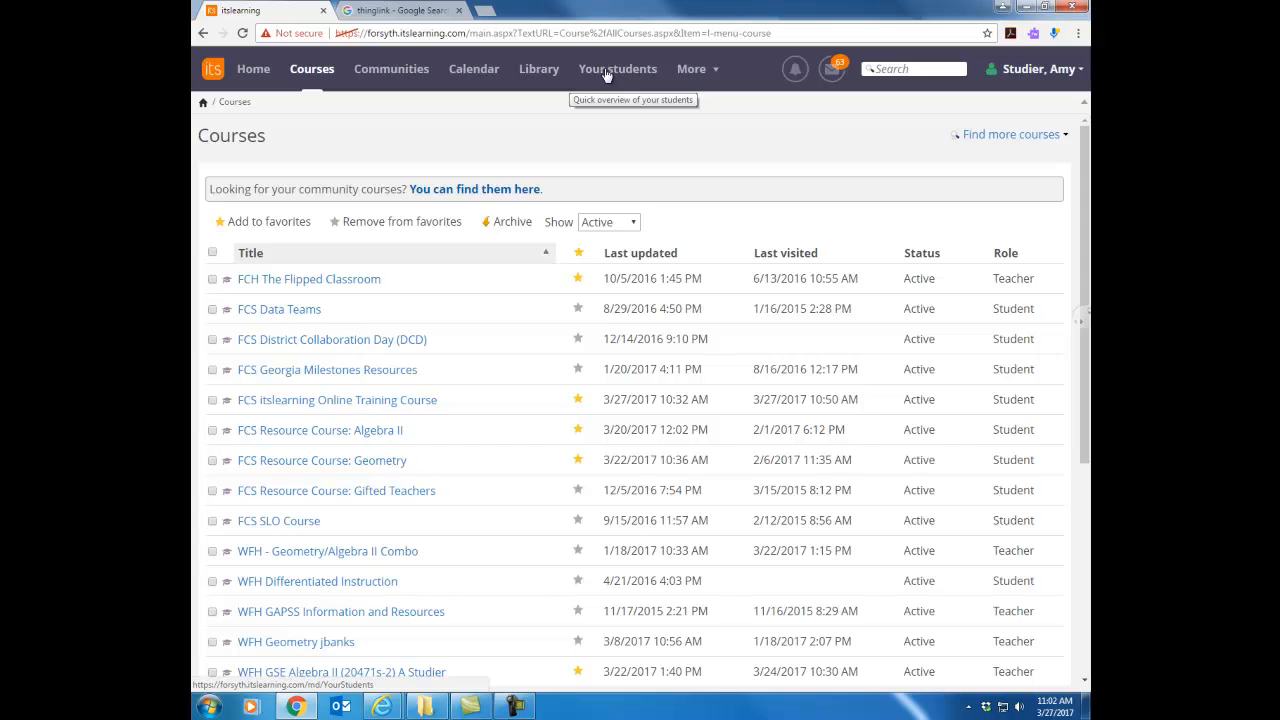
click(617, 68)
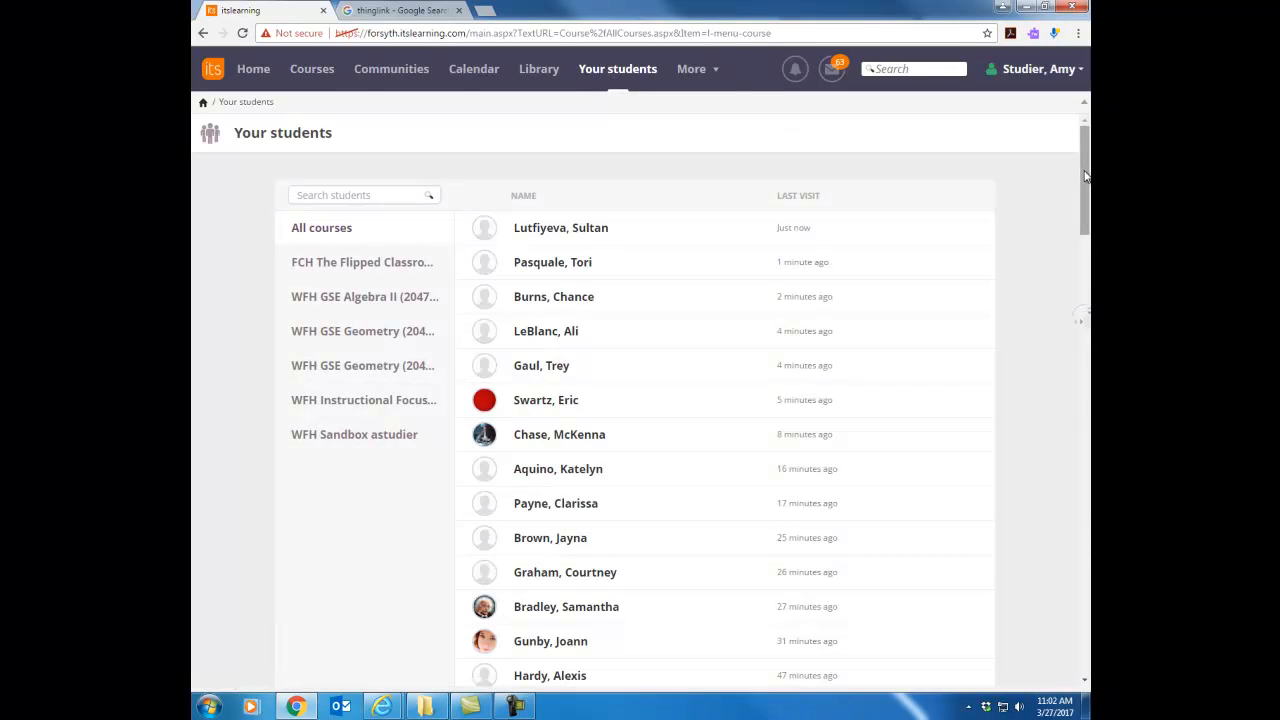
Filter the Your students overview to the WFH GSE Algebra II course
scroll(down, 3)
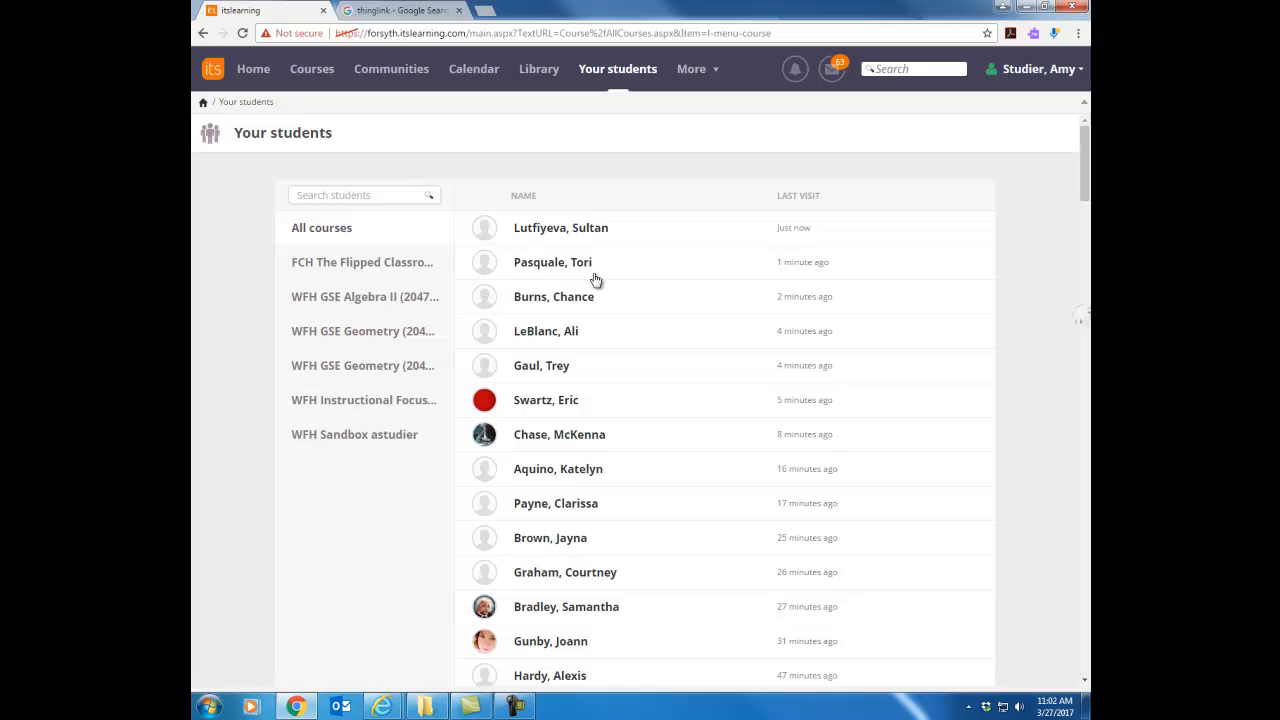
mouse_move(803, 310)
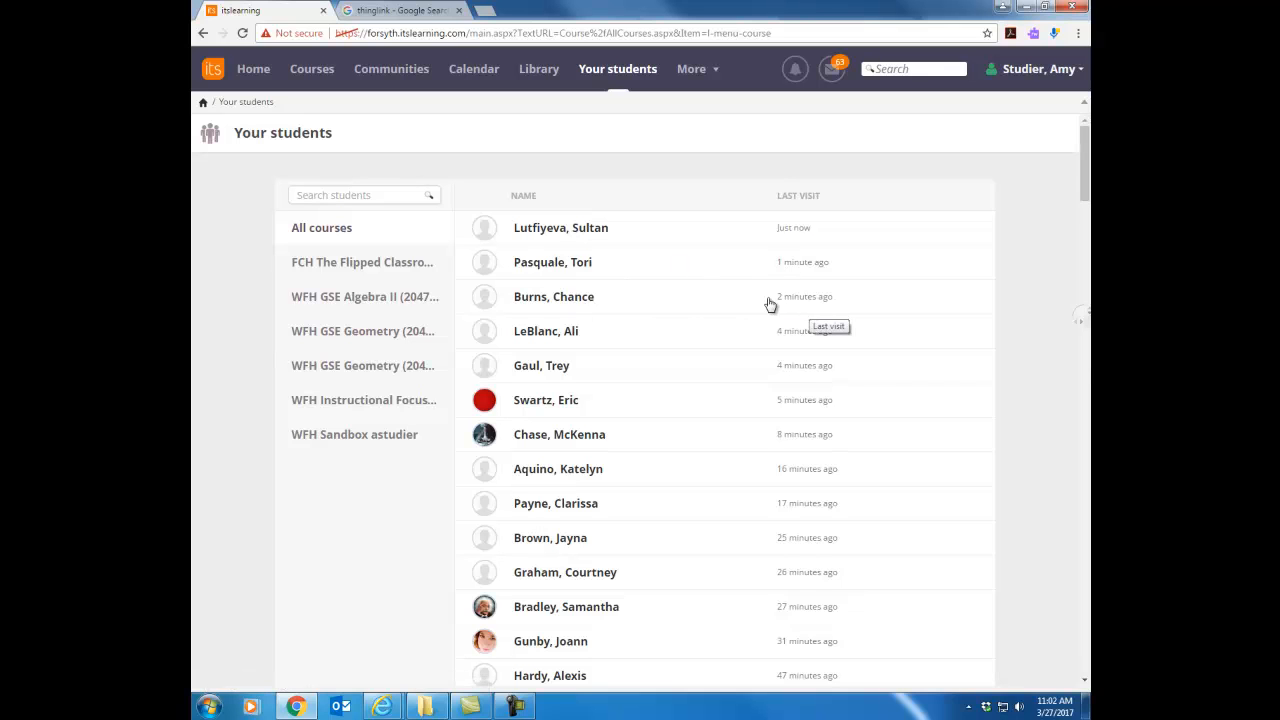
mouse_move(637, 301)
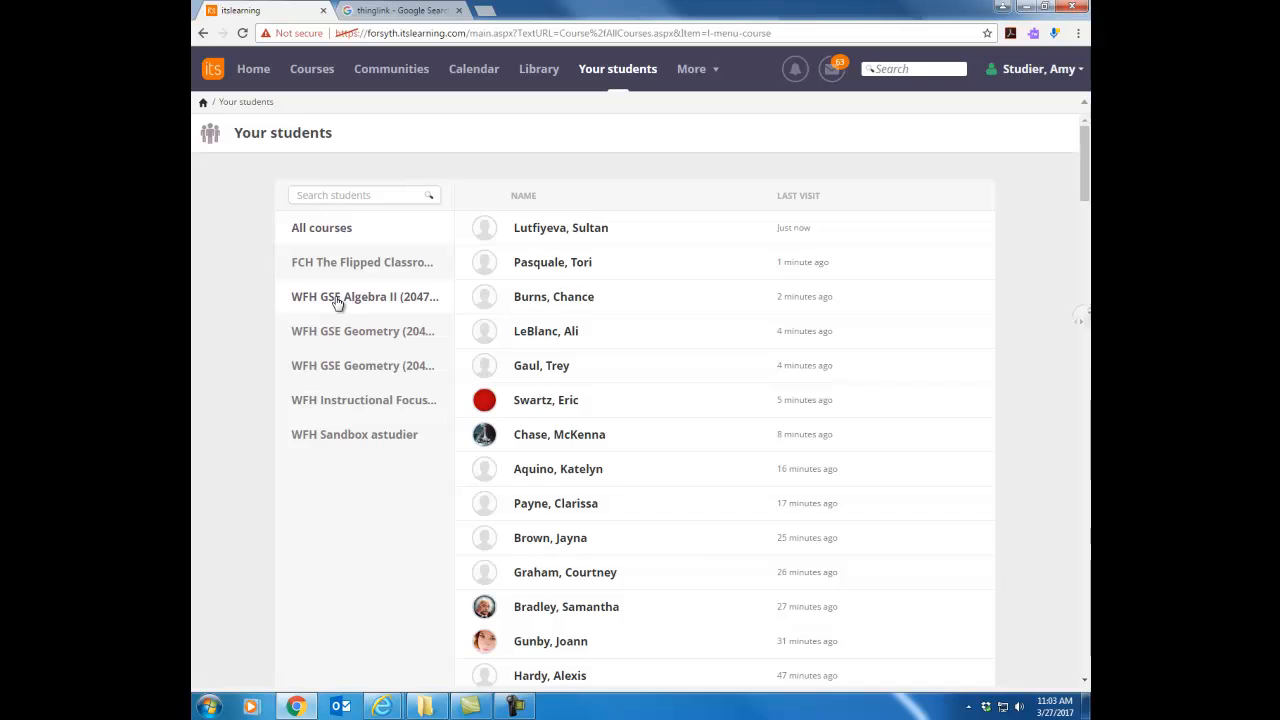
click(365, 296)
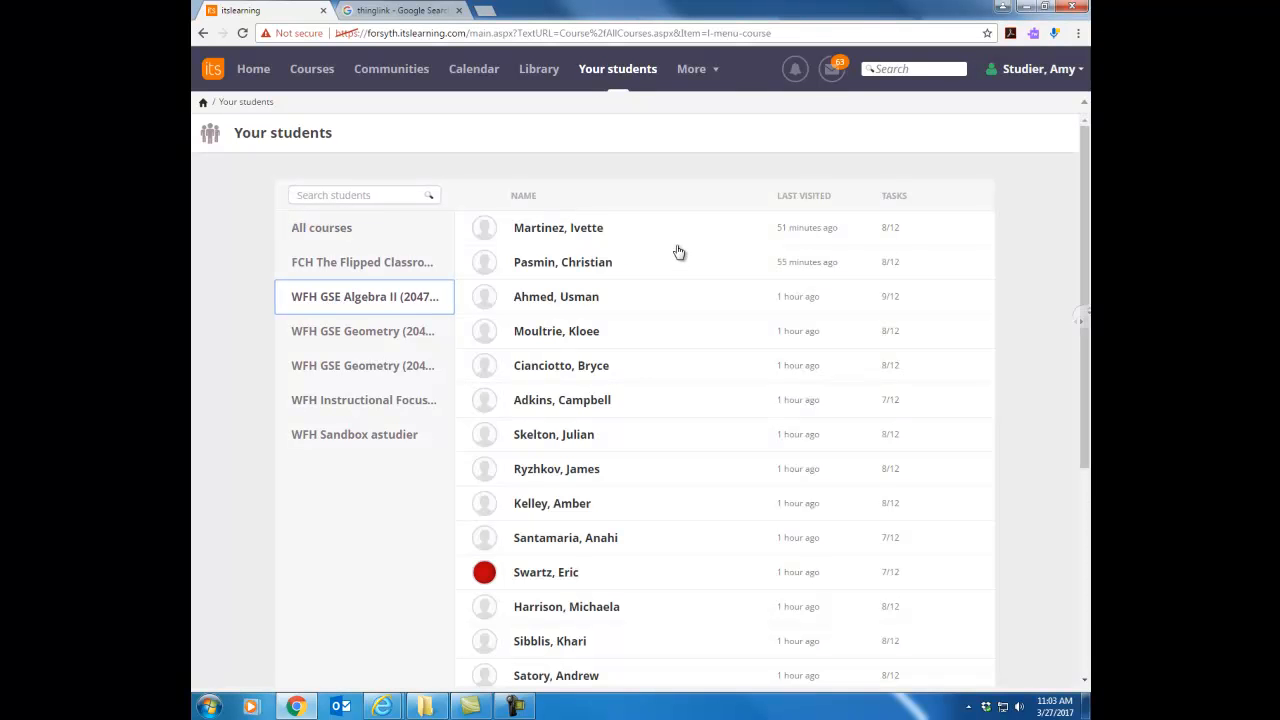
mouse_move(583, 225)
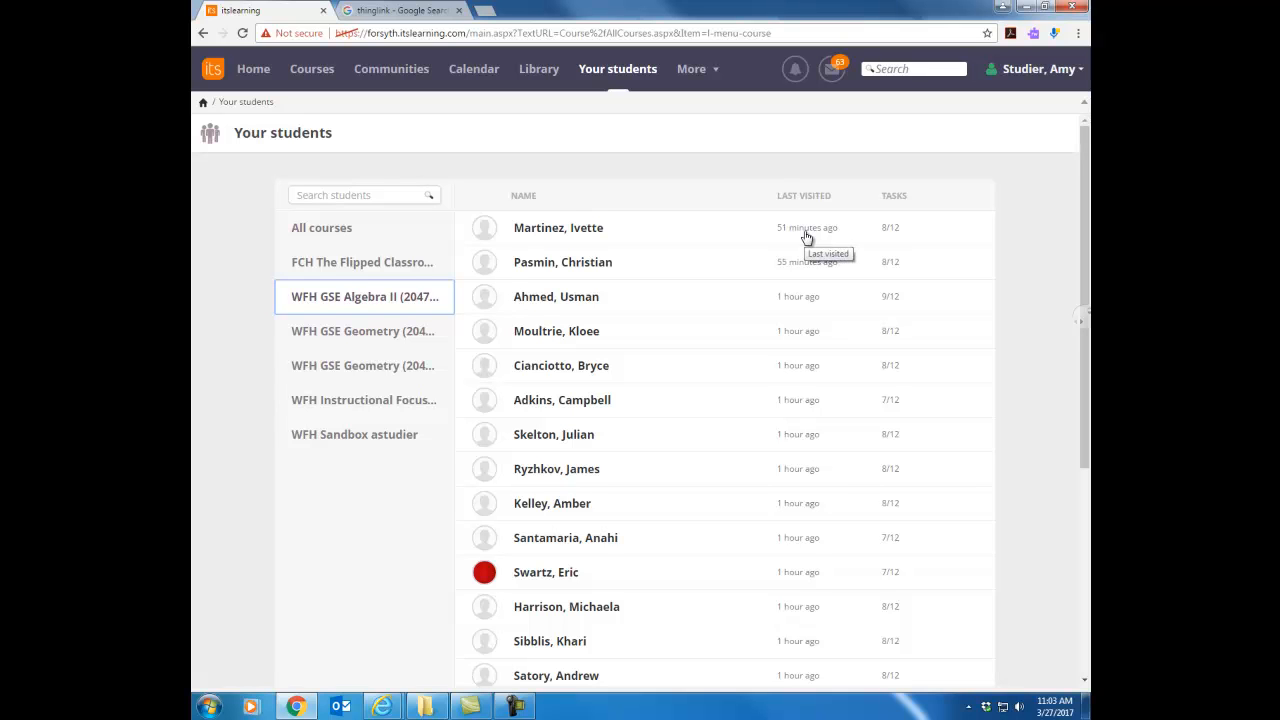
mouse_move(810, 238)
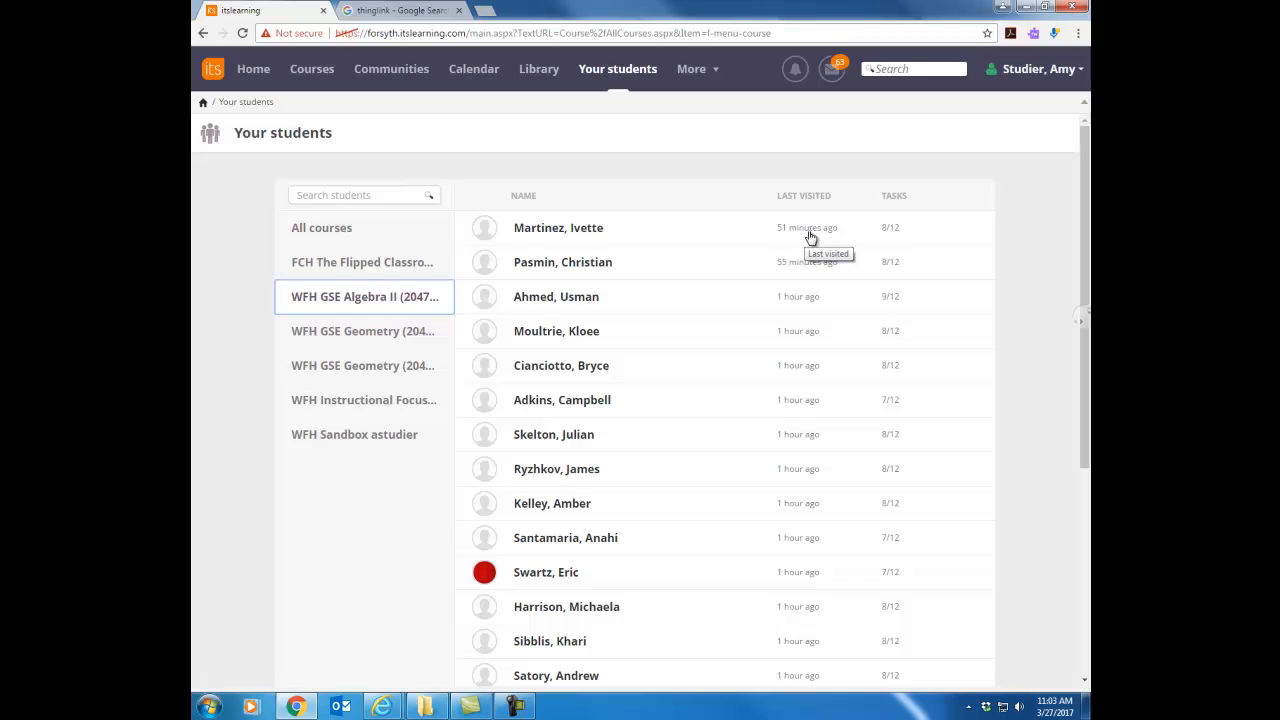
mouse_move(881, 236)
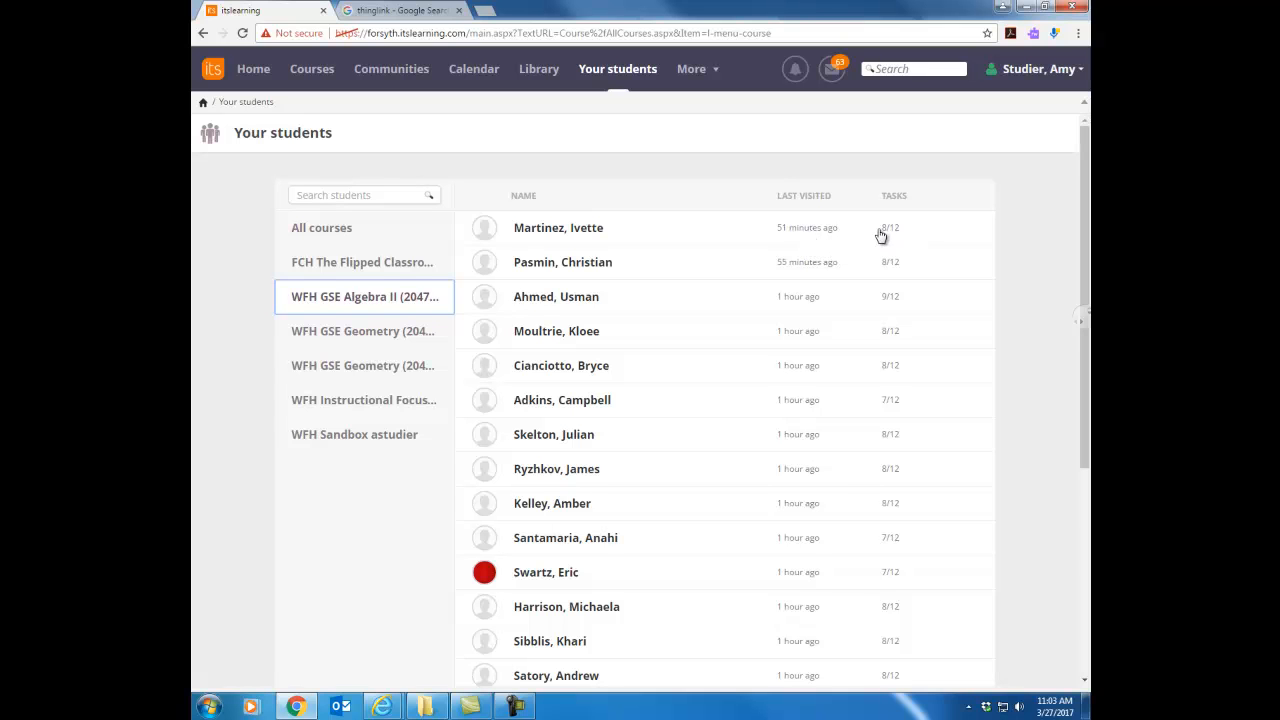
mouse_move(898, 235)
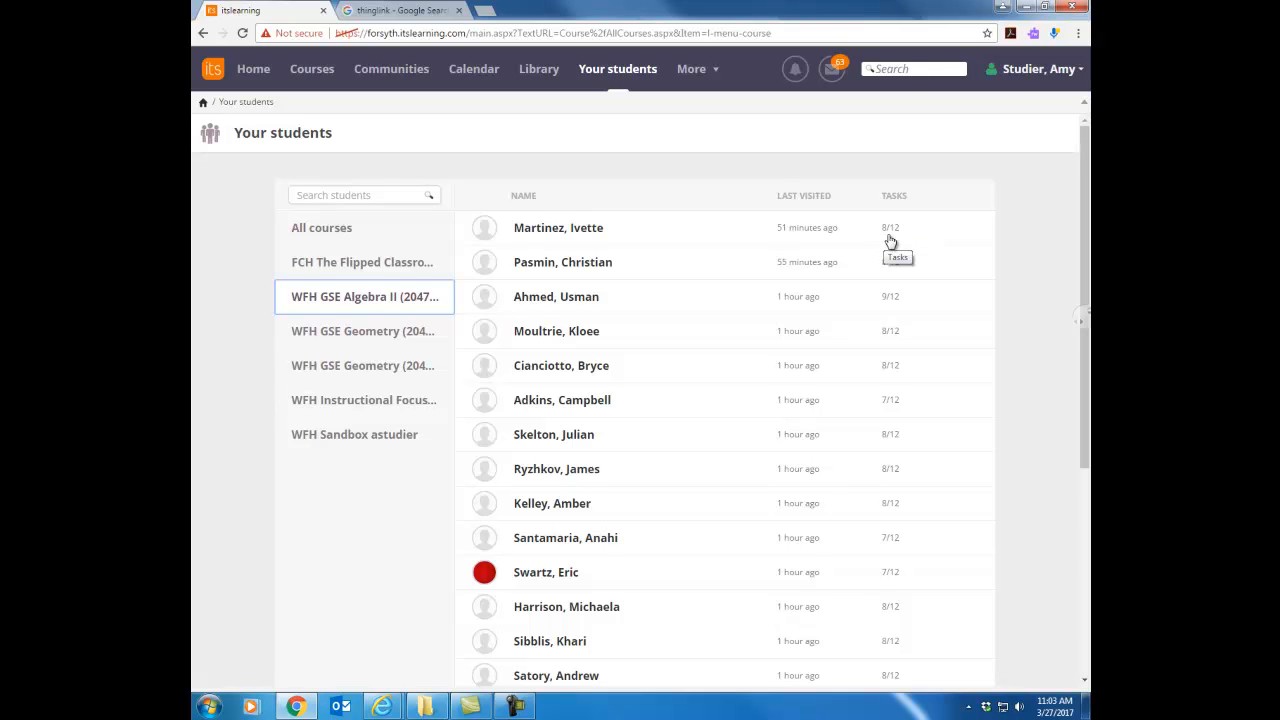
mouse_move(792, 231)
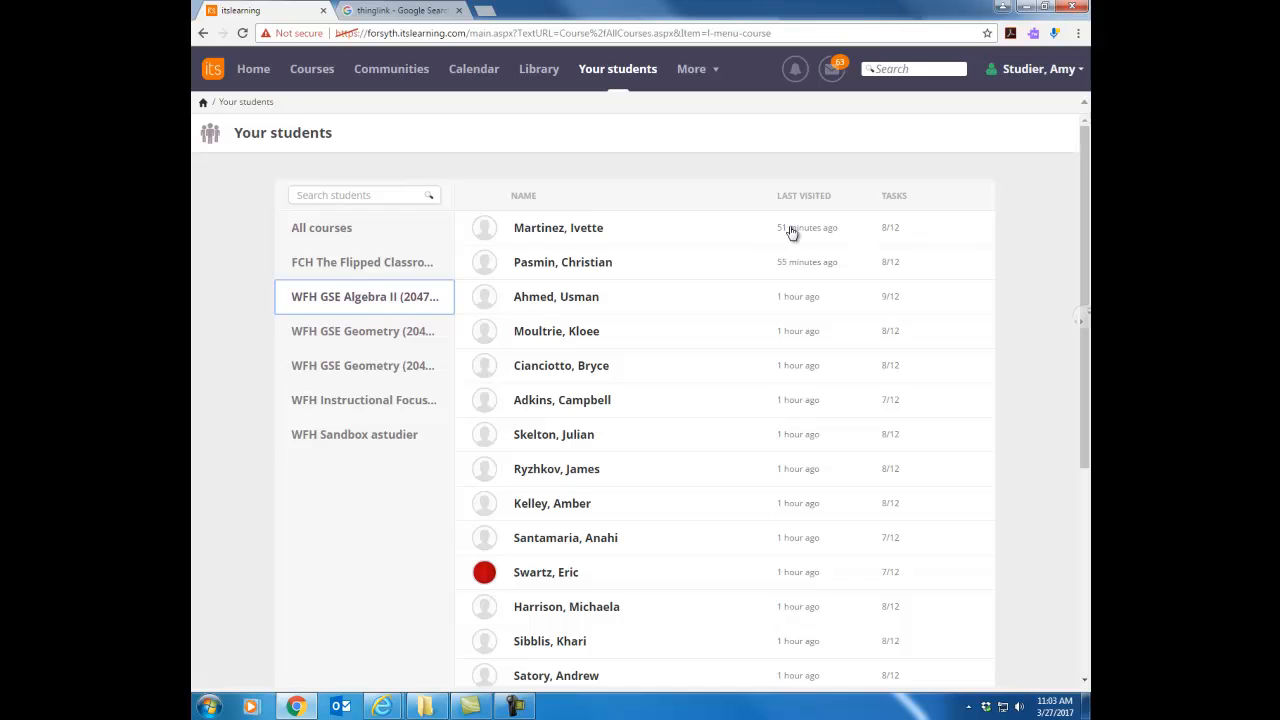
mouse_move(763, 363)
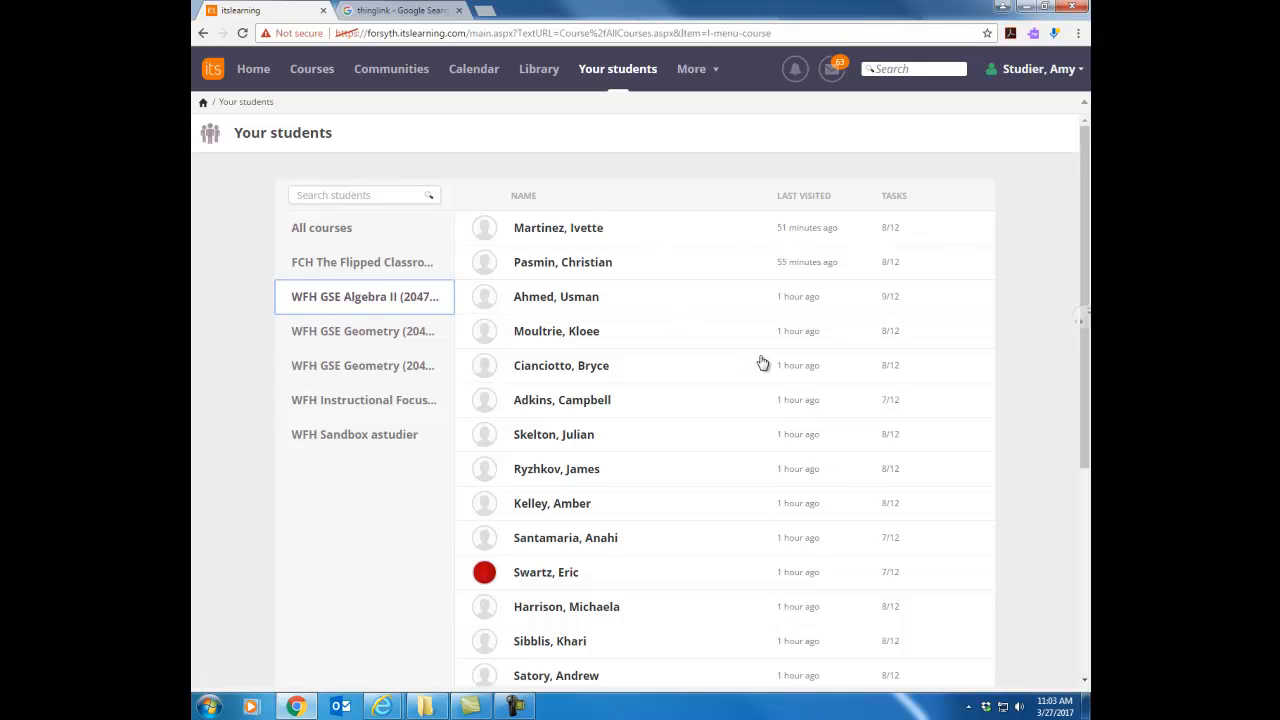
mouse_move(719, 163)
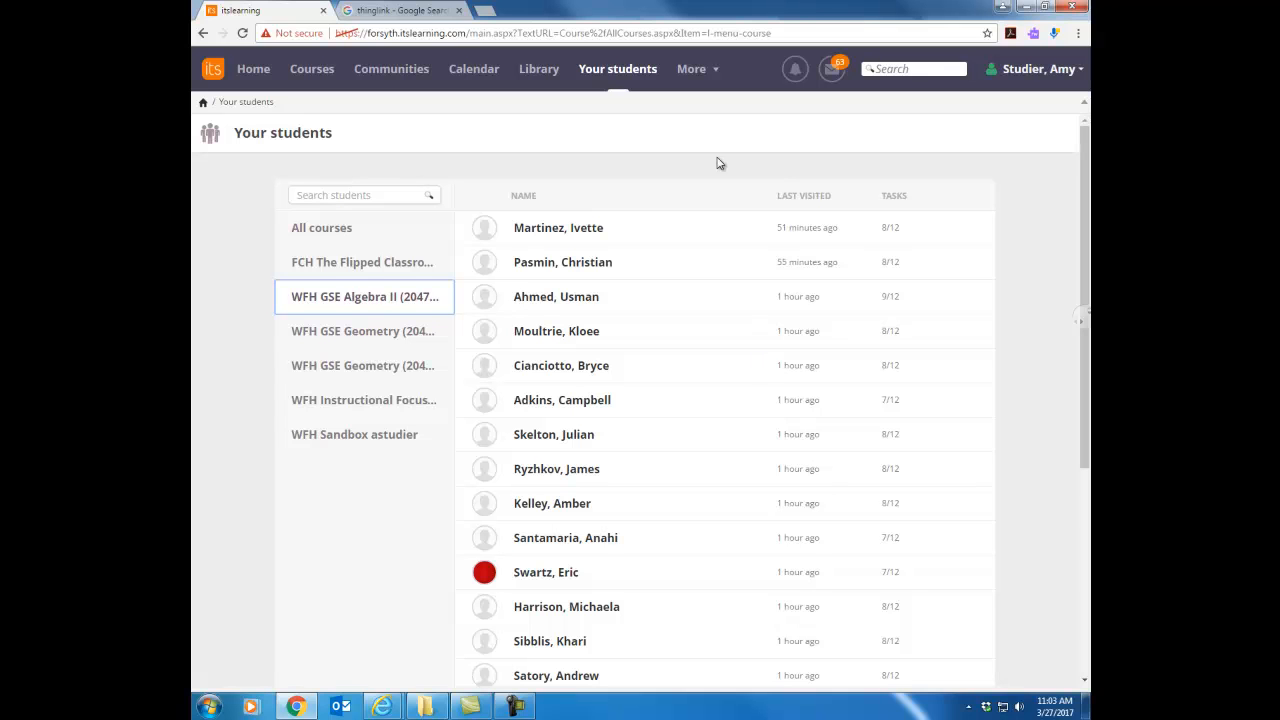
mouse_move(690, 69)
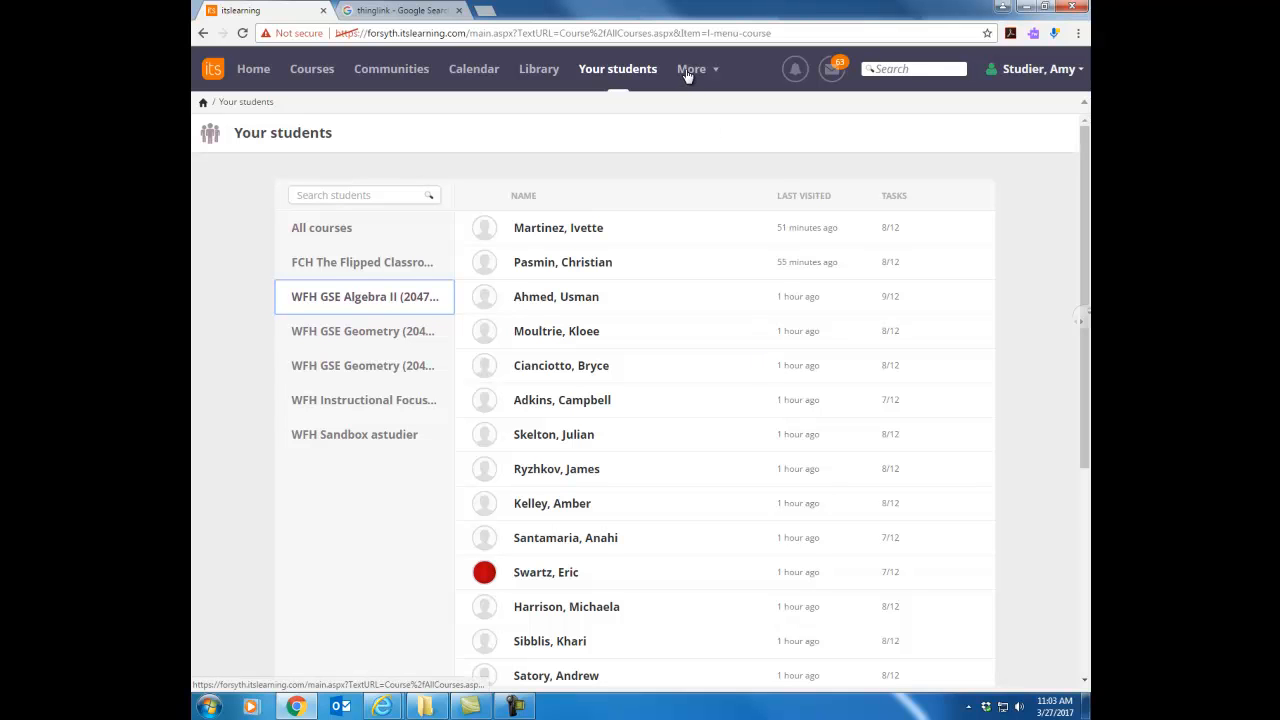
Browse the More menu's Apps and Tools, Google Drive and Destiny, then check empty notifications
click(691, 69)
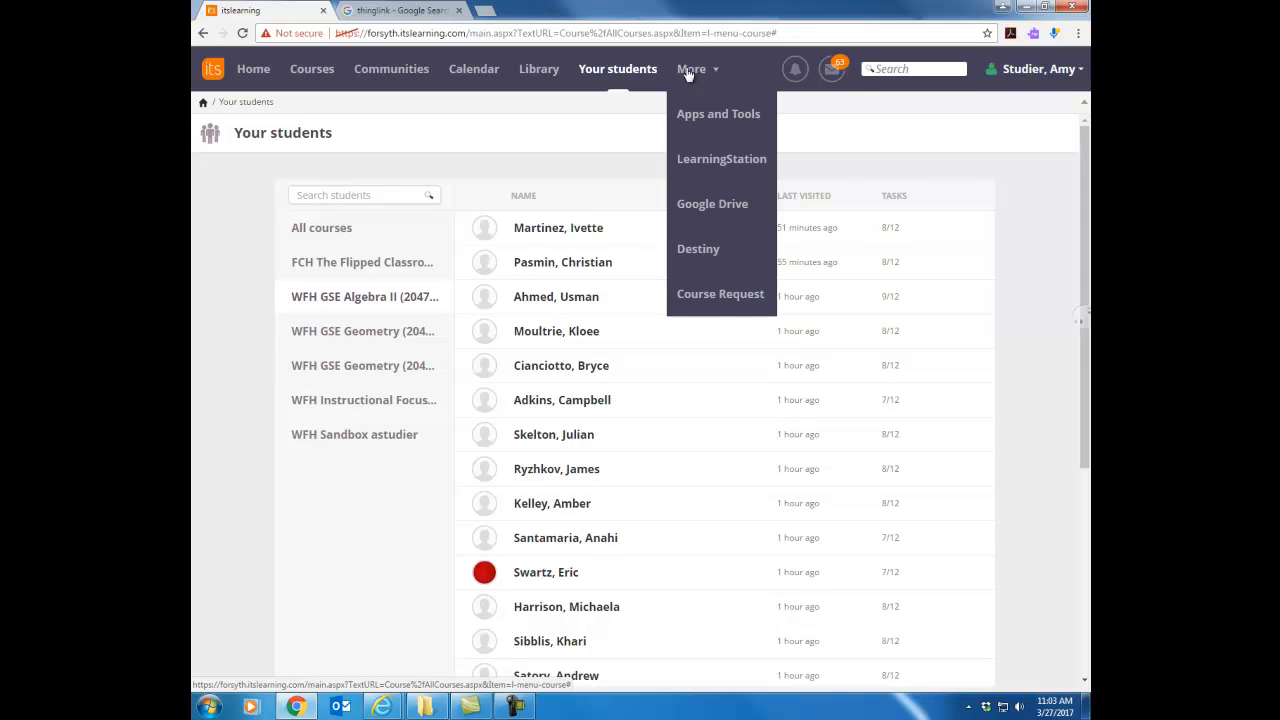
mouse_move(737, 195)
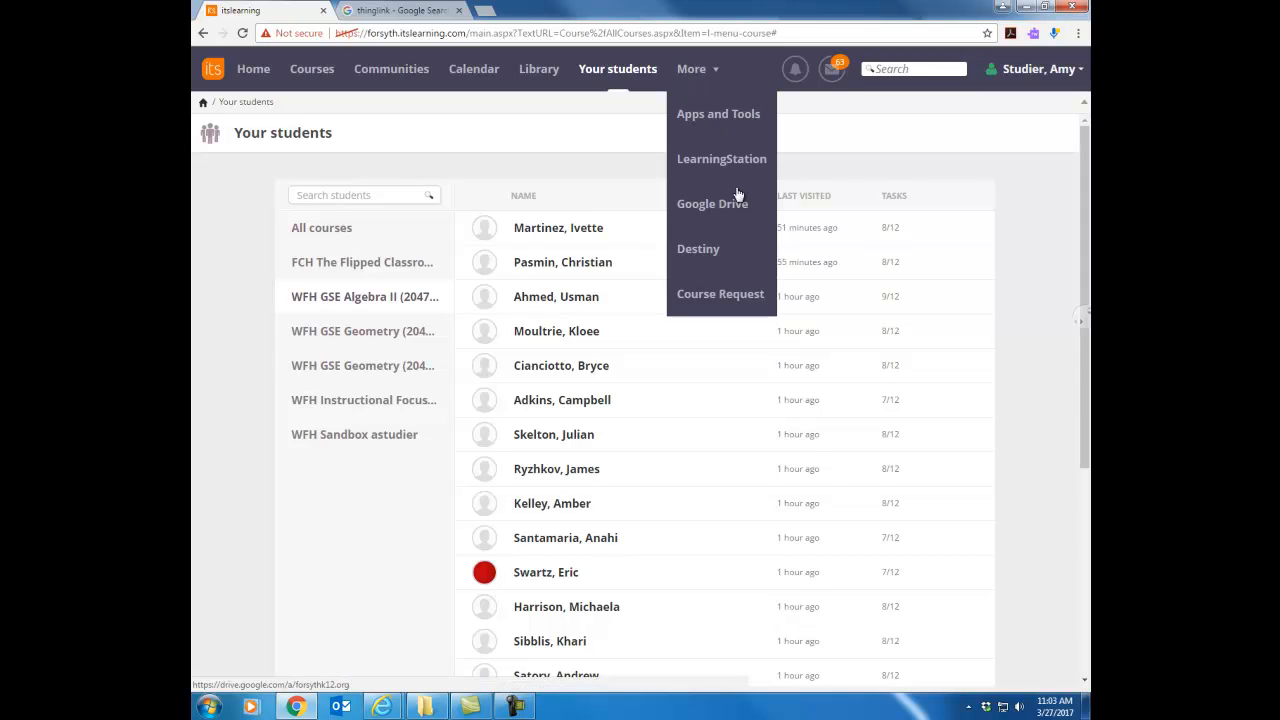
mouse_move(712, 204)
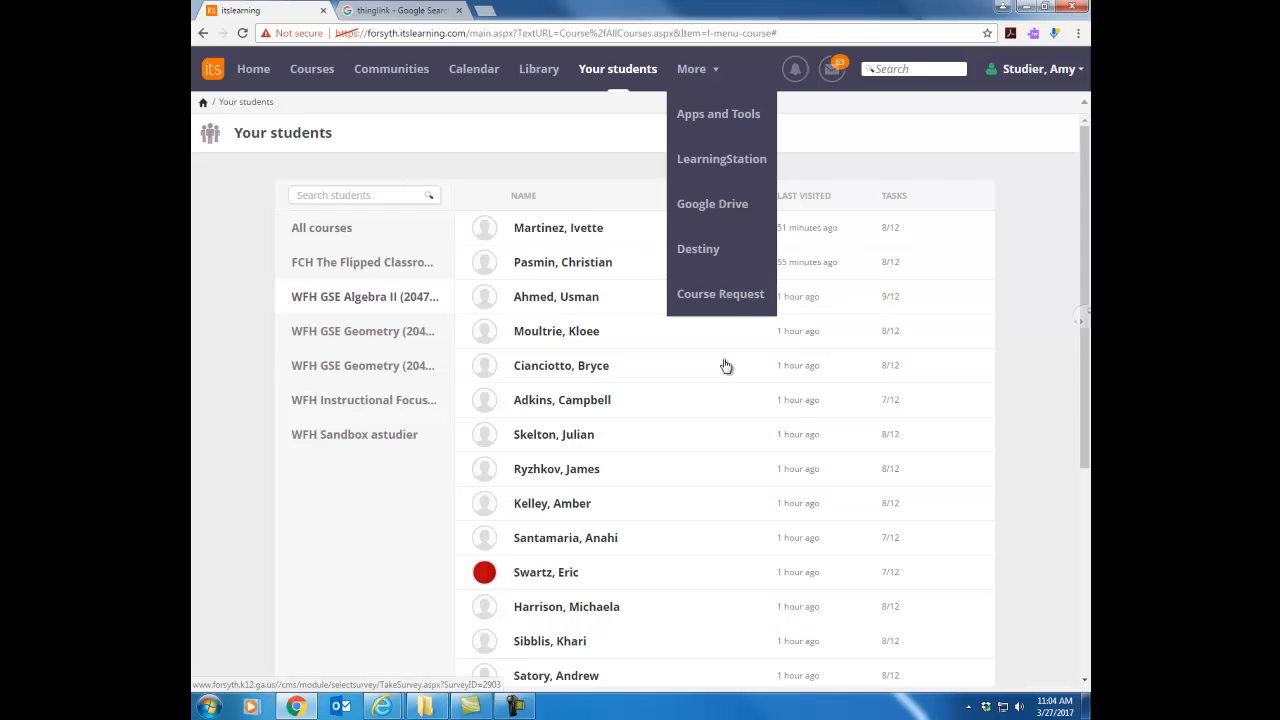
mouse_move(727, 302)
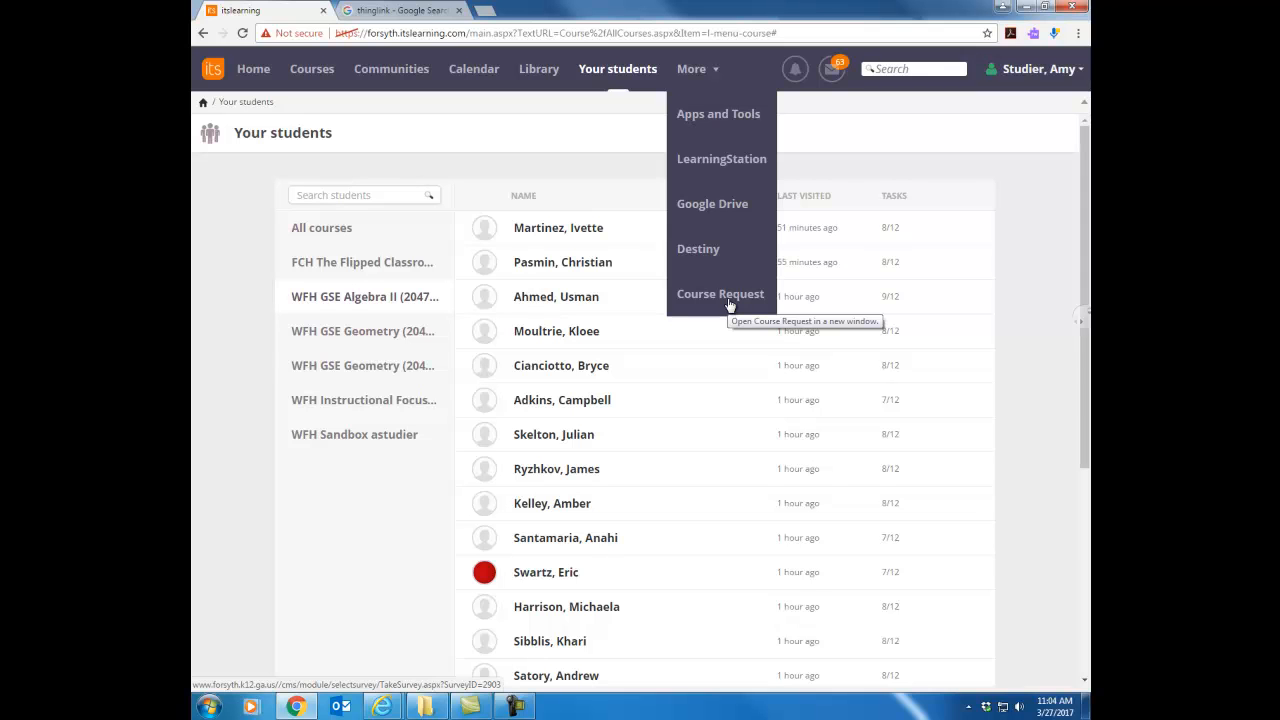
mouse_move(805, 78)
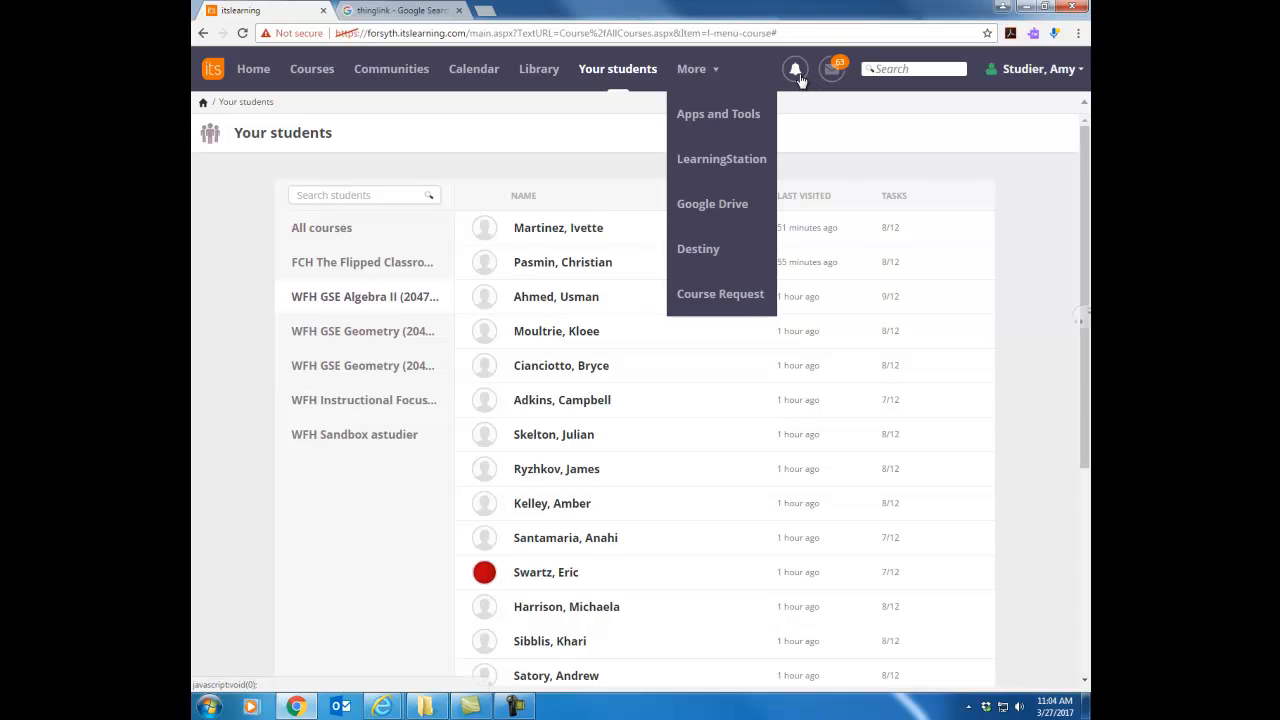
mouse_move(796, 69)
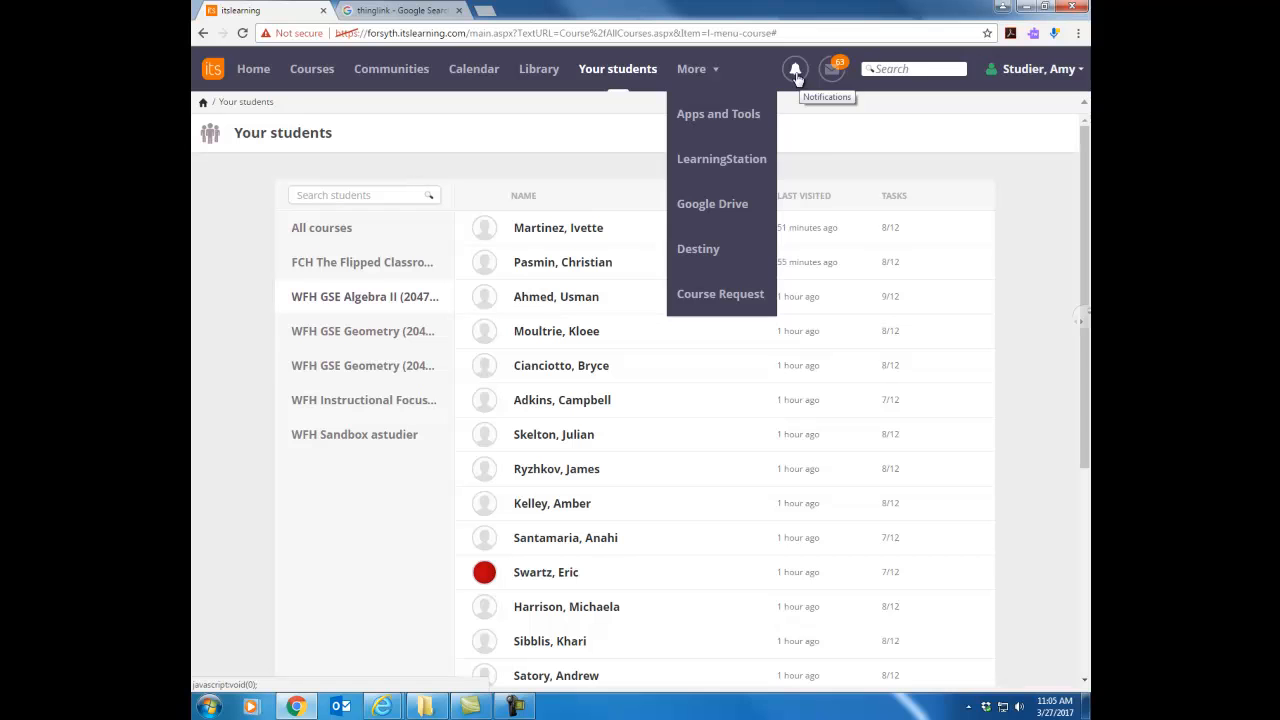
click(795, 69)
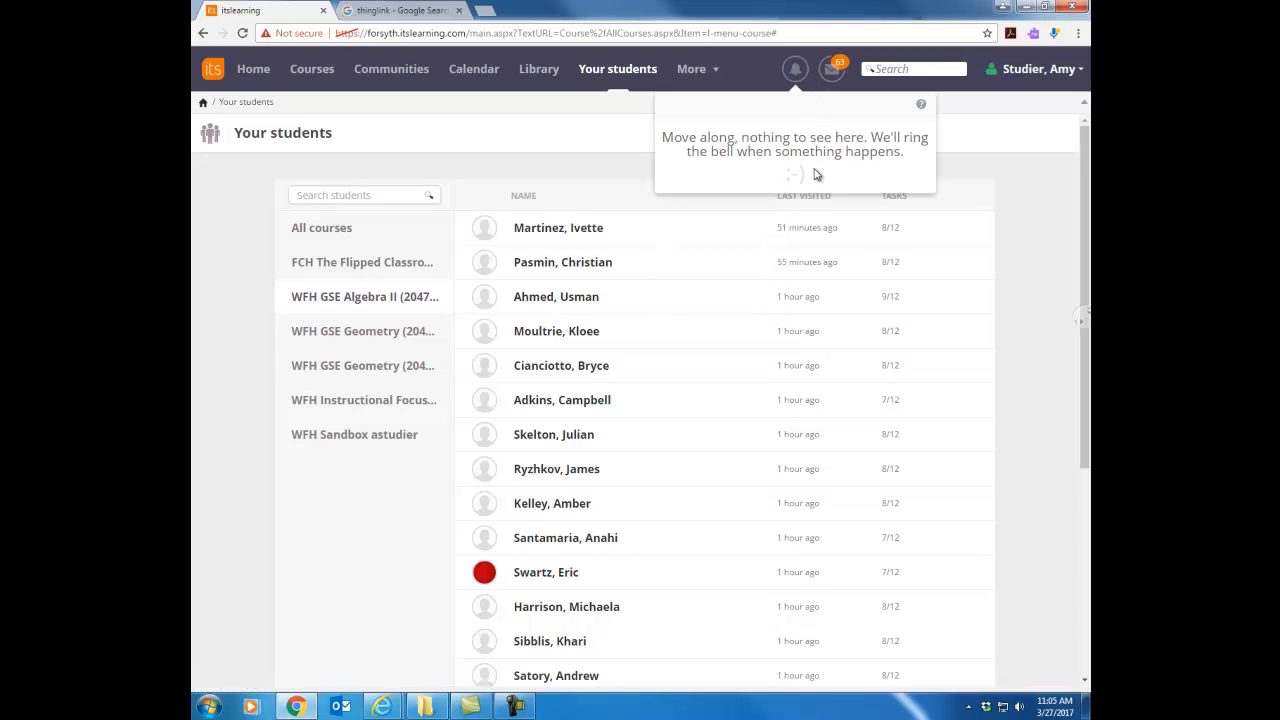
mouse_move(830, 167)
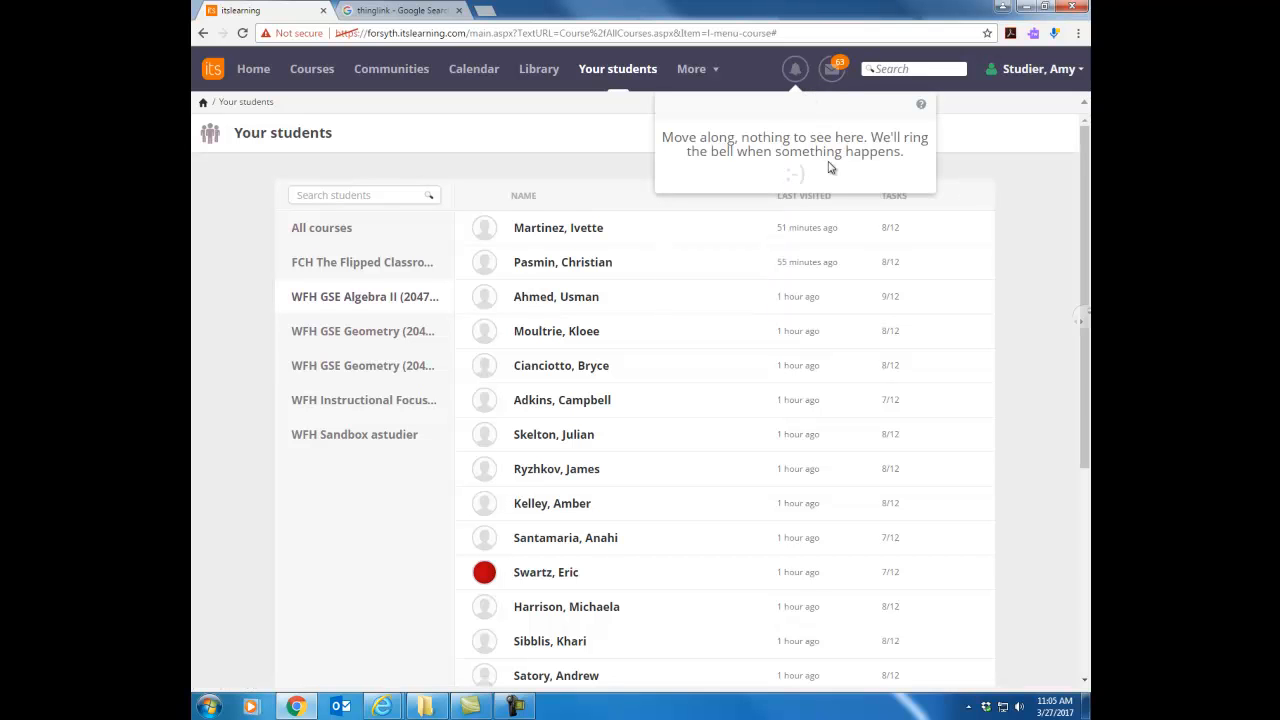
mouse_move(831, 69)
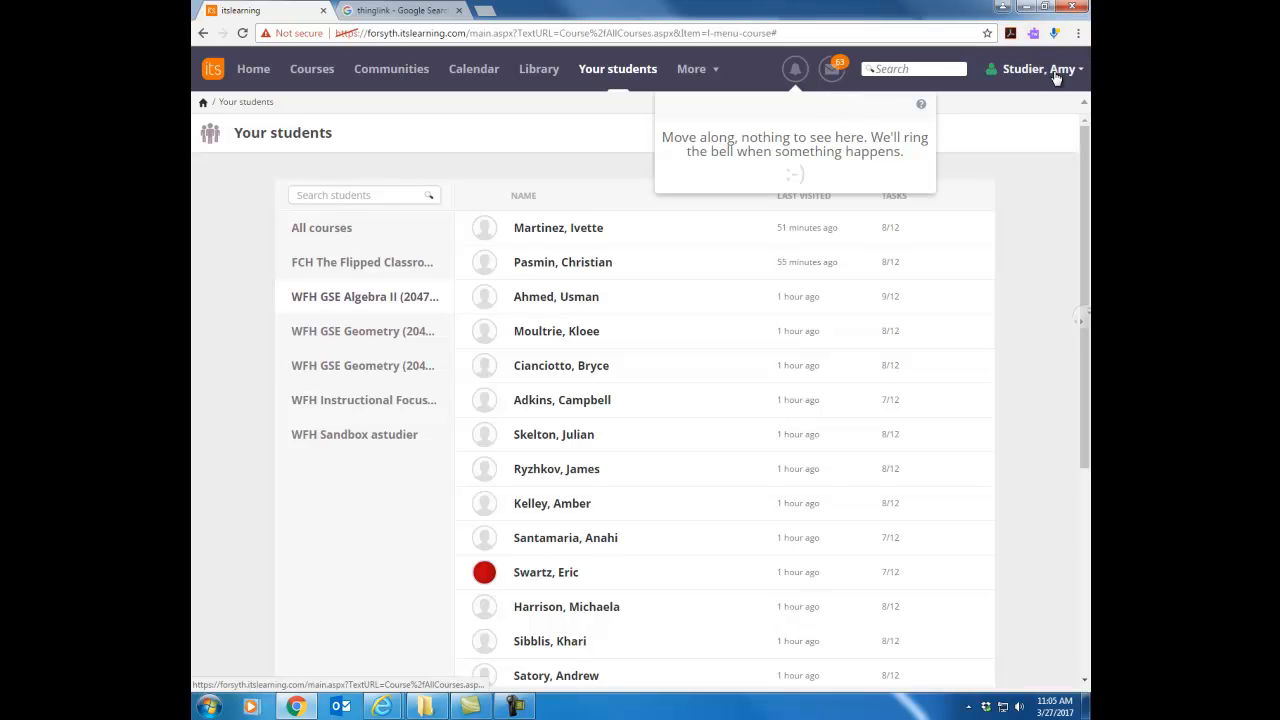
click(1037, 68)
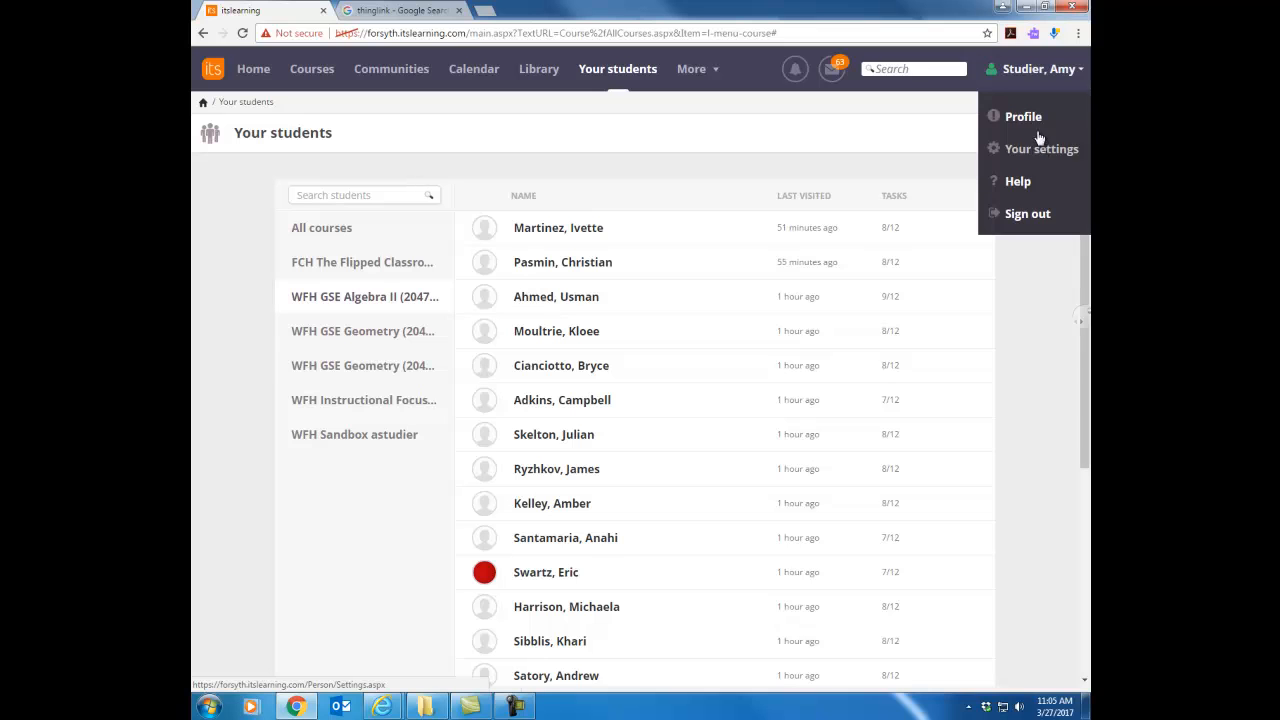
mouse_move(1053, 151)
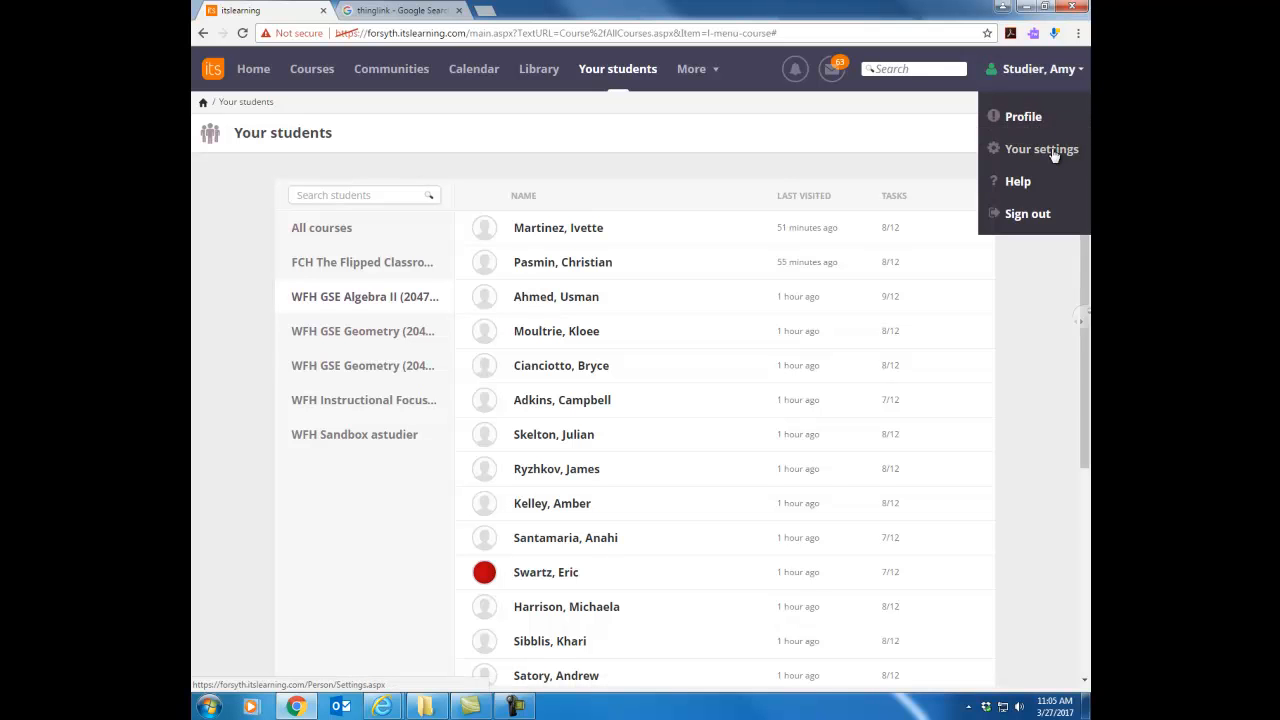
mouse_move(1057, 160)
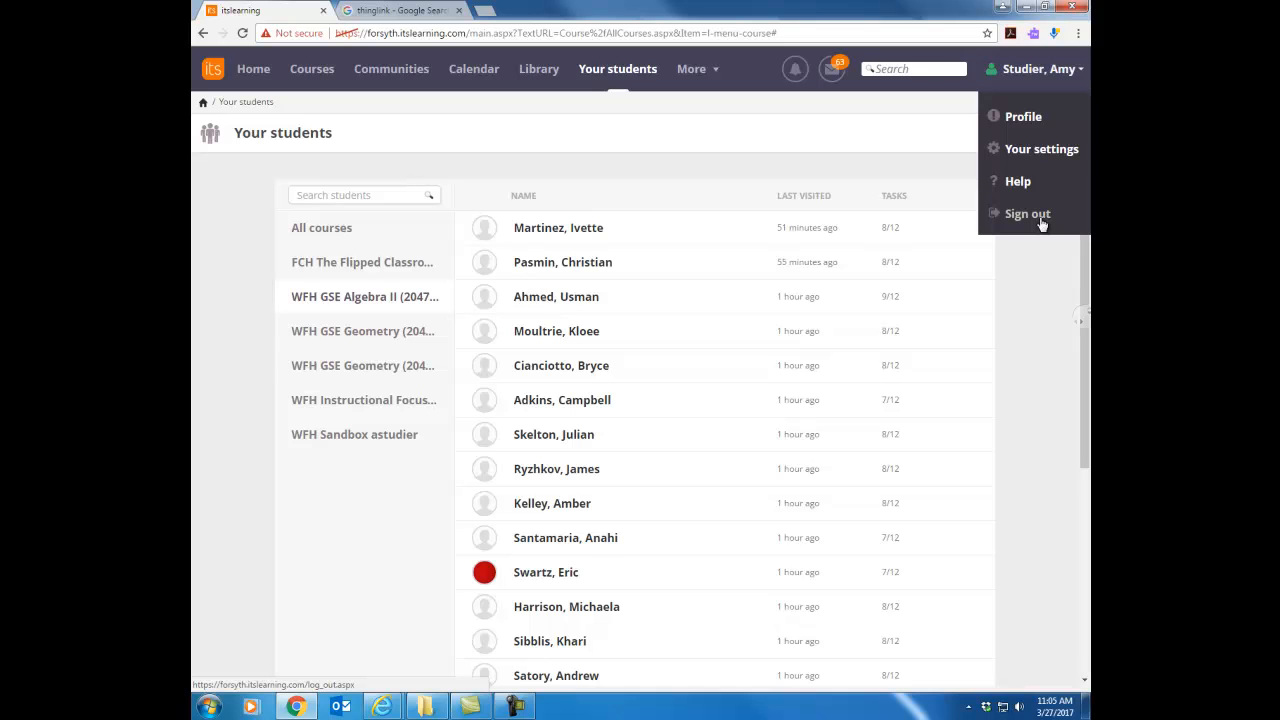
mouse_move(311, 69)
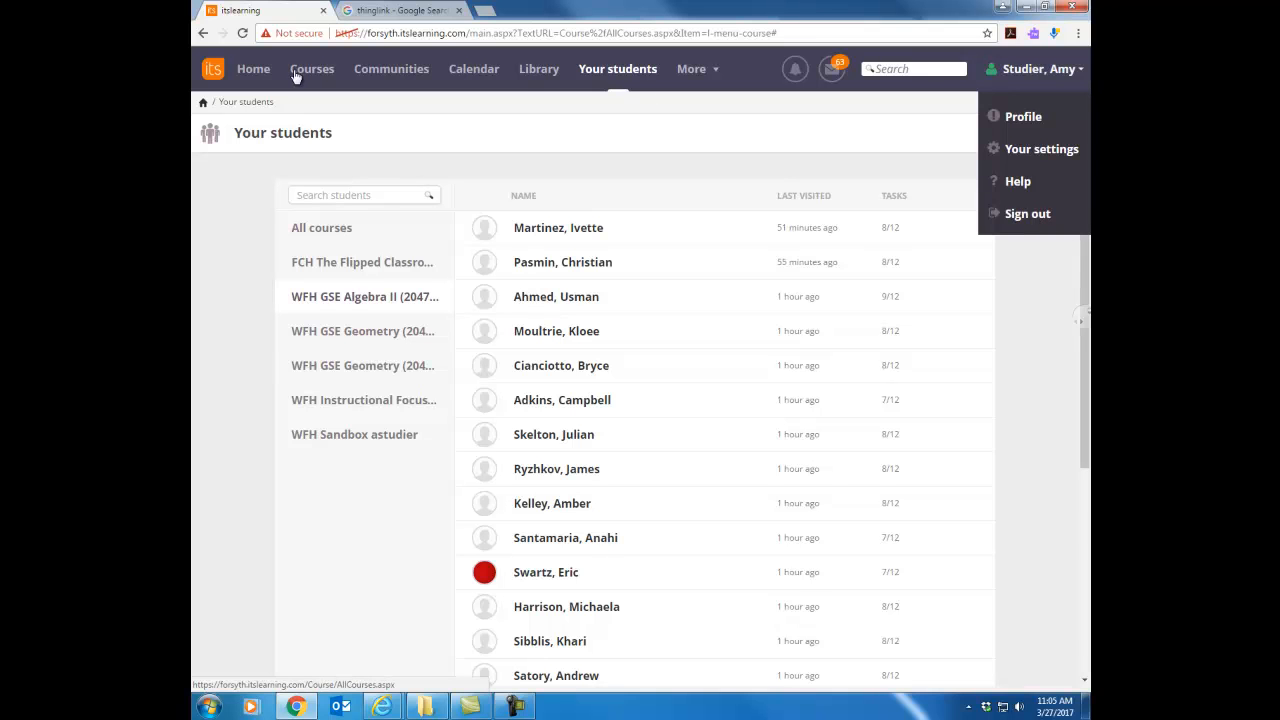
Bring up the recently updated courses list, showing the FCS itslearning Online Training course
click(312, 68)
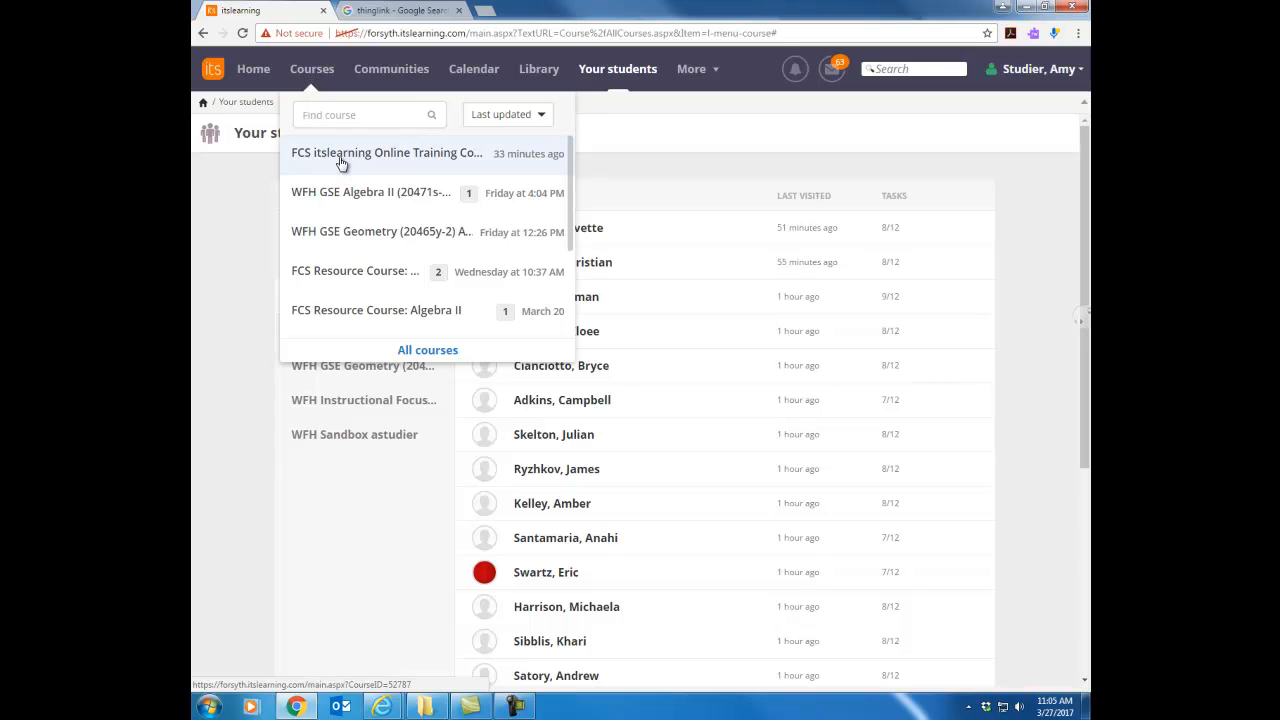
mouse_move(340, 160)
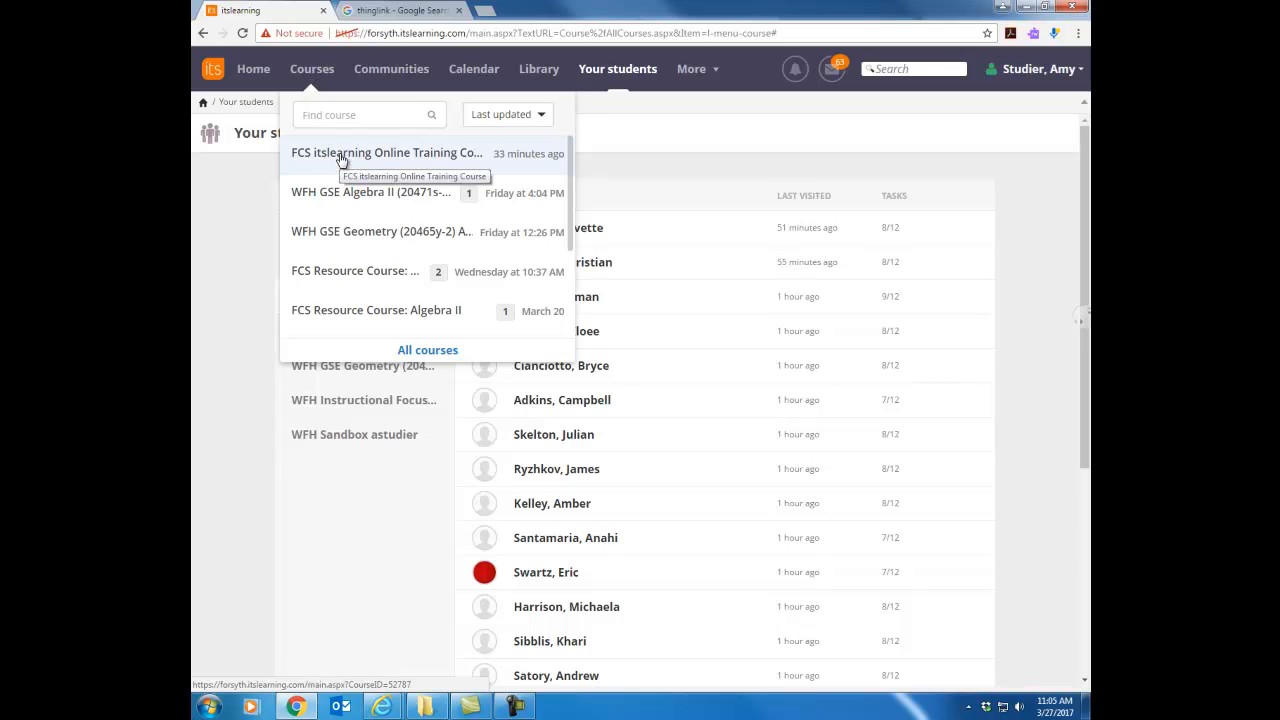
Choose FCS itslearning Online Training Course from the Courses dropdown to show its seven units
click(387, 152)
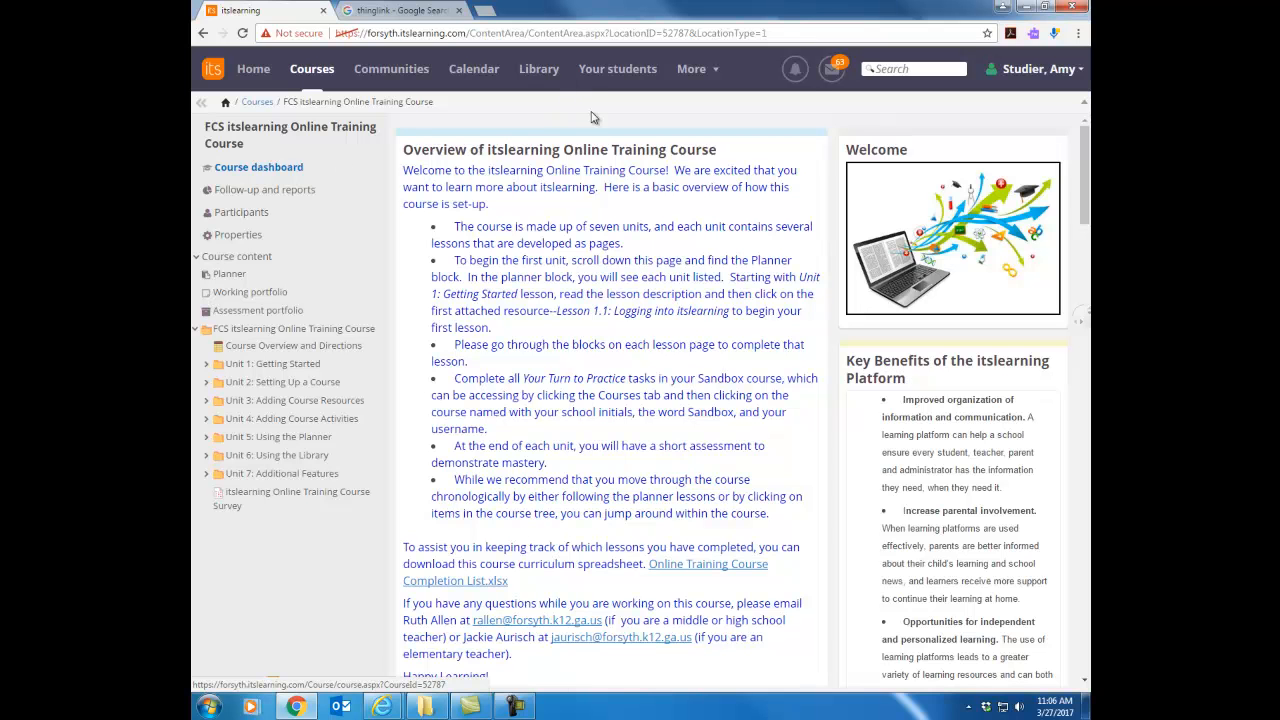
mouse_move(578, 540)
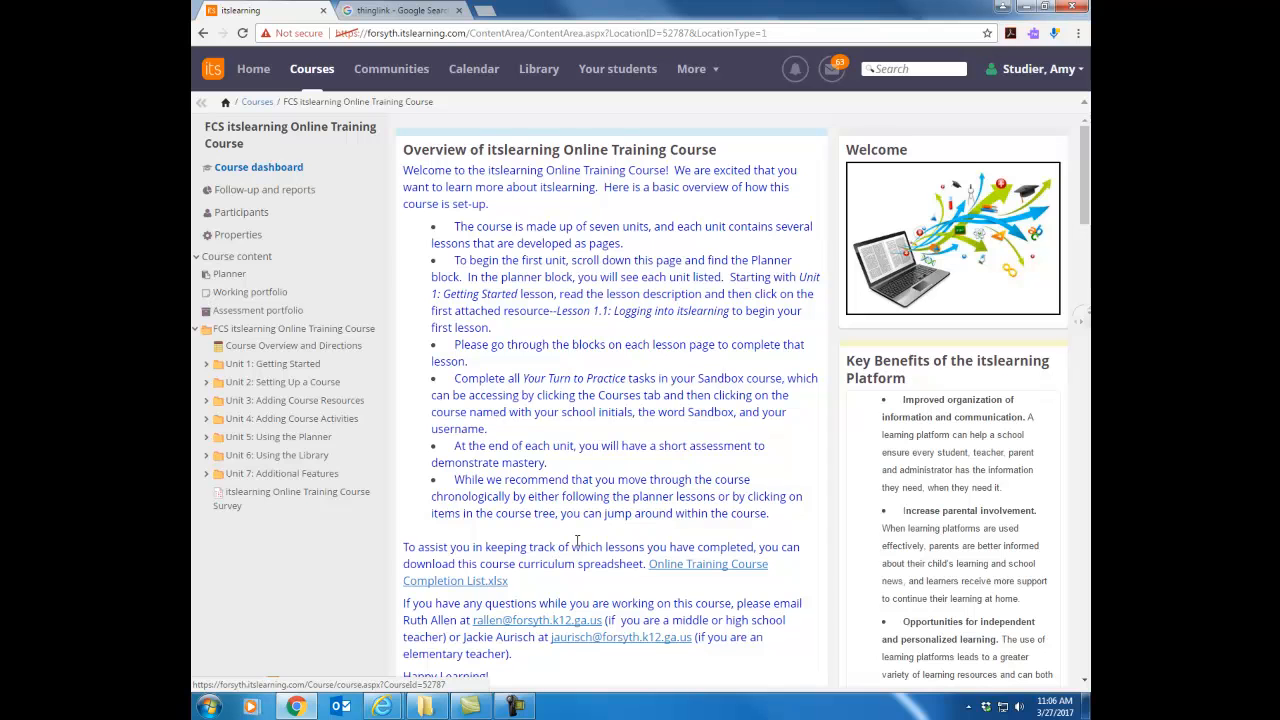
mouse_move(578, 543)
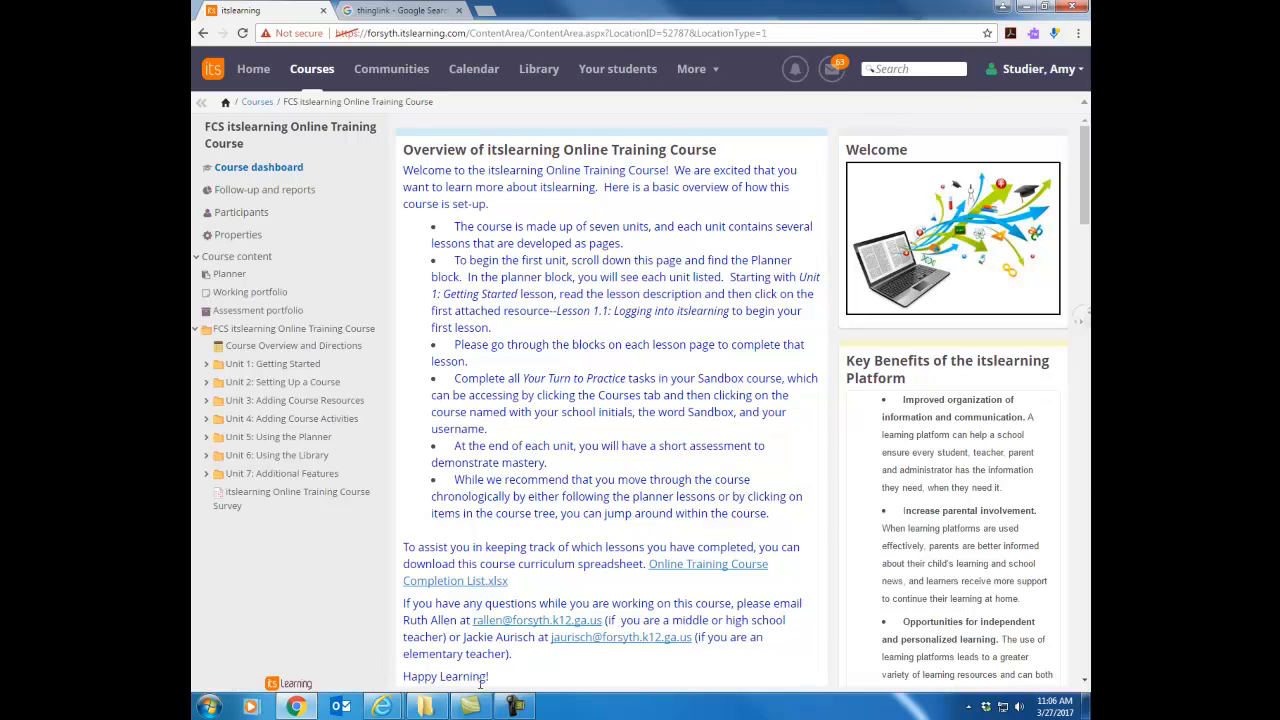
mouse_move(443, 612)
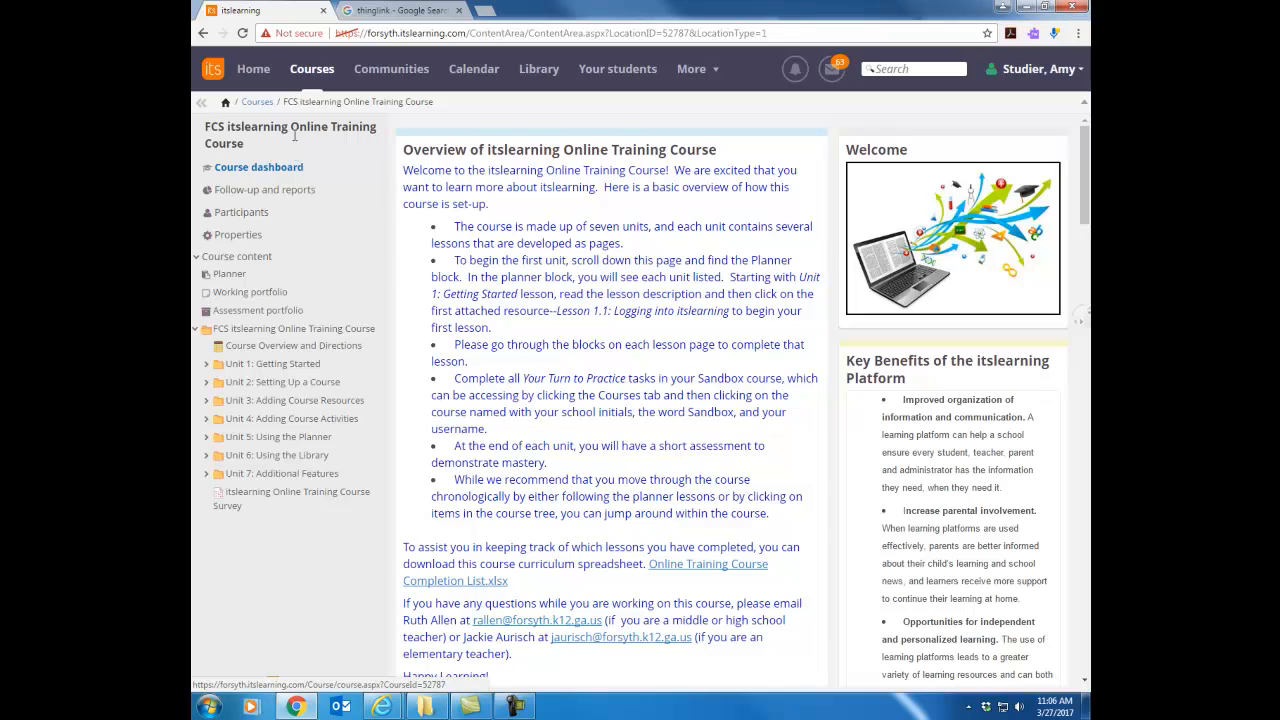
mouse_move(313, 538)
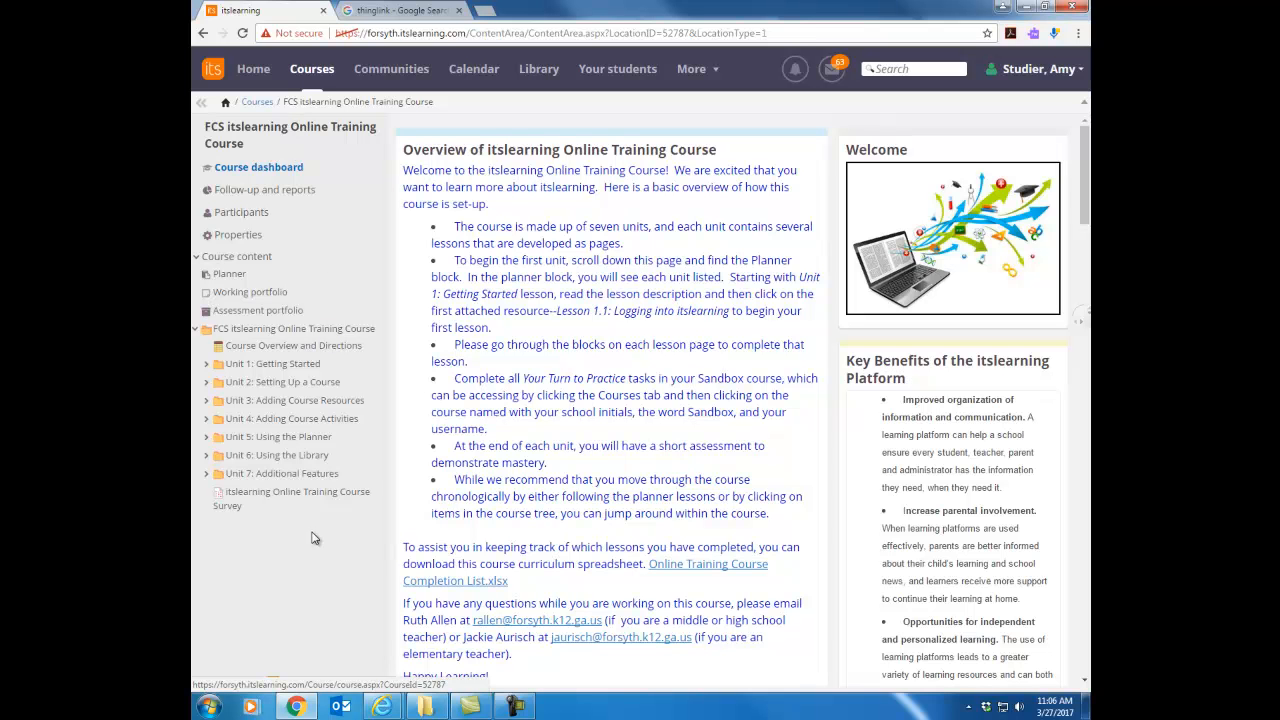
mouse_move(313, 541)
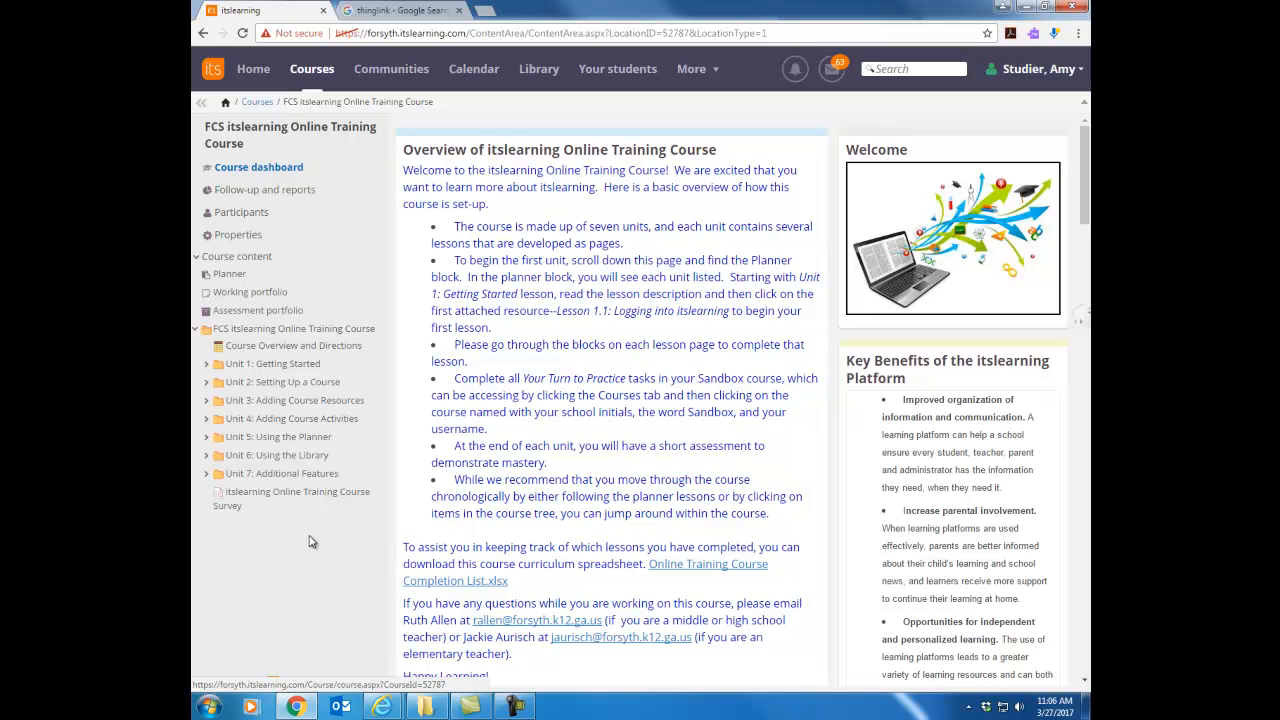
mouse_move(277, 124)
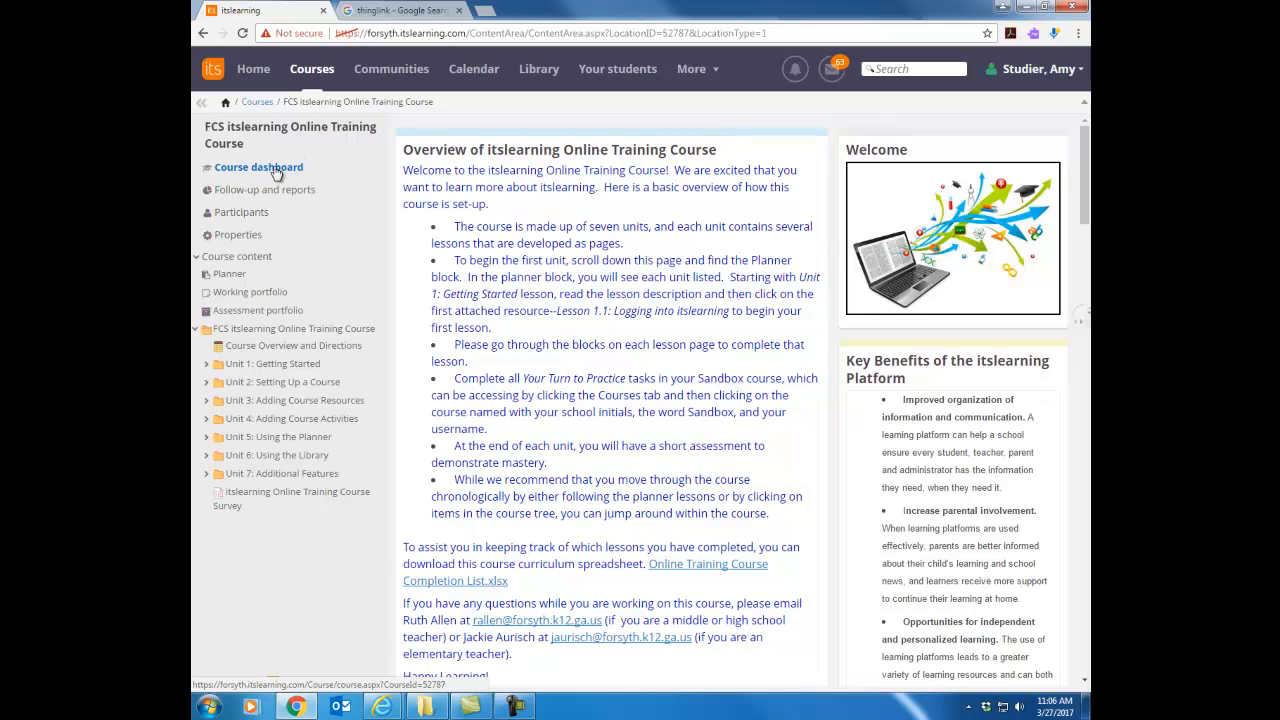
mouse_move(278, 170)
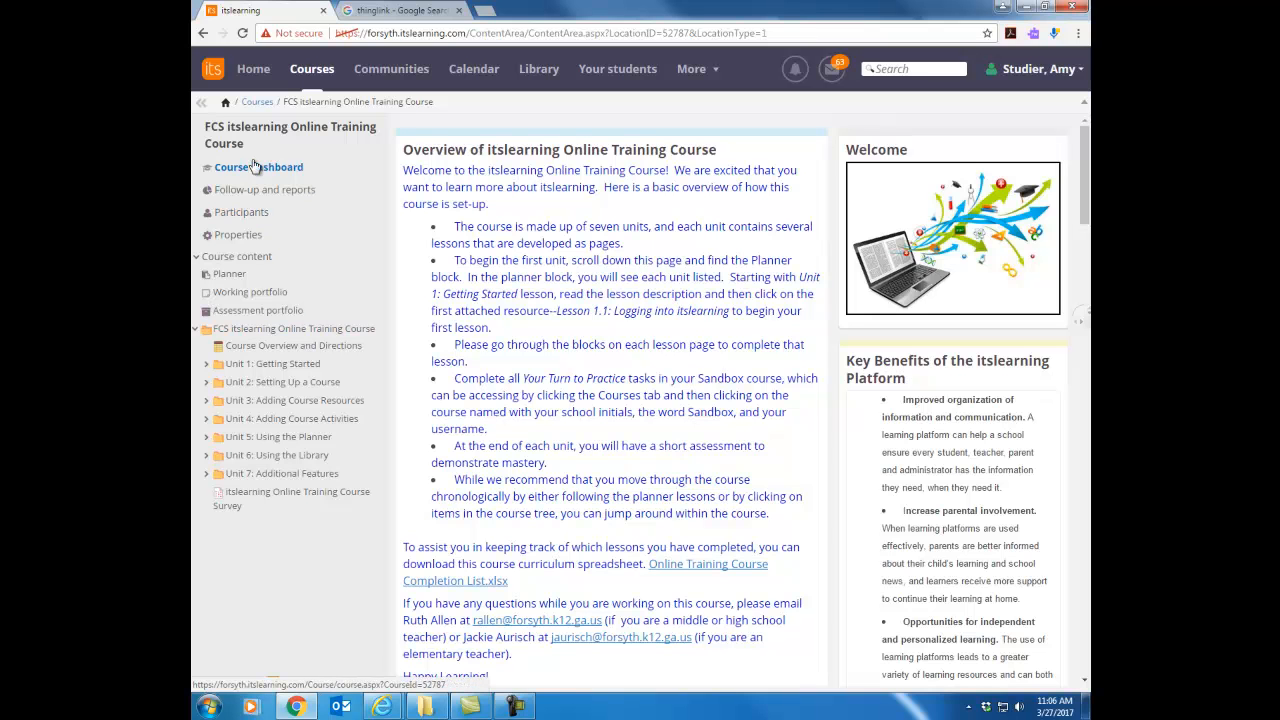
mouse_move(264, 189)
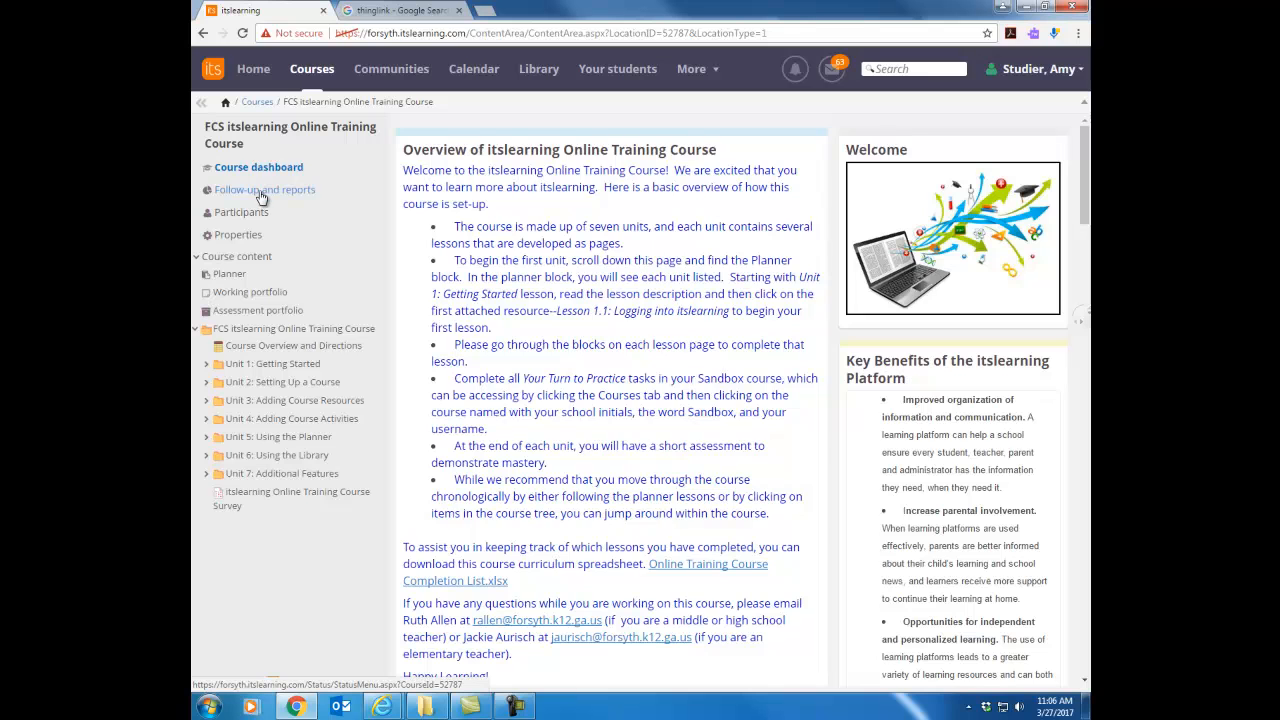
Open Follow-up and reports, listing Gradebook, learning objectives progress and personal report
click(264, 189)
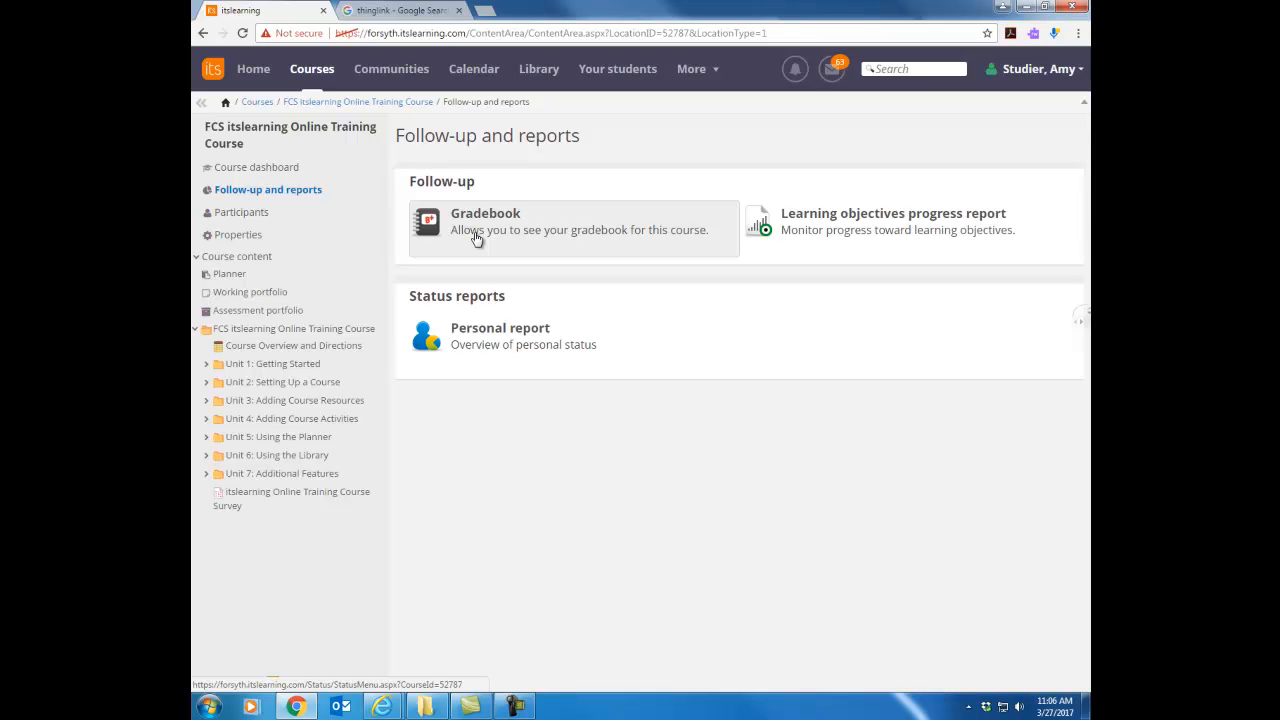
mouse_move(520, 335)
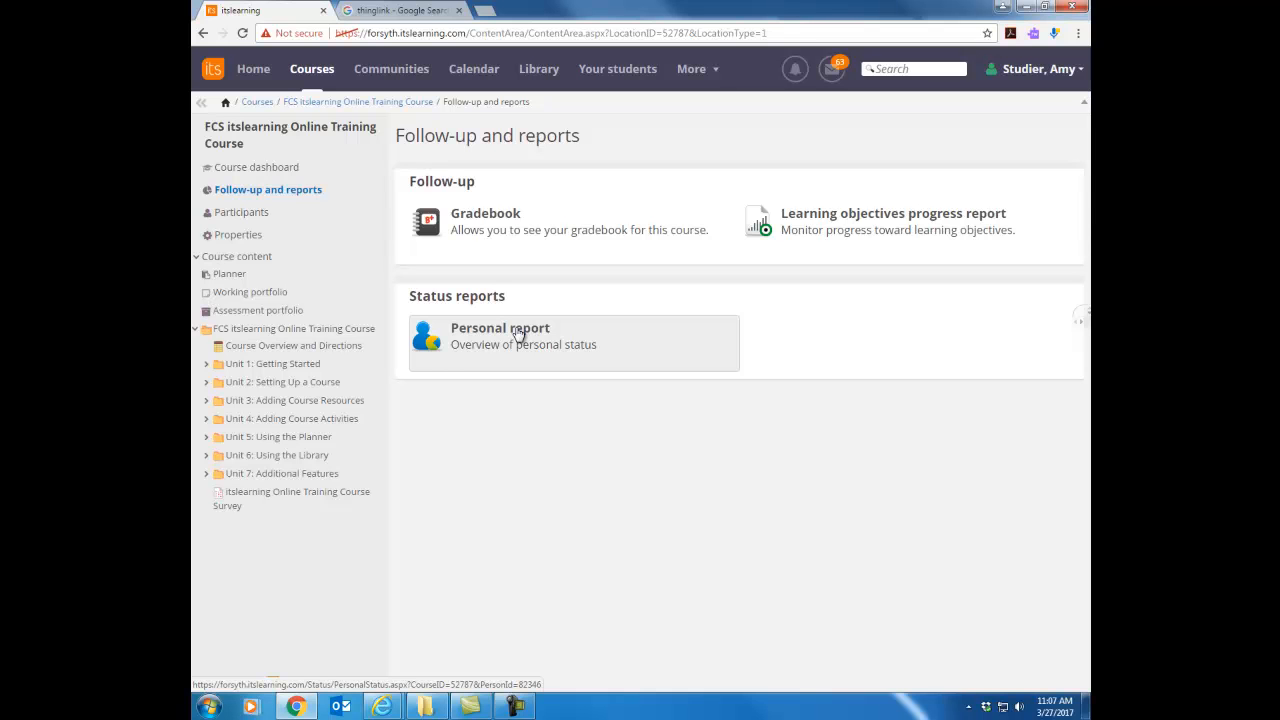
mouse_move(241, 212)
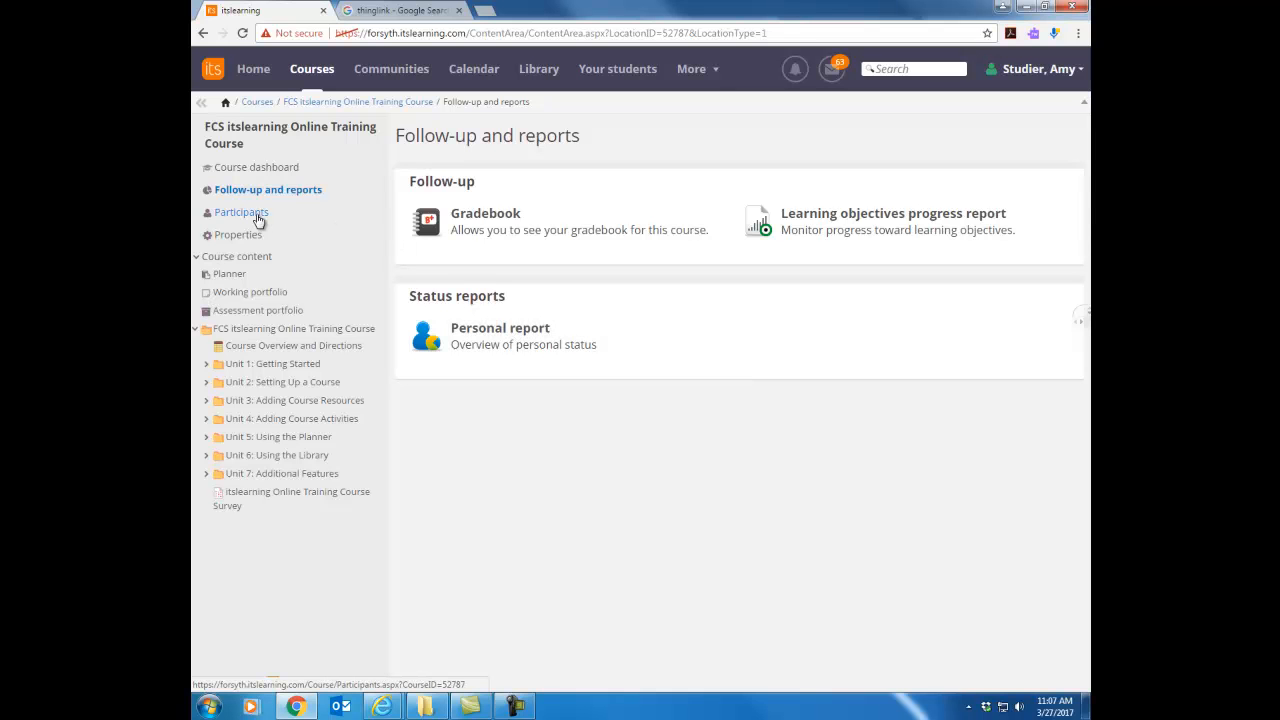
Open the course Participants page listing teachers and administrators with their roles
click(241, 212)
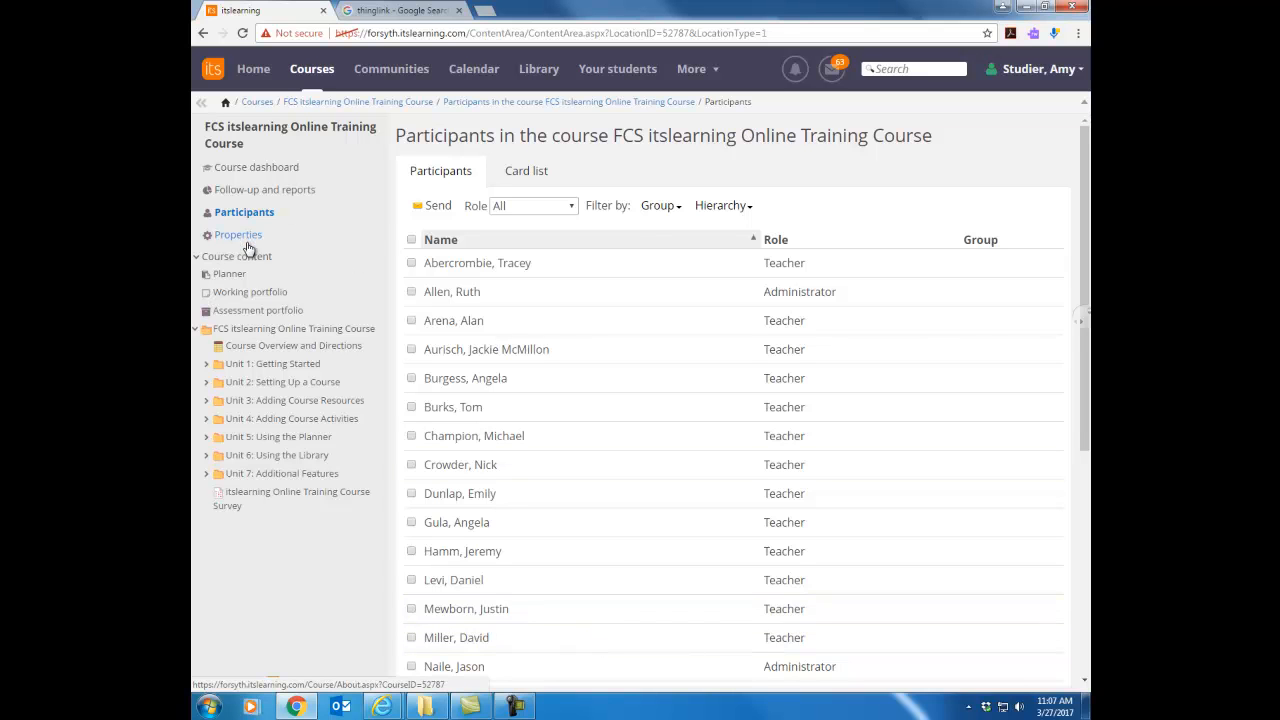
View the training course's Properties page with its filled-in title and course code
click(238, 234)
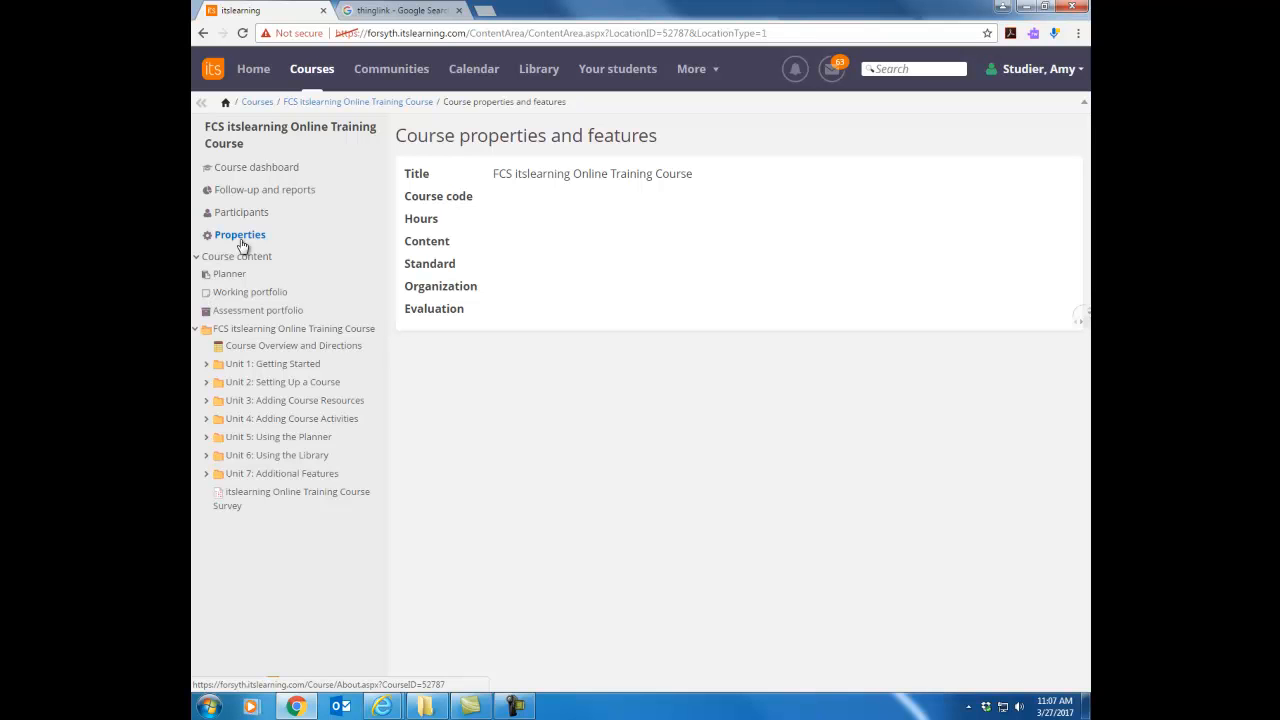
click(229, 273)
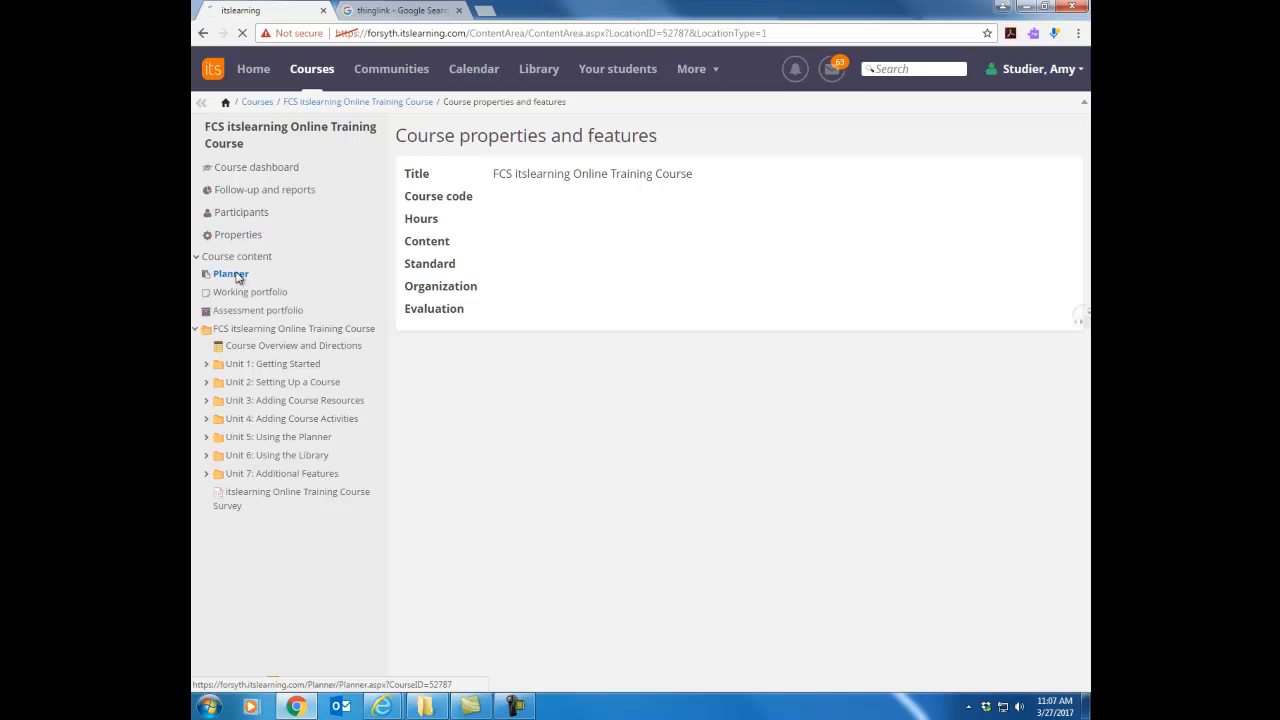
Open the course Planner and review its Show dropdown time-period options
click(230, 273)
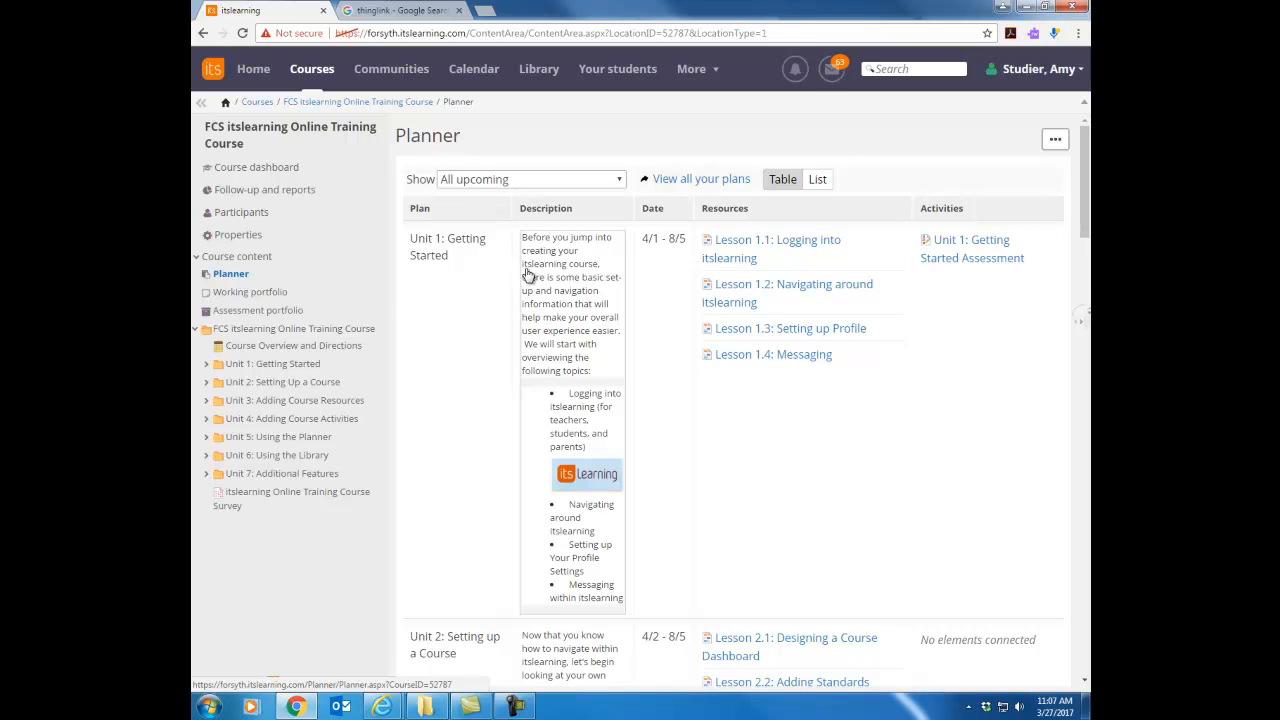
mouse_move(697, 353)
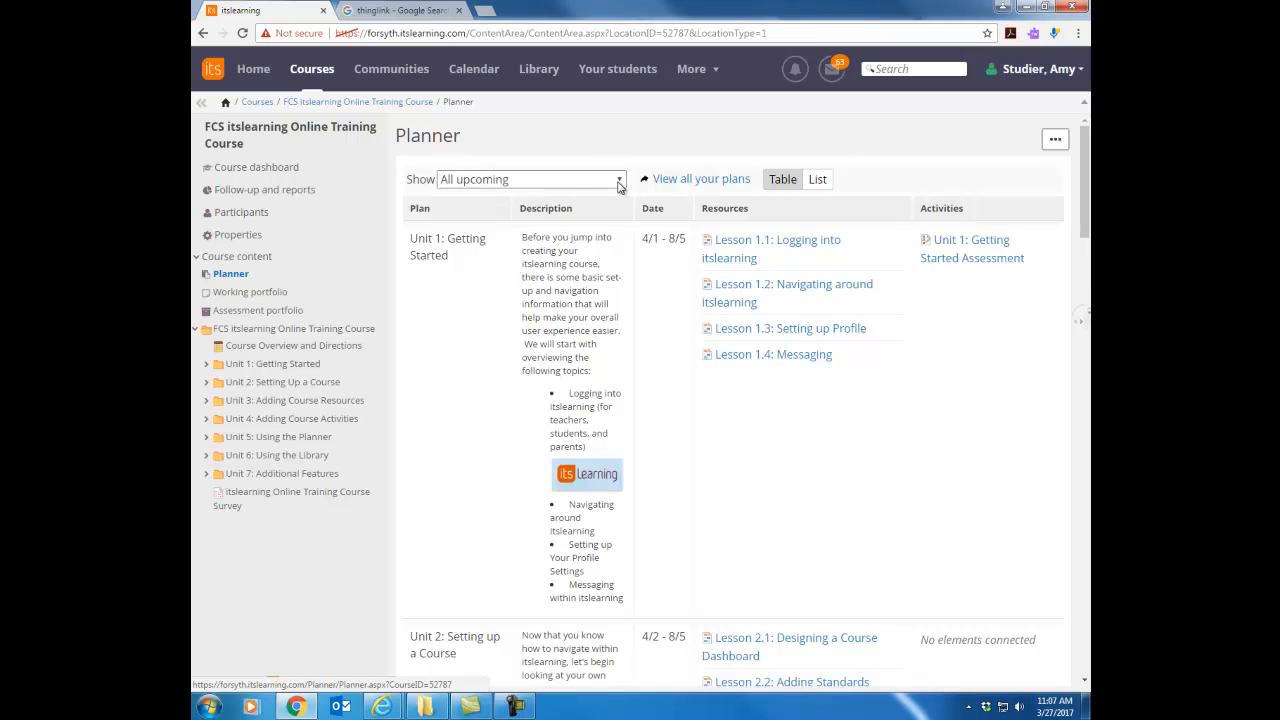
click(530, 179)
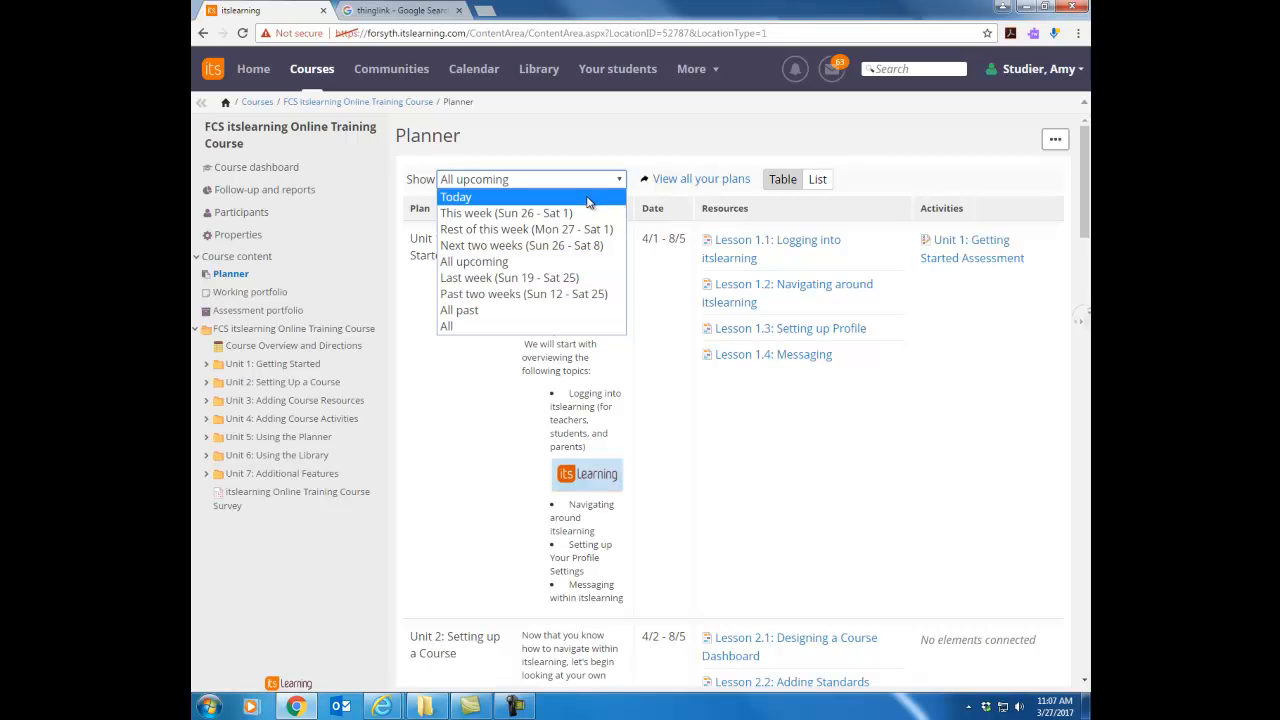
mouse_move(530, 229)
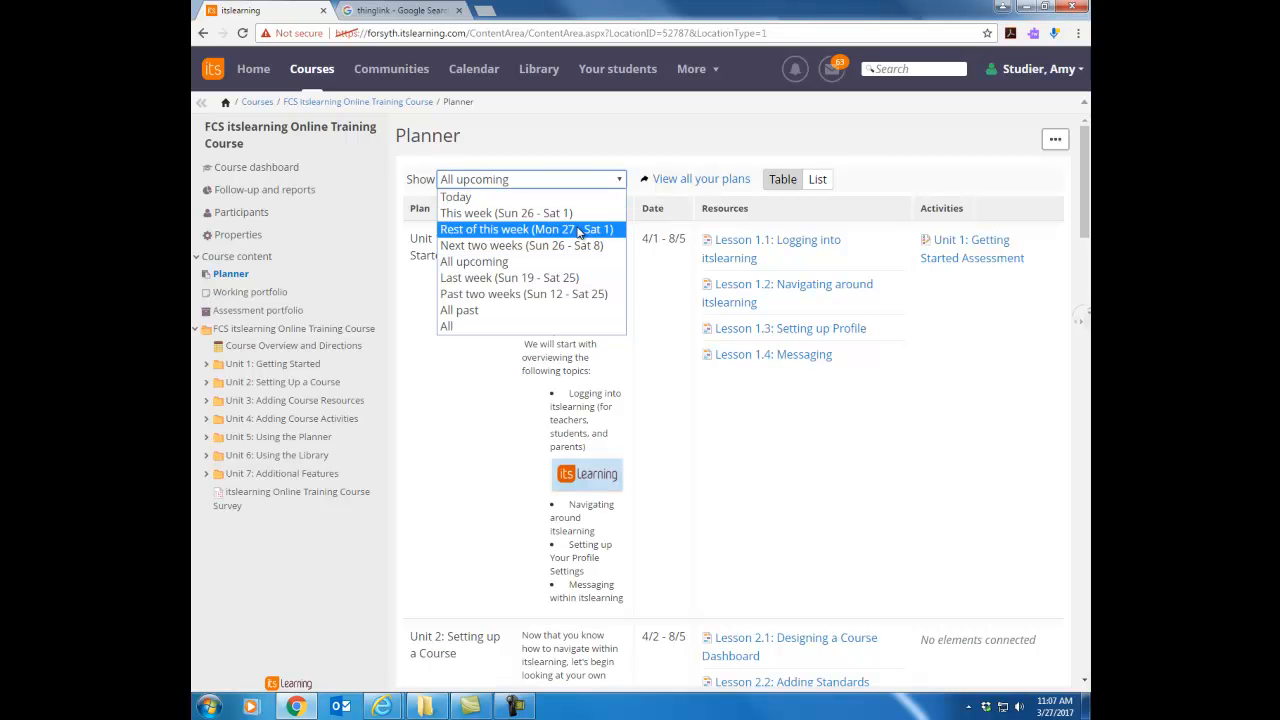
mouse_move(510, 277)
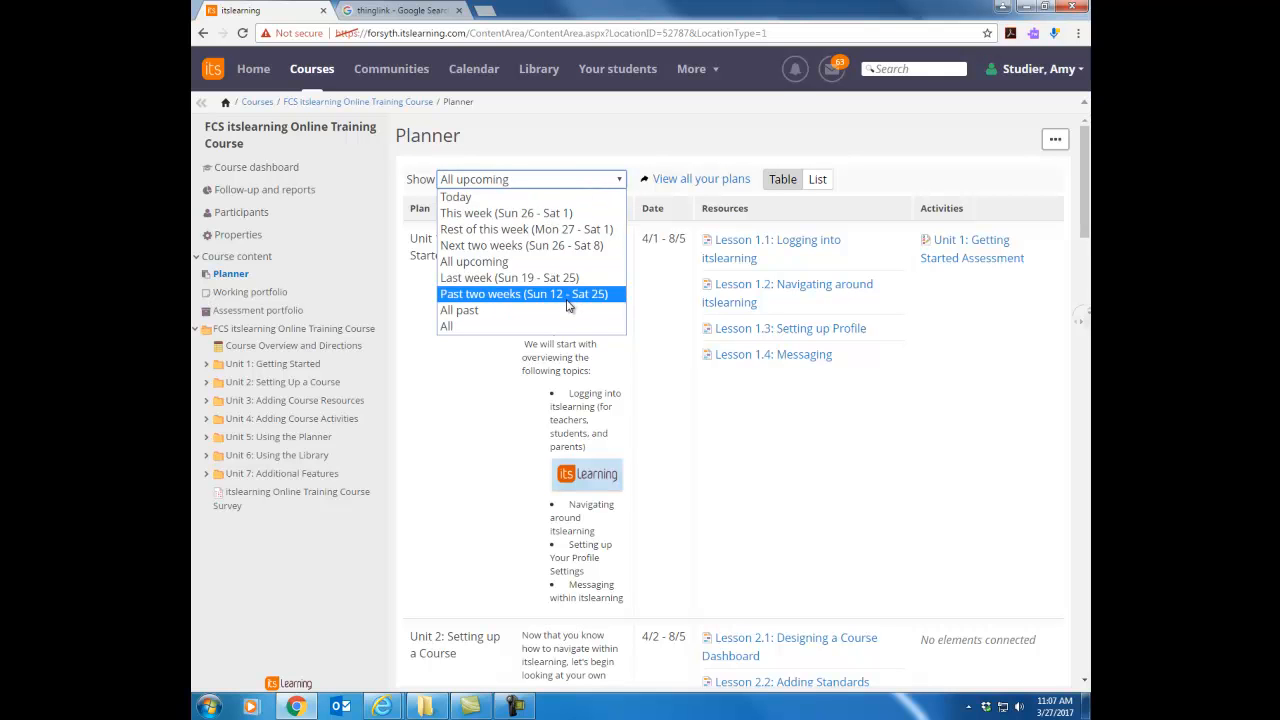
mouse_move(505, 213)
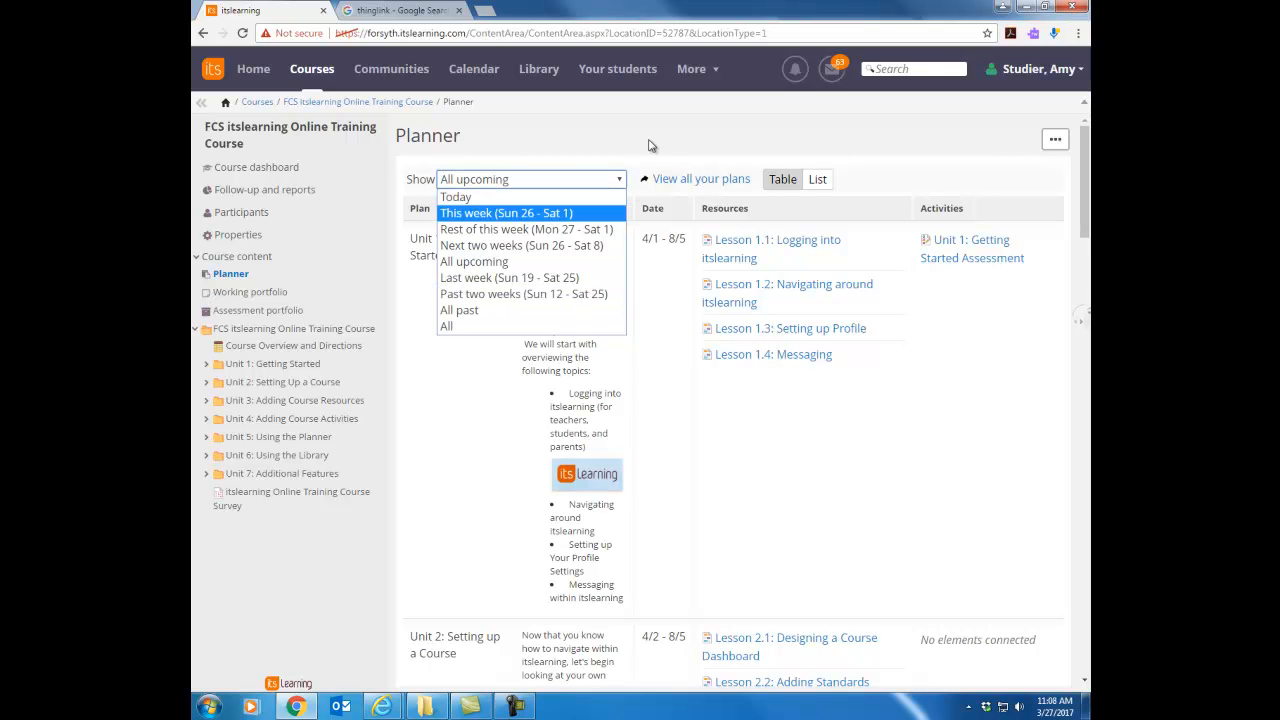
mouse_move(525, 229)
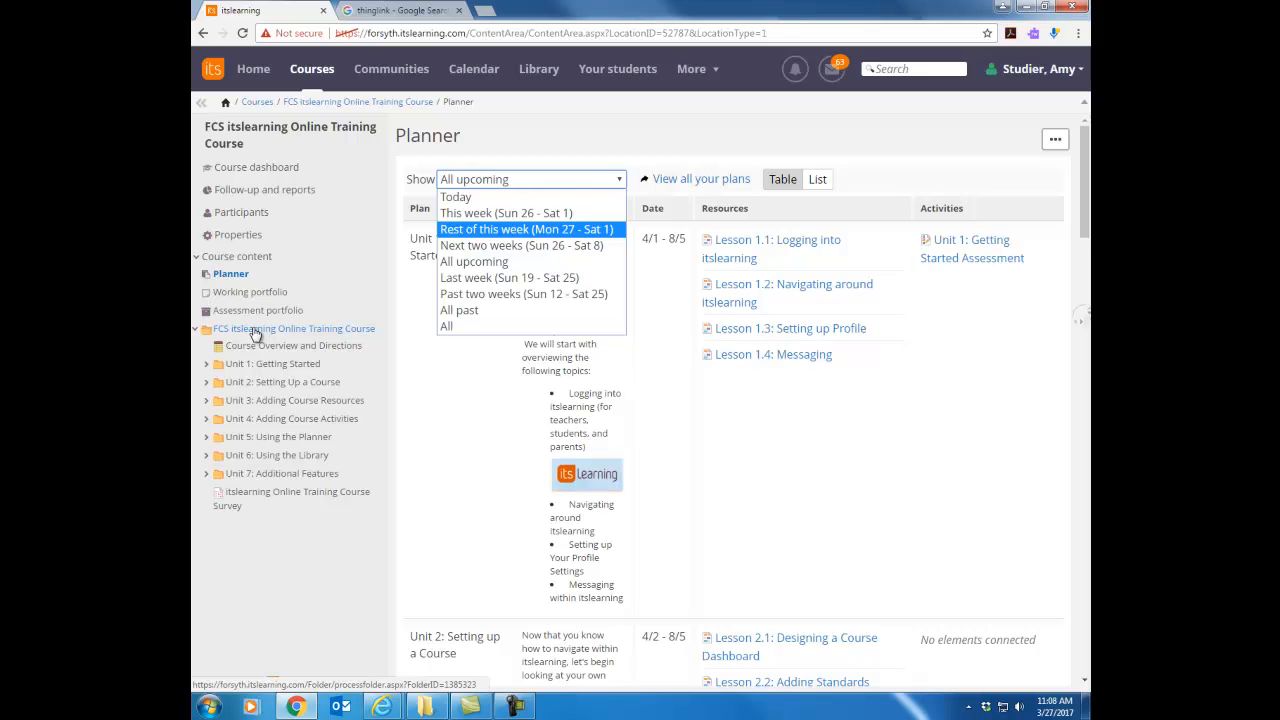
Open the FCS itslearning Online Training Course folder listing the overview, seven units and survey
click(283, 328)
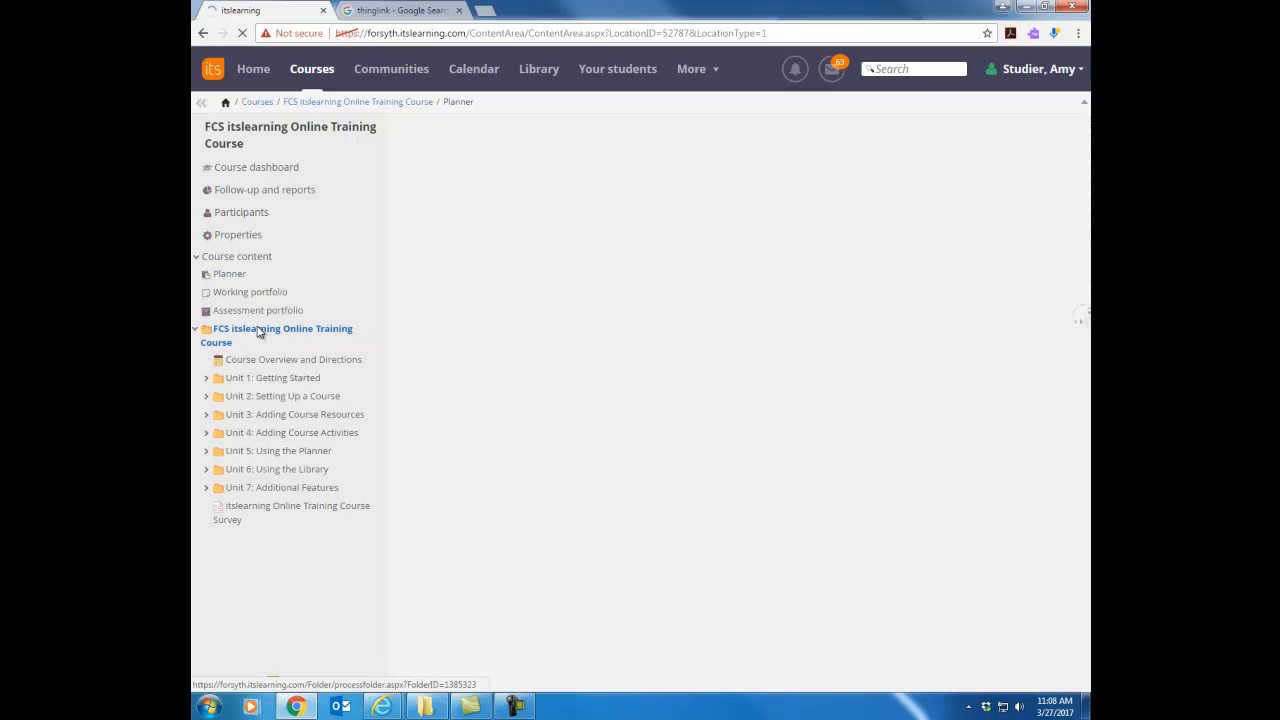
click(283, 335)
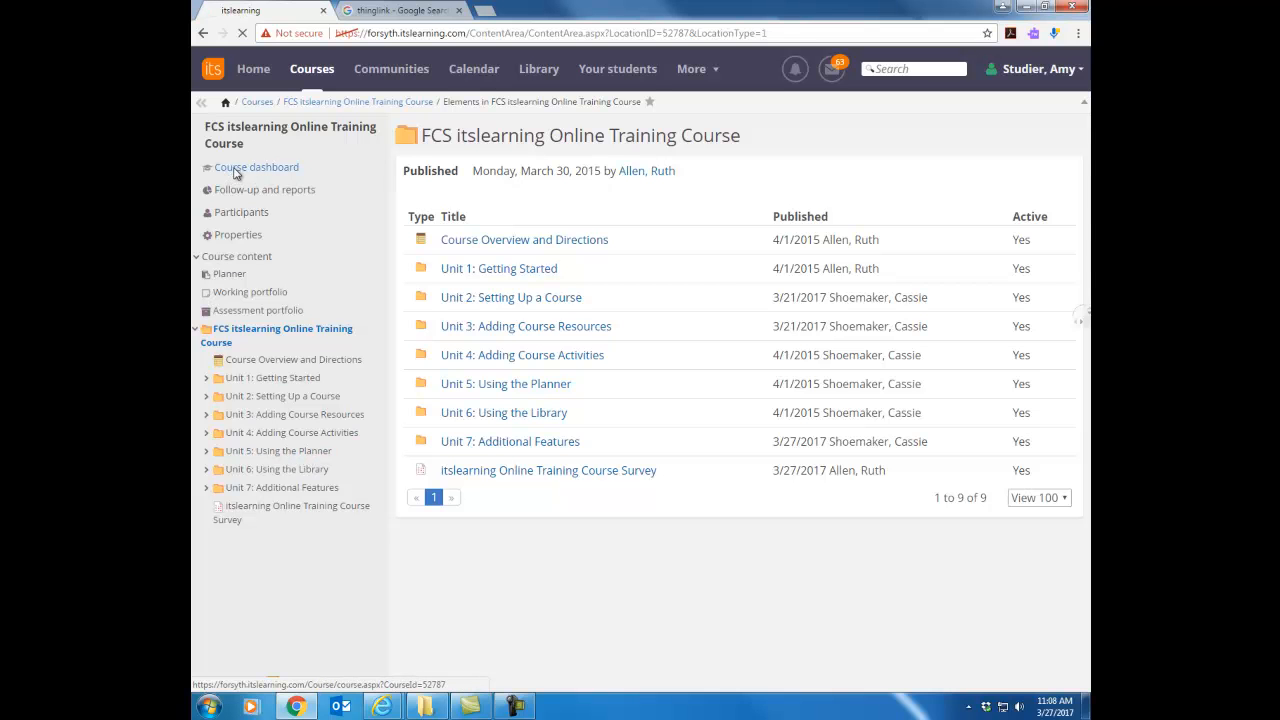
Return to the training course dashboard and scroll through its overview, welcome panel and planner
click(256, 167)
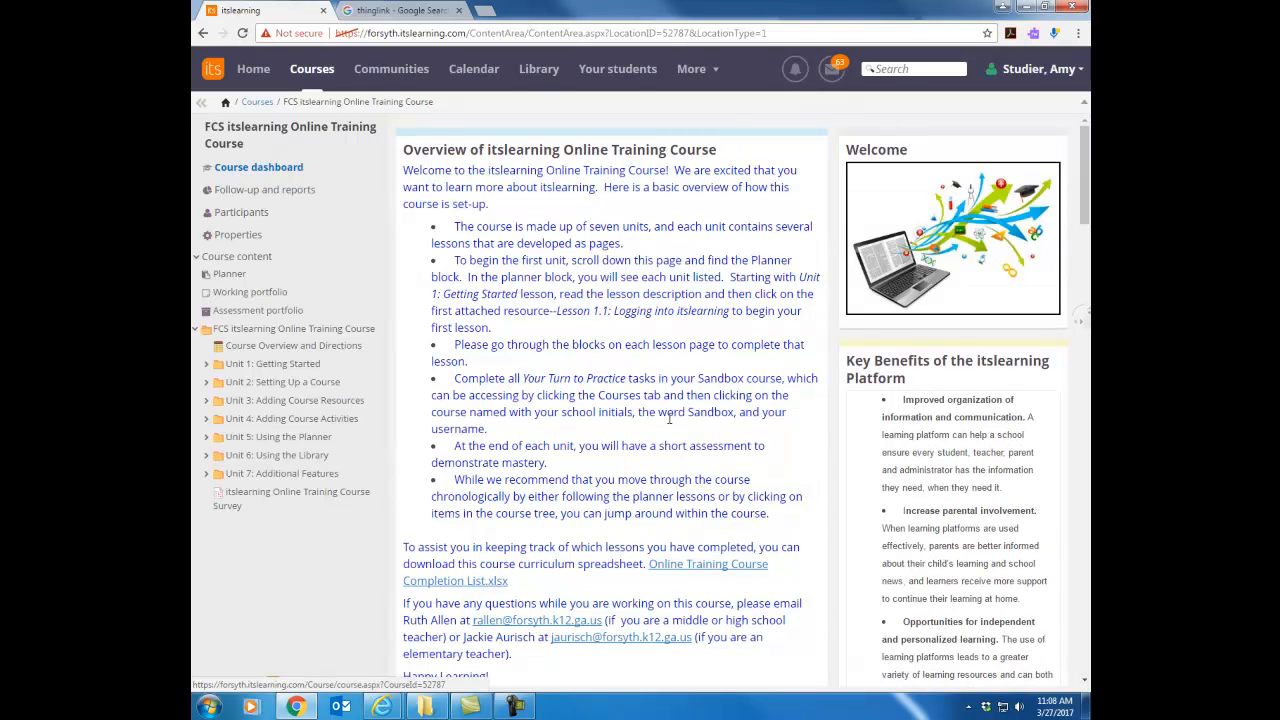
scroll(down, 3)
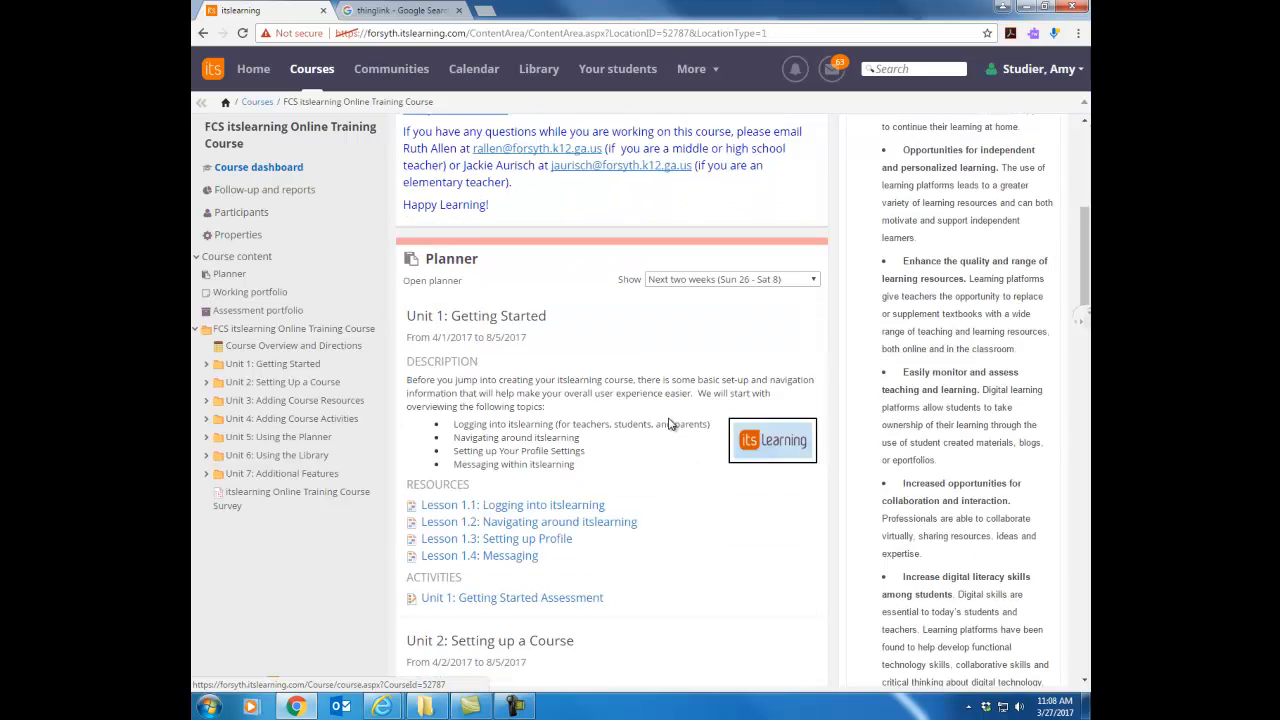
scroll(down, 3)
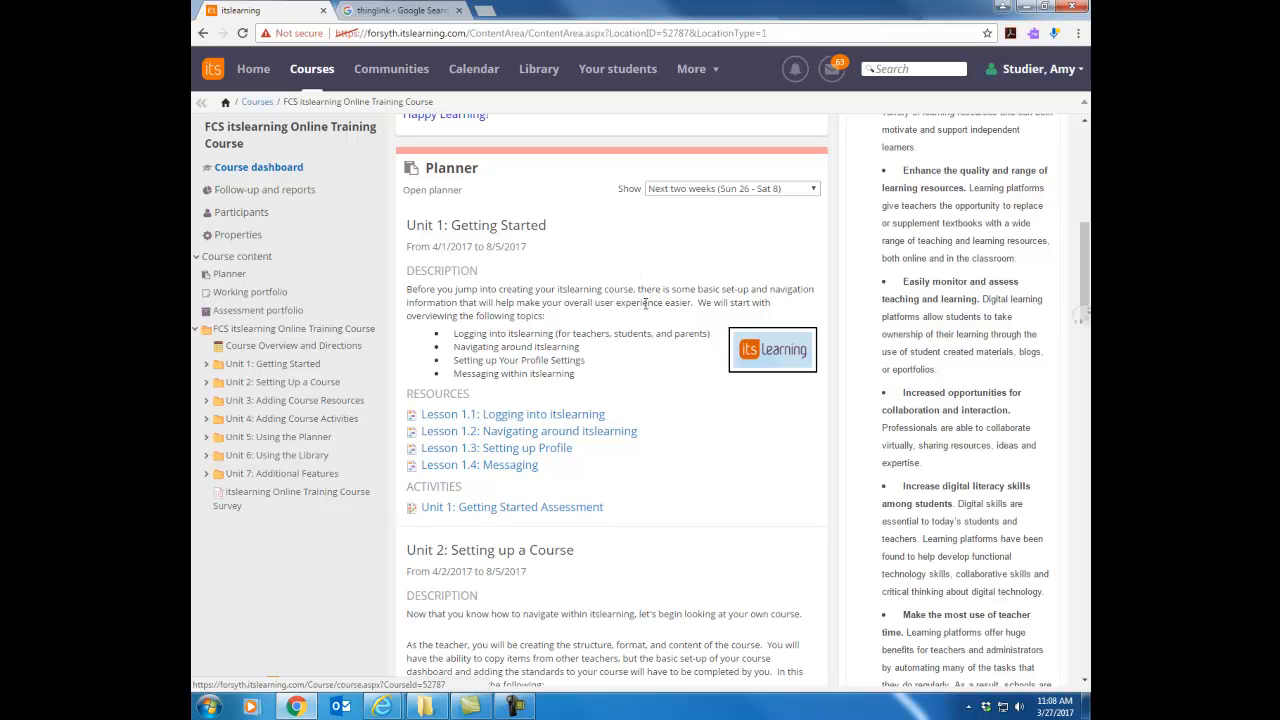
mouse_move(688, 417)
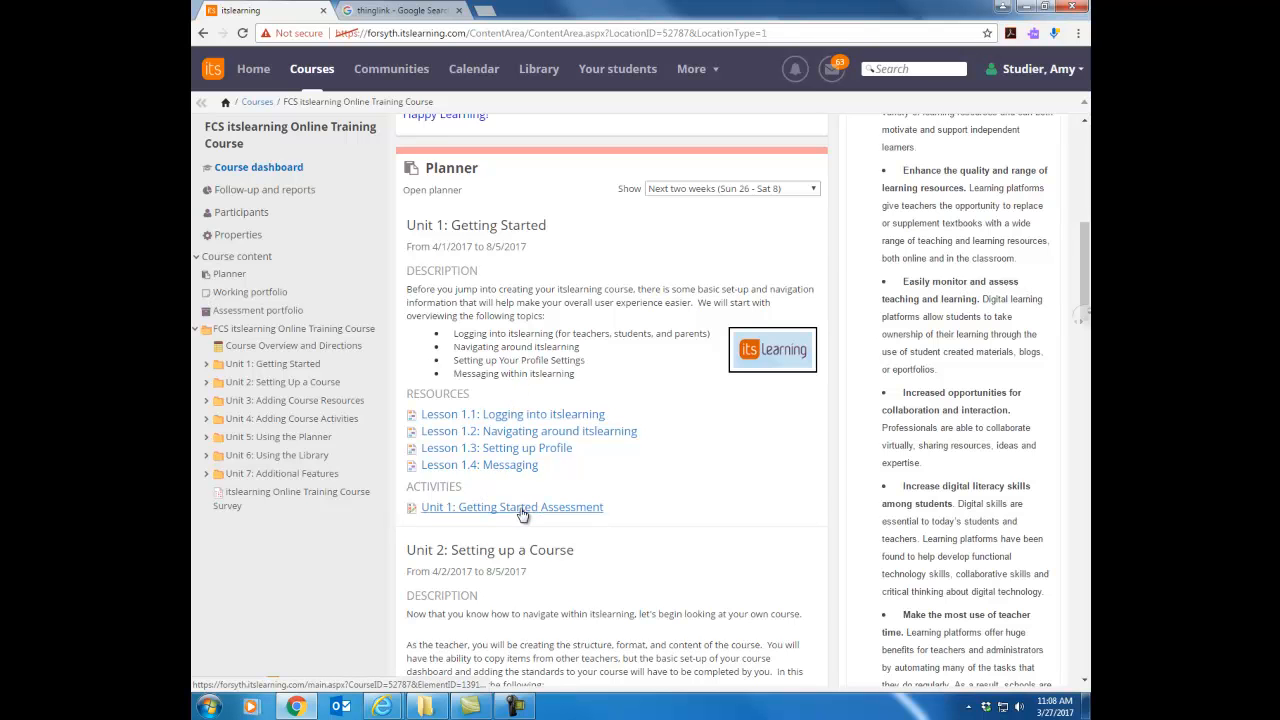
scroll(down, 3)
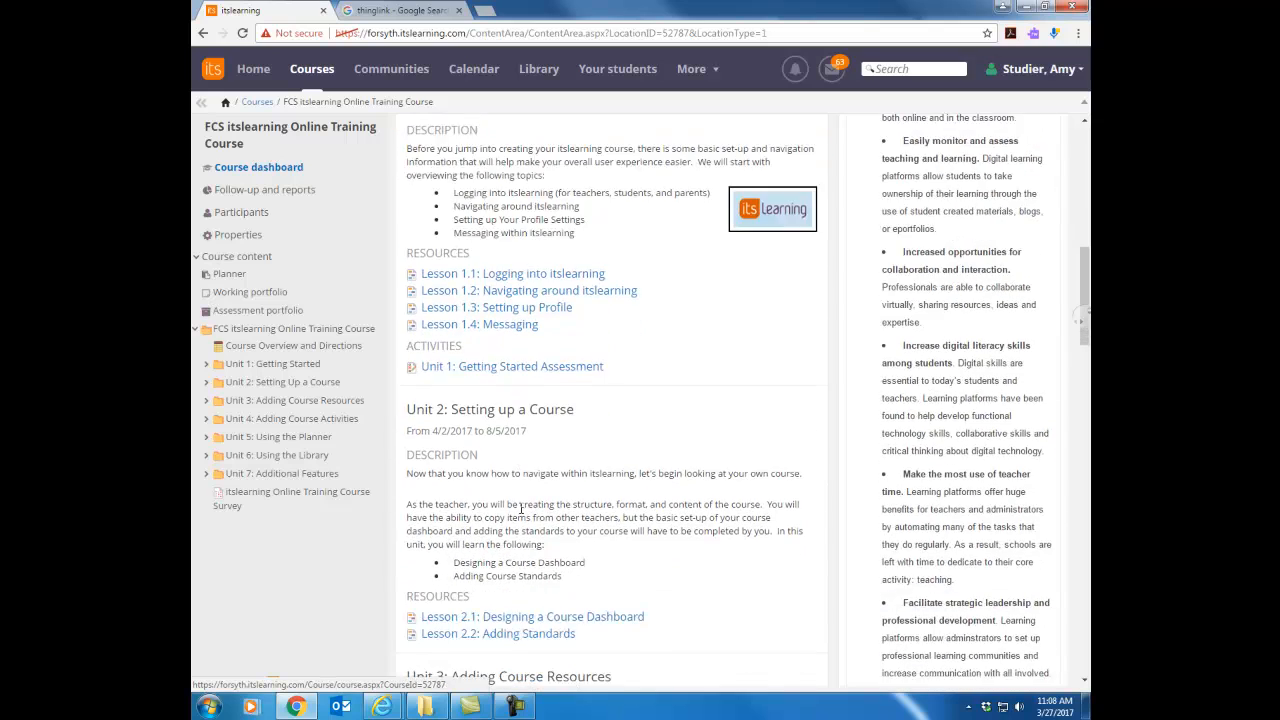
scroll(down, 3)
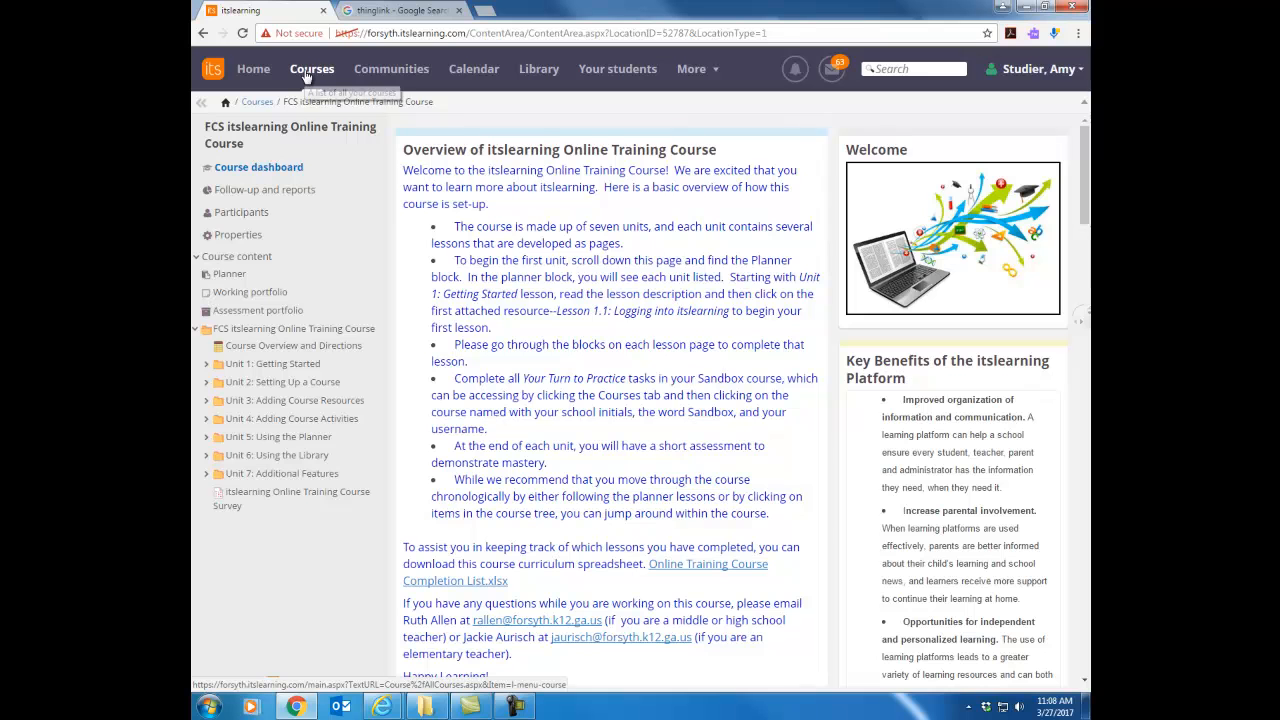
Choose WFH Sandbox astudier from the top-bar Courses list to open its dashboard
click(312, 69)
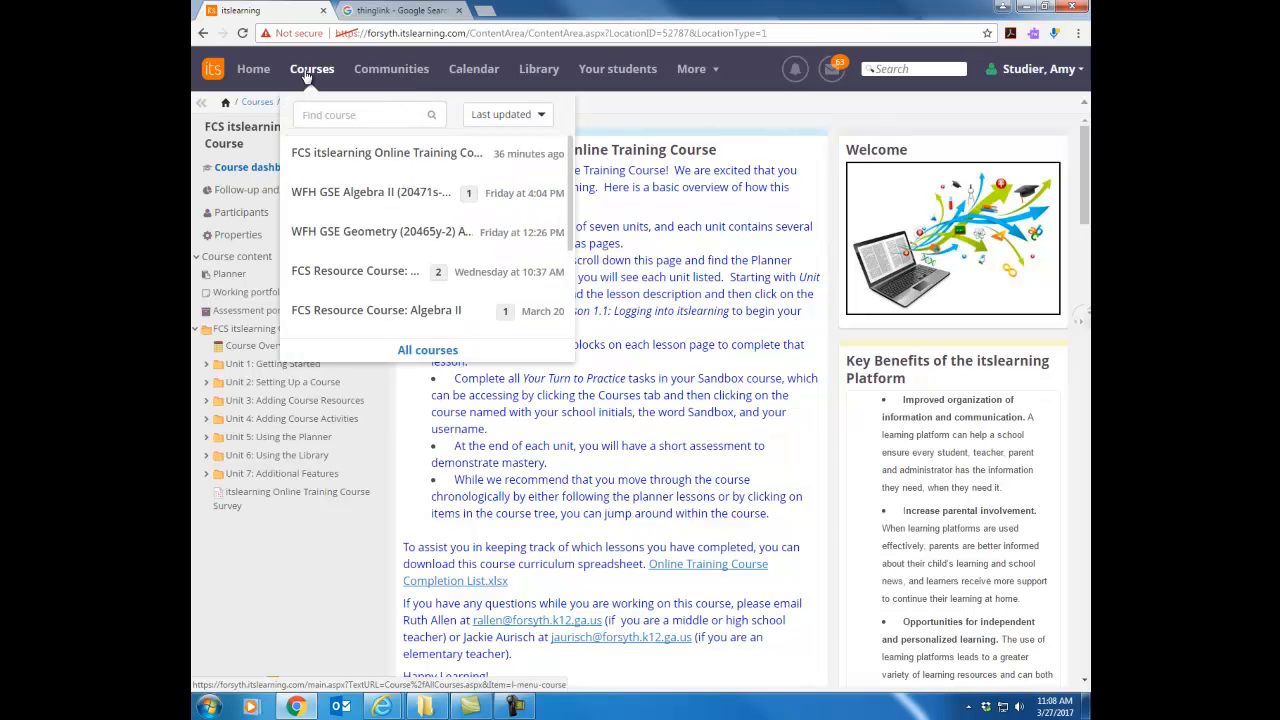
mouse_move(315, 78)
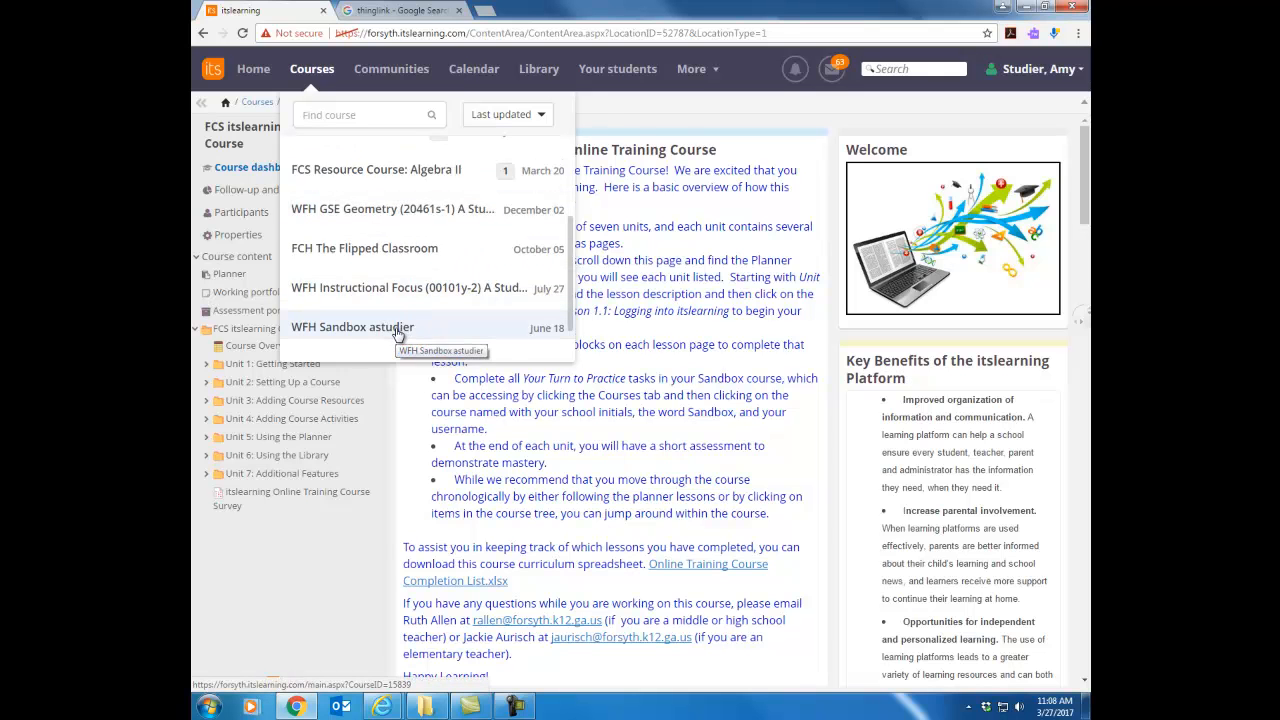
click(352, 327)
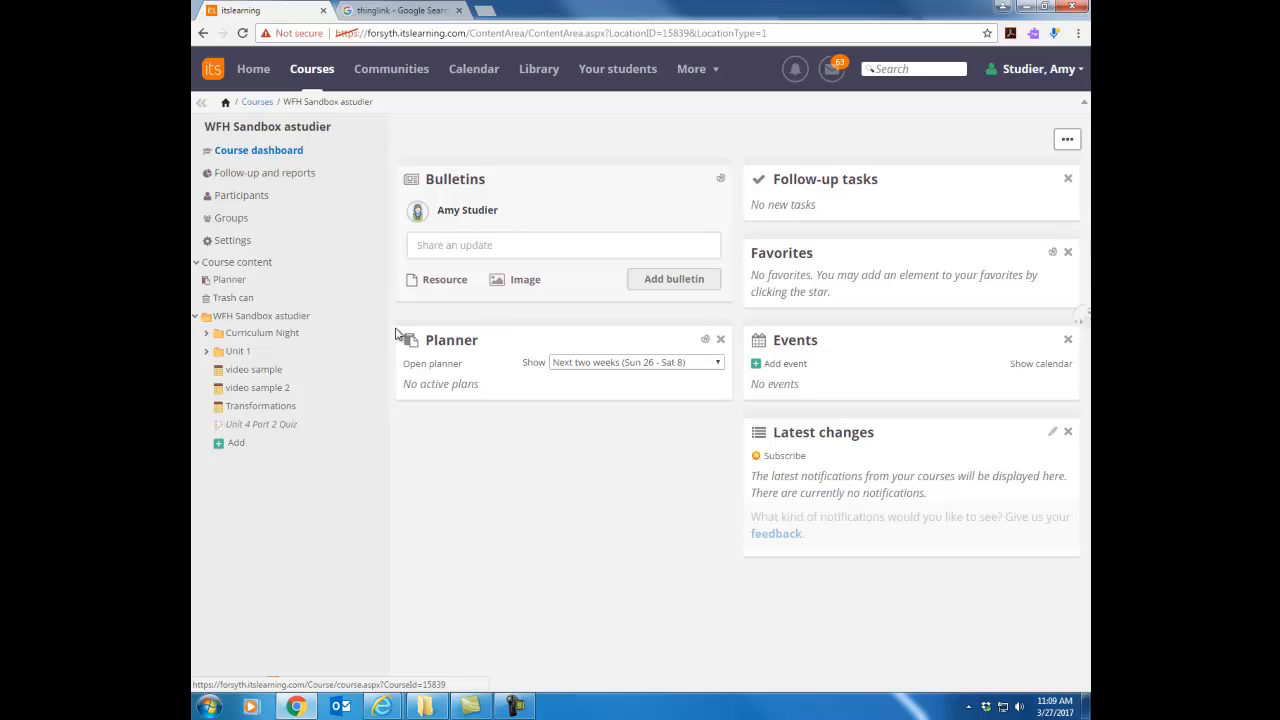
mouse_move(260, 463)
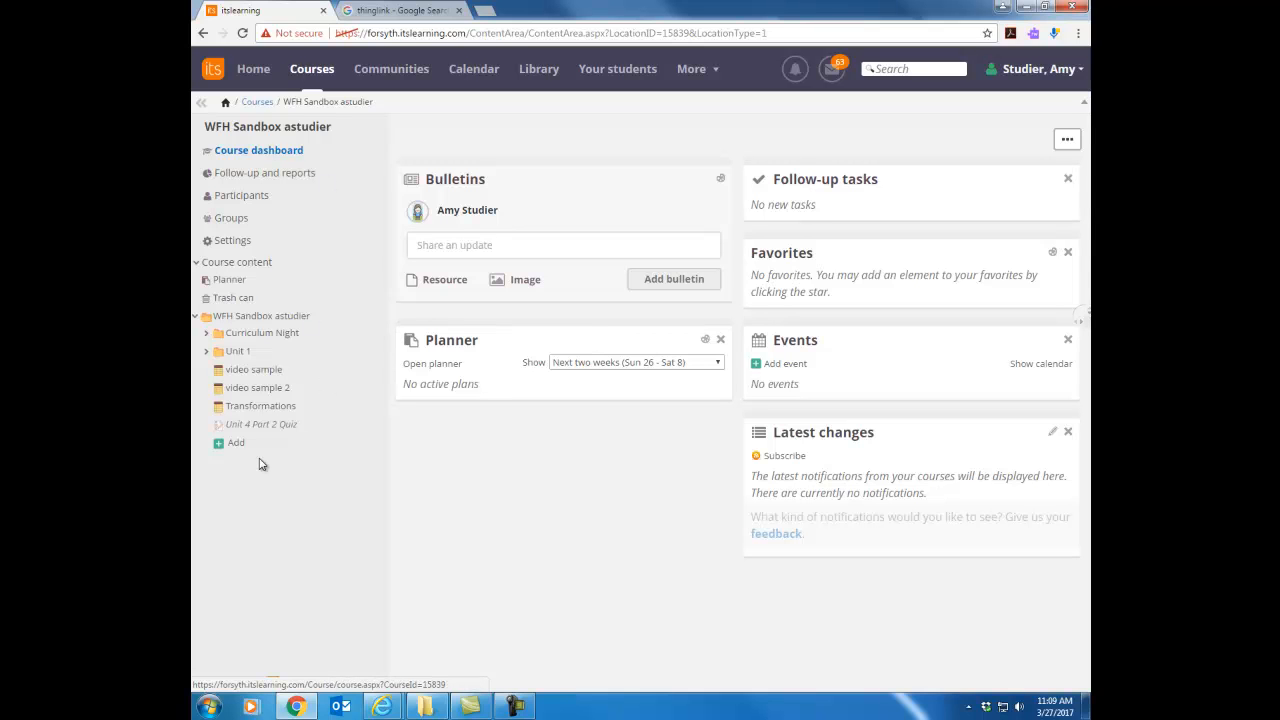
mouse_move(263, 463)
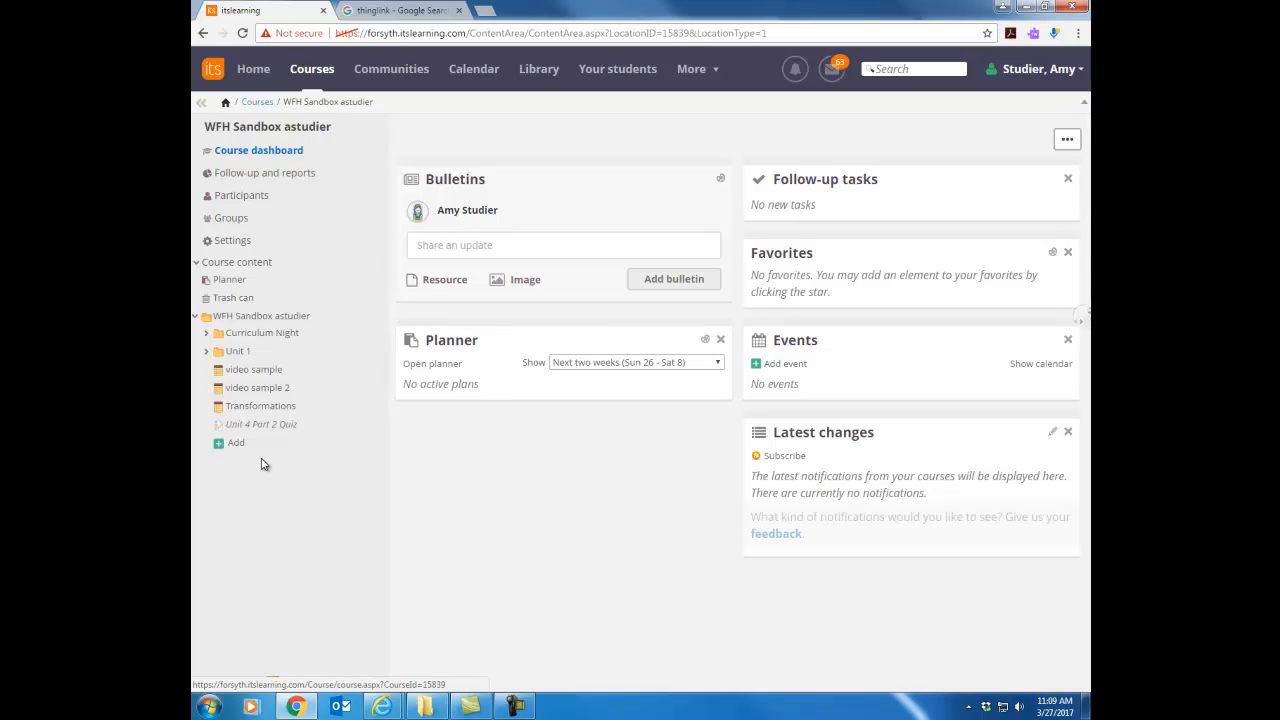